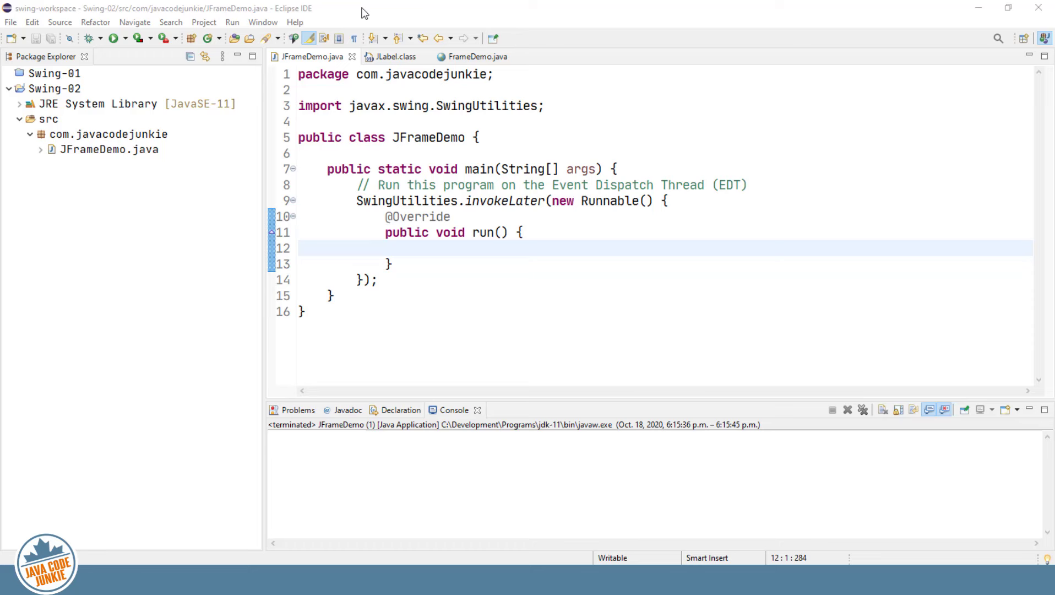
{"action": "mouse_move", "coordinate": [1018, 521]}
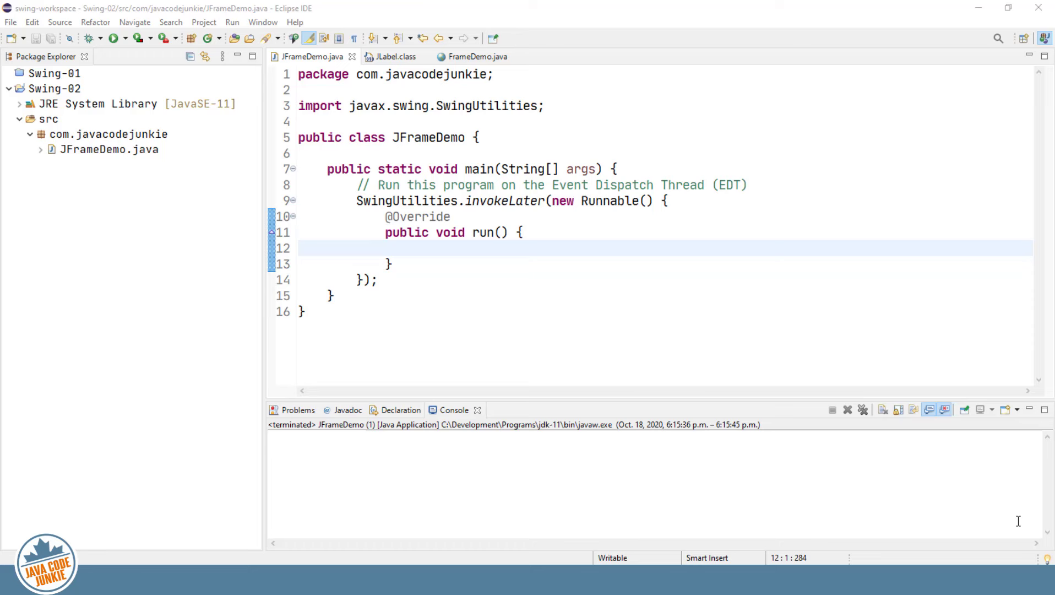
{"action": "mouse_move", "coordinate": [546, 273]}
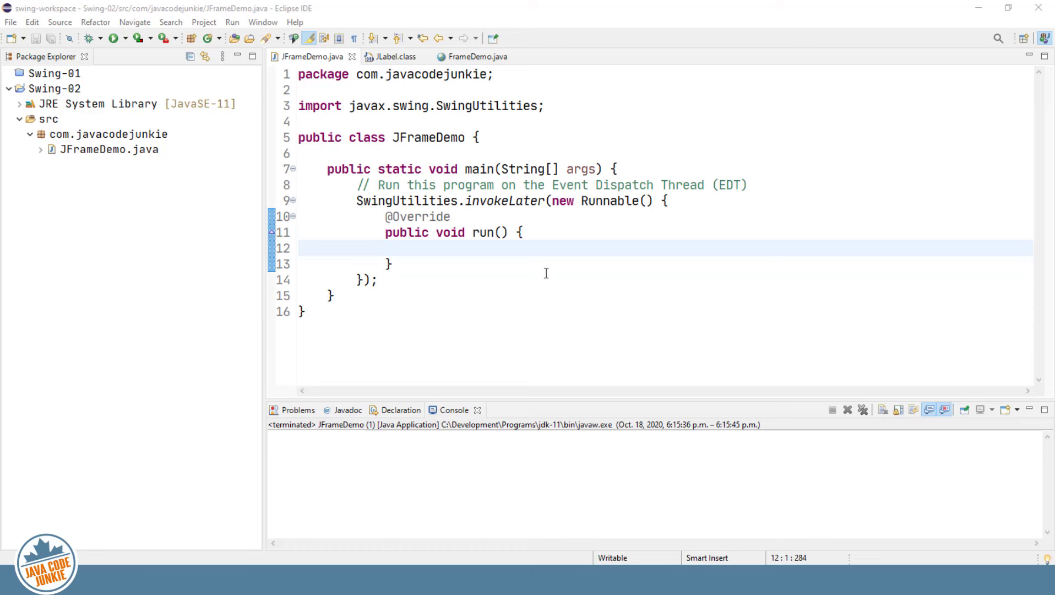
{"action": "mouse_move", "coordinate": [369, 204]}
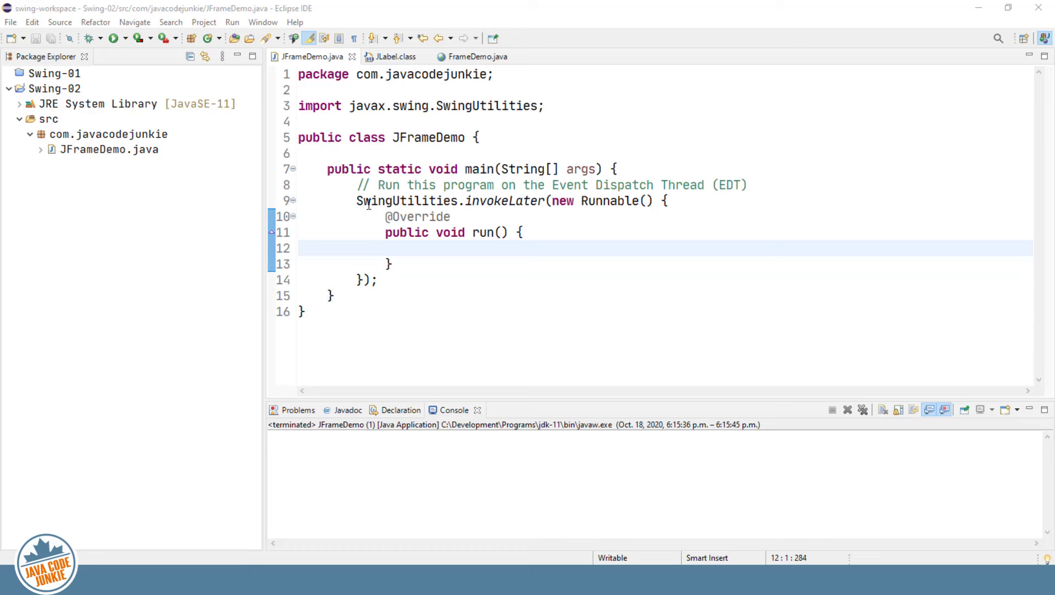
{"action": "mouse_move", "coordinate": [575, 204]}
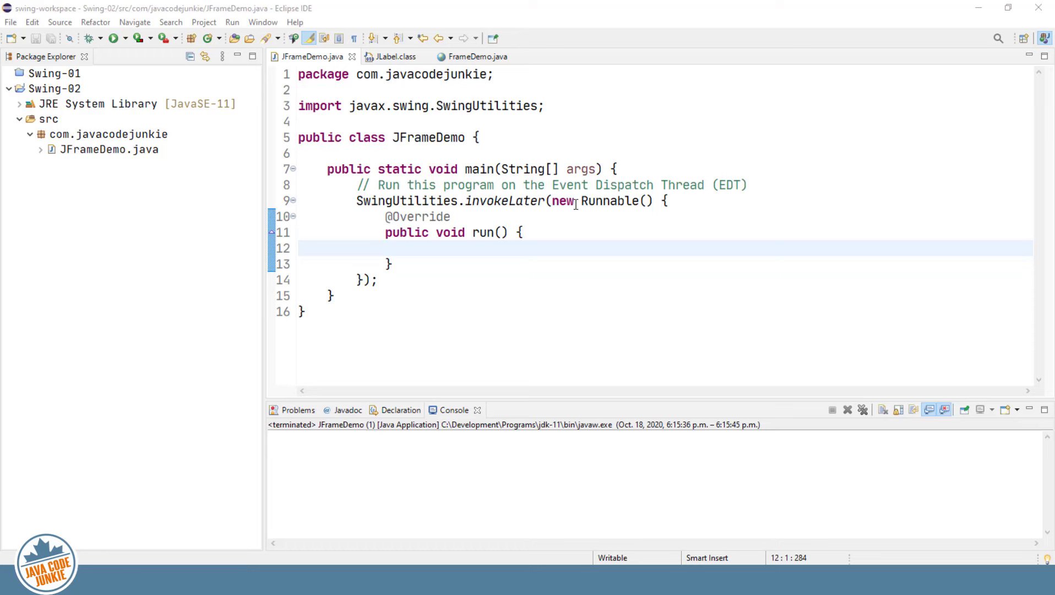
{"action": "mouse_move", "coordinate": [577, 215]}
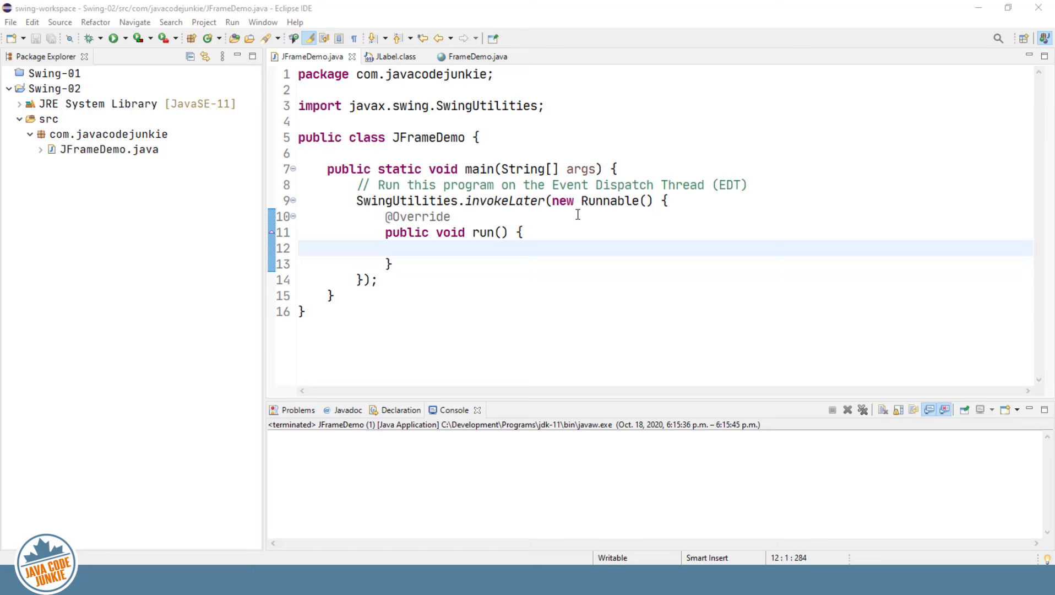
{"action": "mouse_move", "coordinate": [416, 246]}
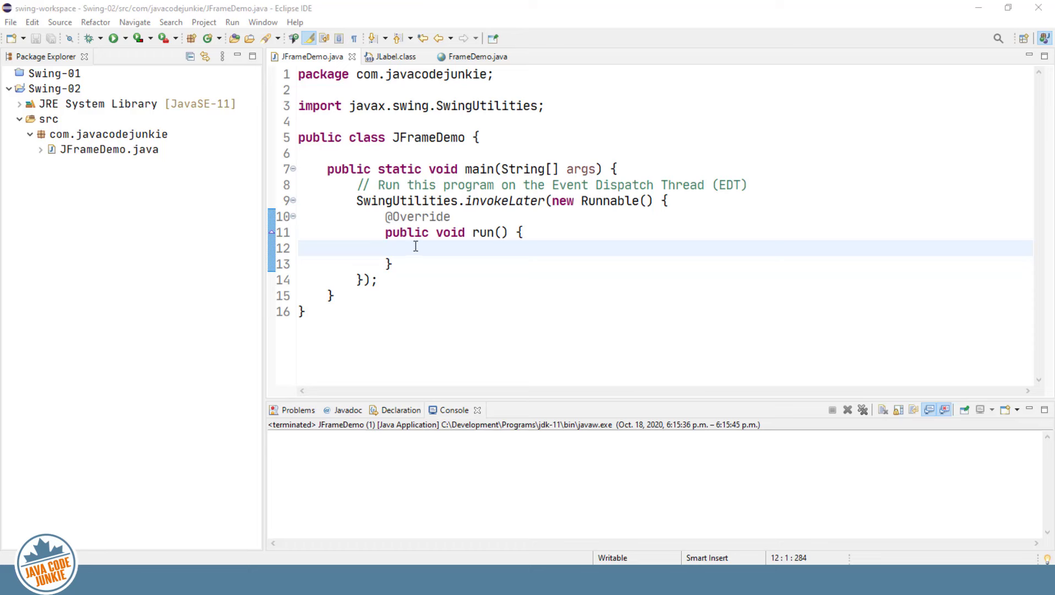
{"action": "mouse_move", "coordinate": [442, 263]}
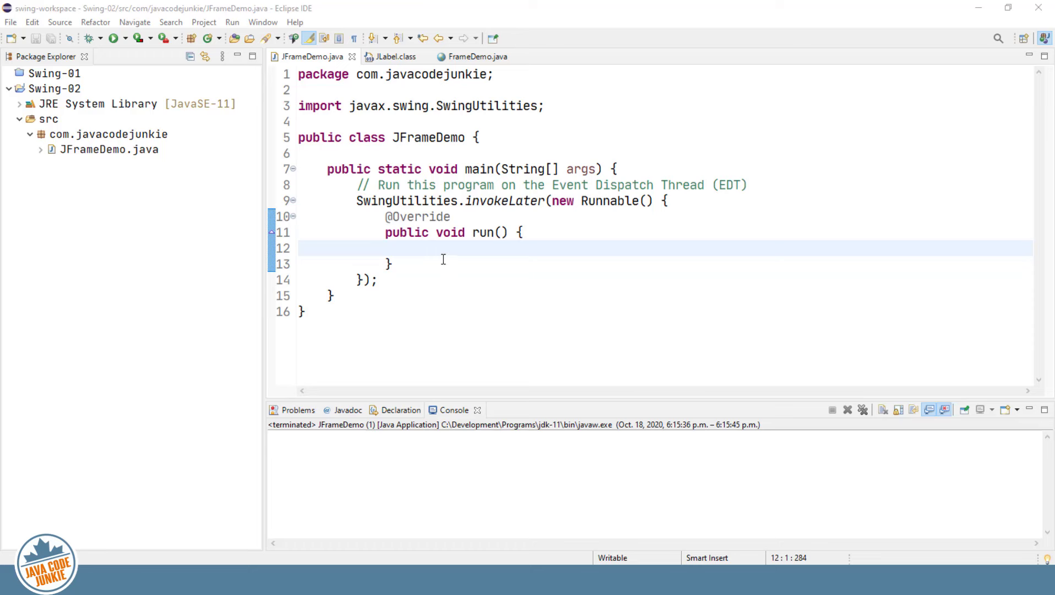
{"action": "mouse_move", "coordinate": [444, 252]}
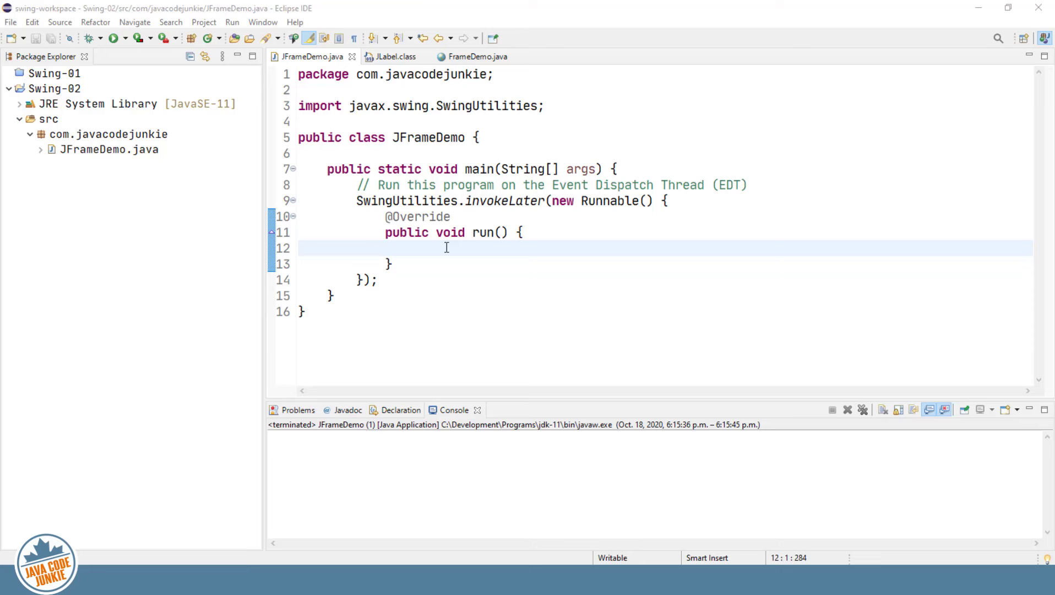
{"action": "mouse_move", "coordinate": [401, 256]}
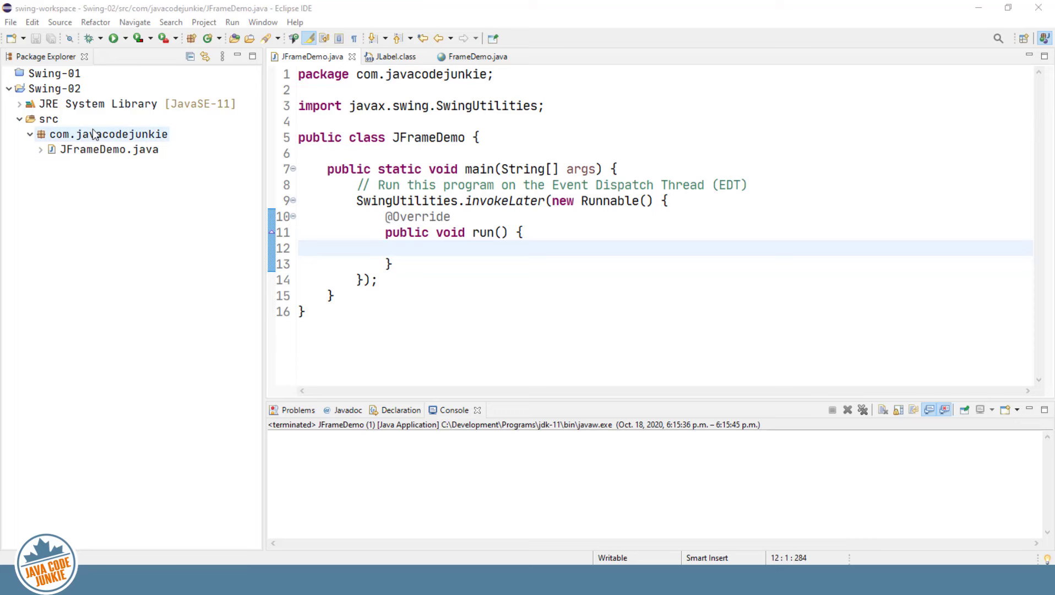
- Create class JFrameOne in com.javacodejunkie with superclass JFrame
{"action": "right_click", "coordinate": [108, 134]}
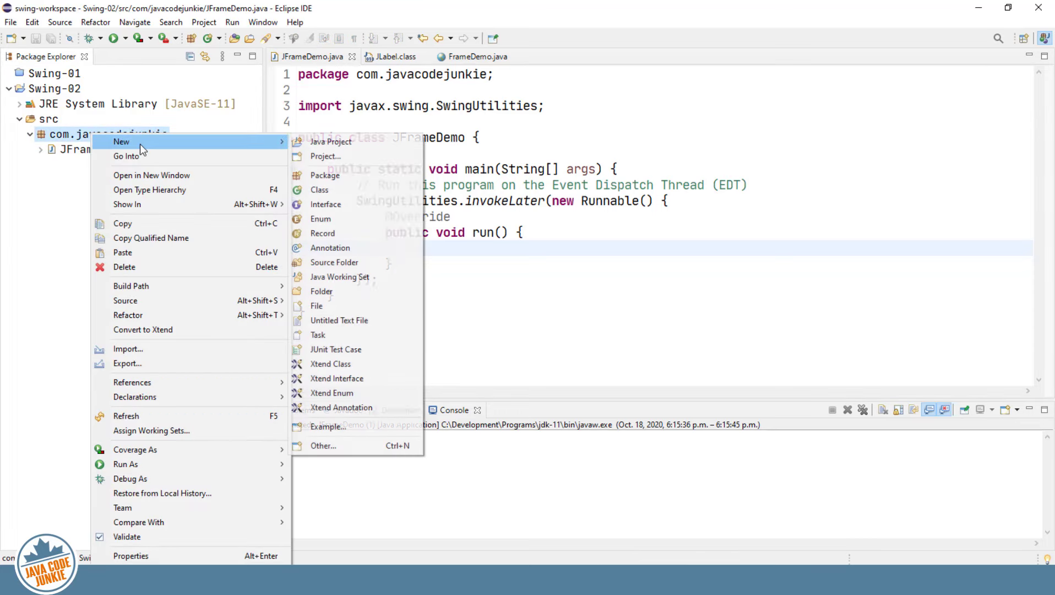
{"action": "left_click", "coordinate": [320, 190]}
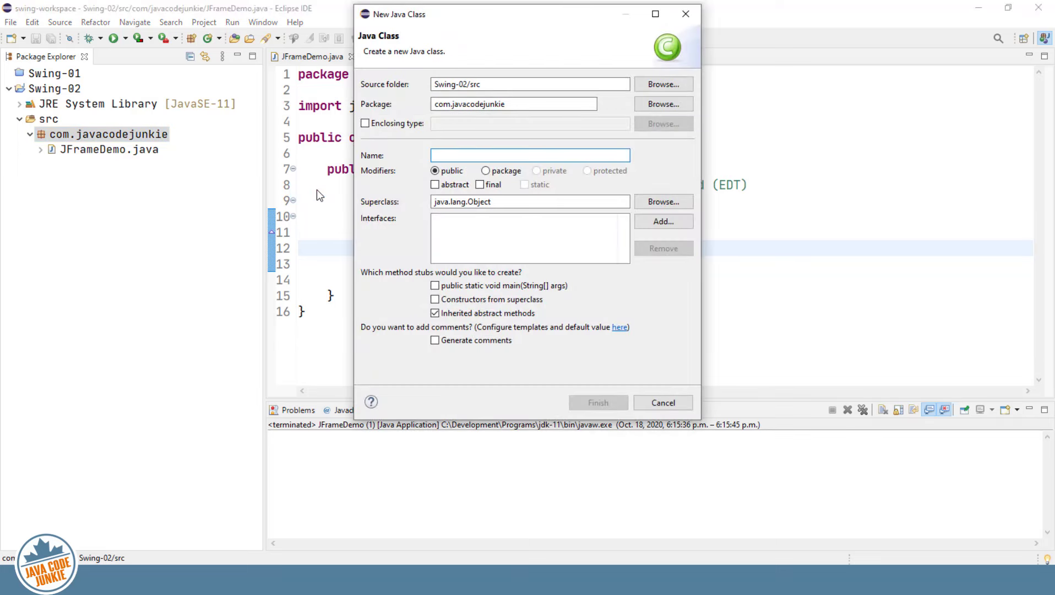
{"action": "type", "text": "J"}
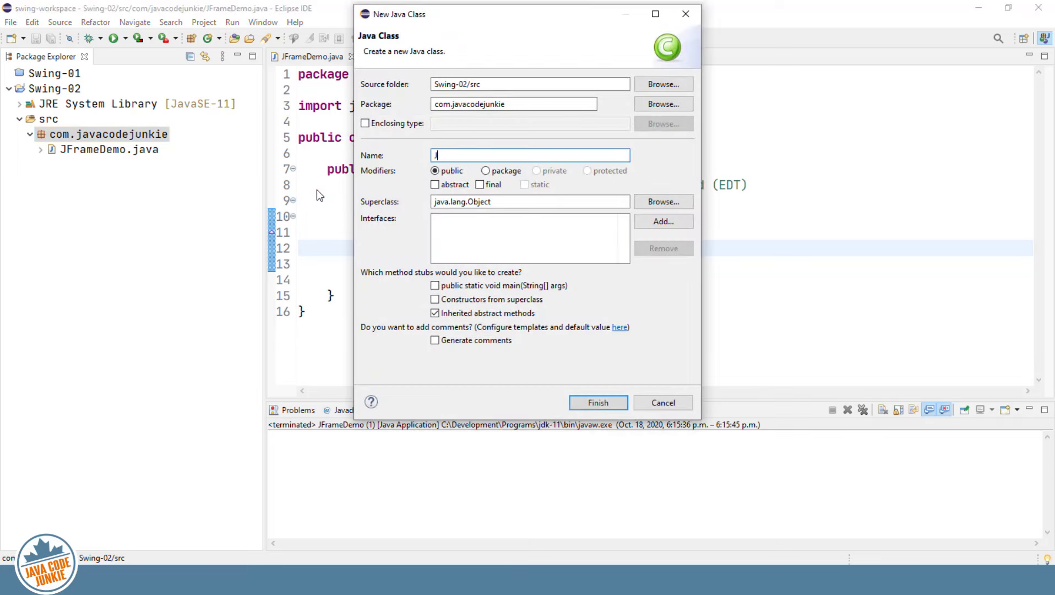
{"action": "type", "text": "FrameOne"}
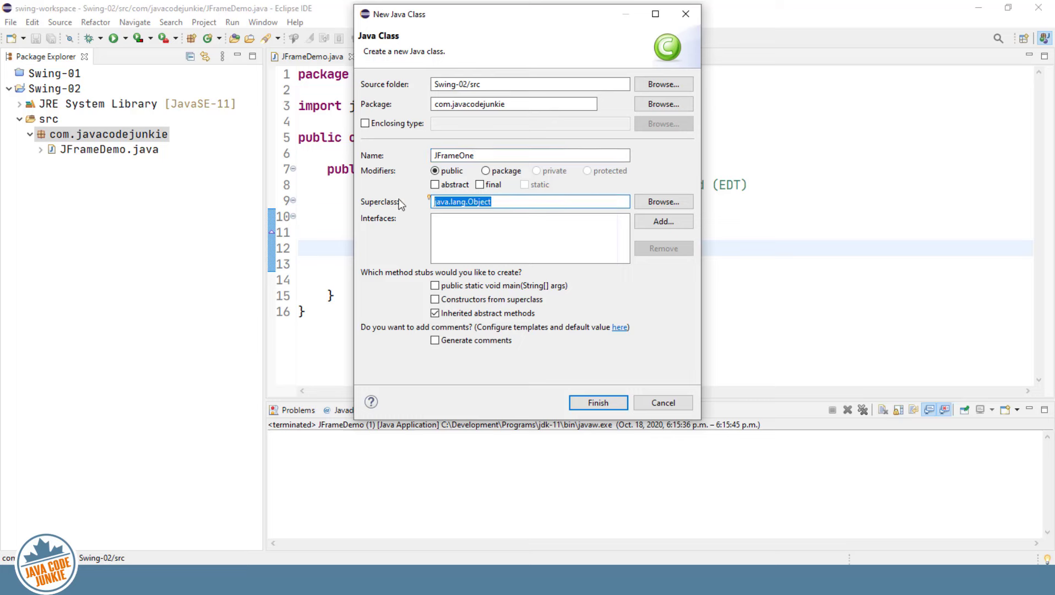
{"action": "type", "text": "JFr"}
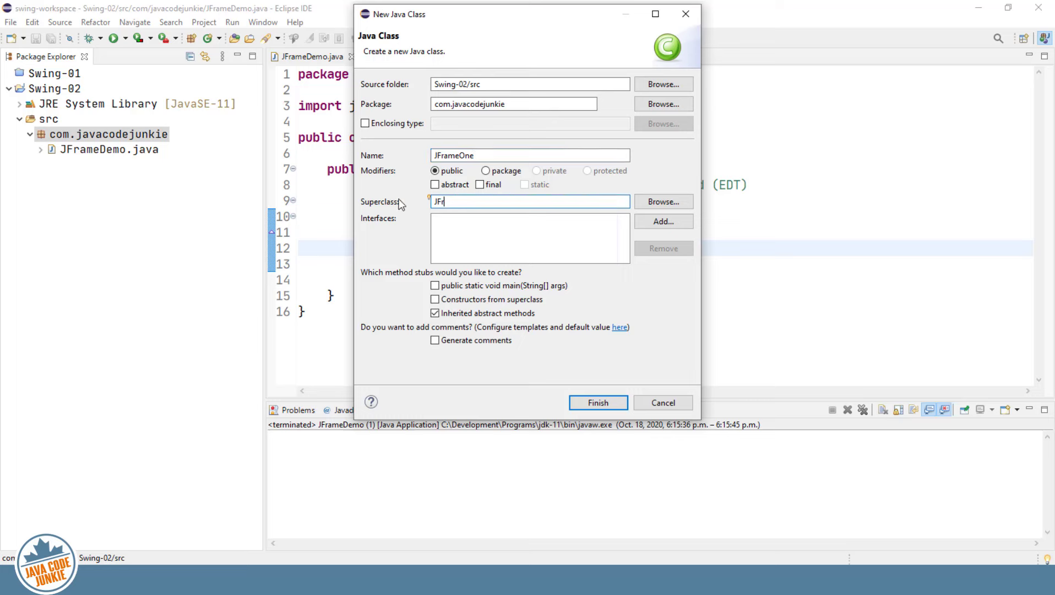
{"action": "type", "text": "ame"}
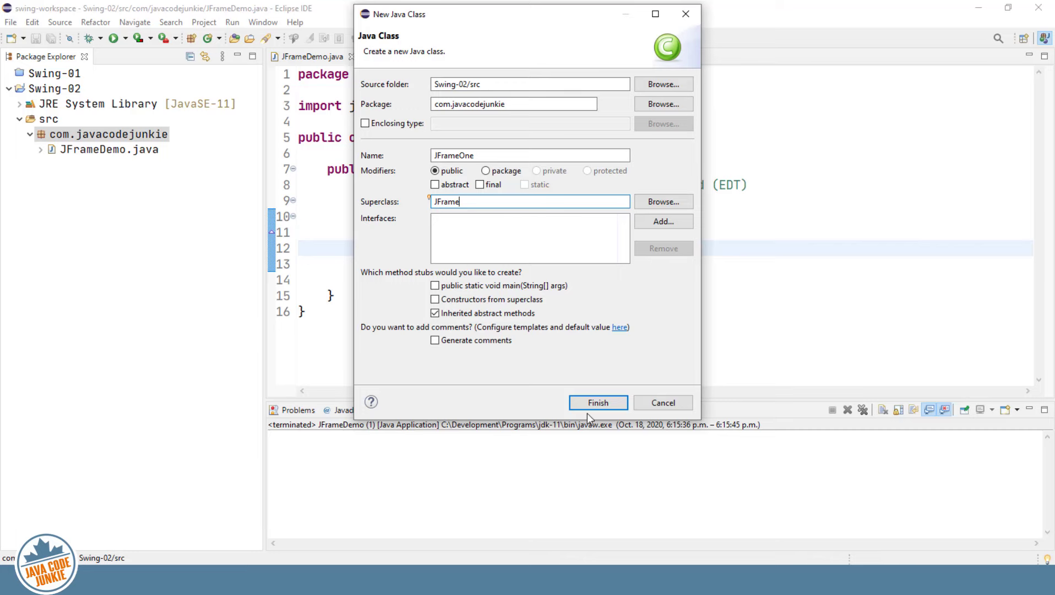
{"action": "left_click", "coordinate": [597, 403]}
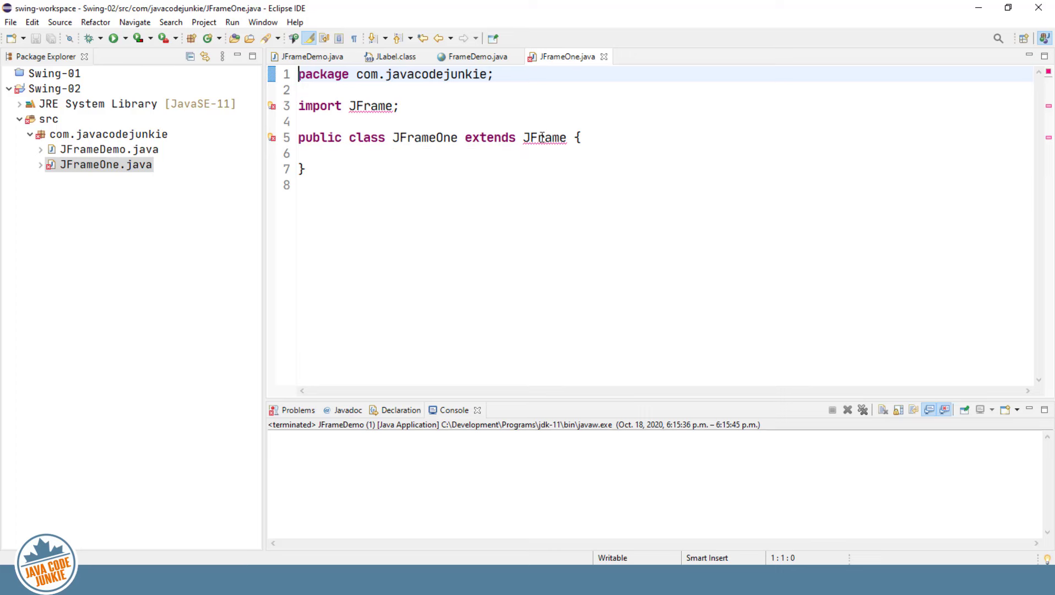
{"action": "mouse_move", "coordinate": [625, 34]}
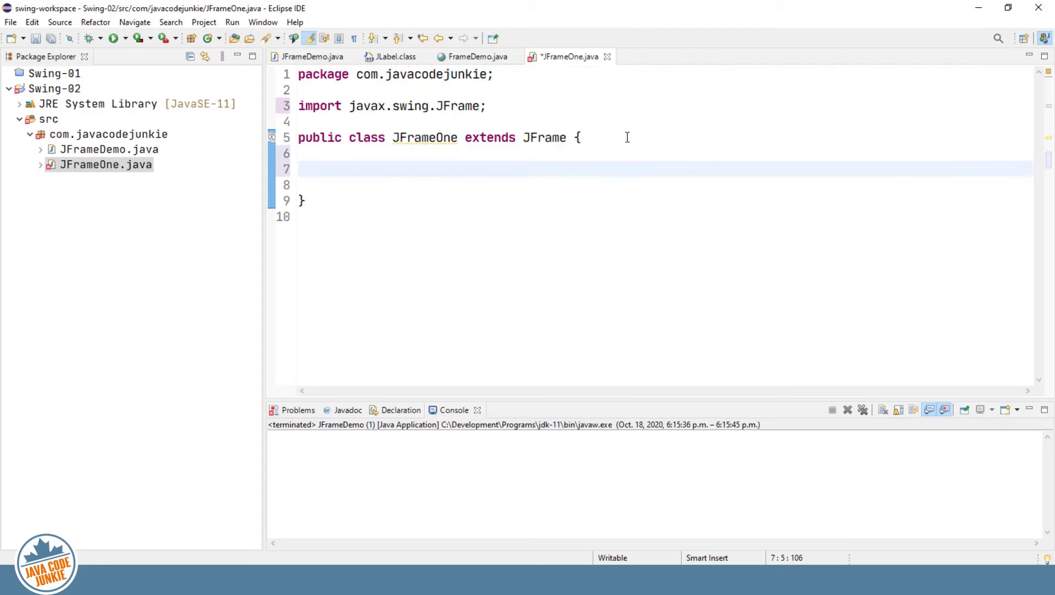
- Write a public JFrameOne() constructor whose body calls initialize()
{"action": "type", "text": "pub"}
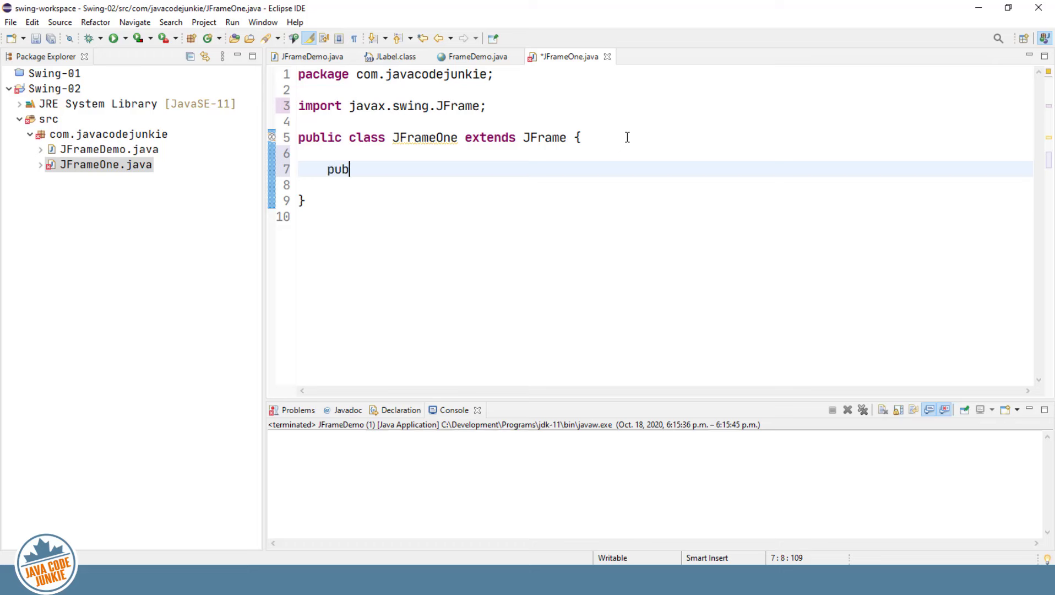
{"action": "type", "text": "lic c"}
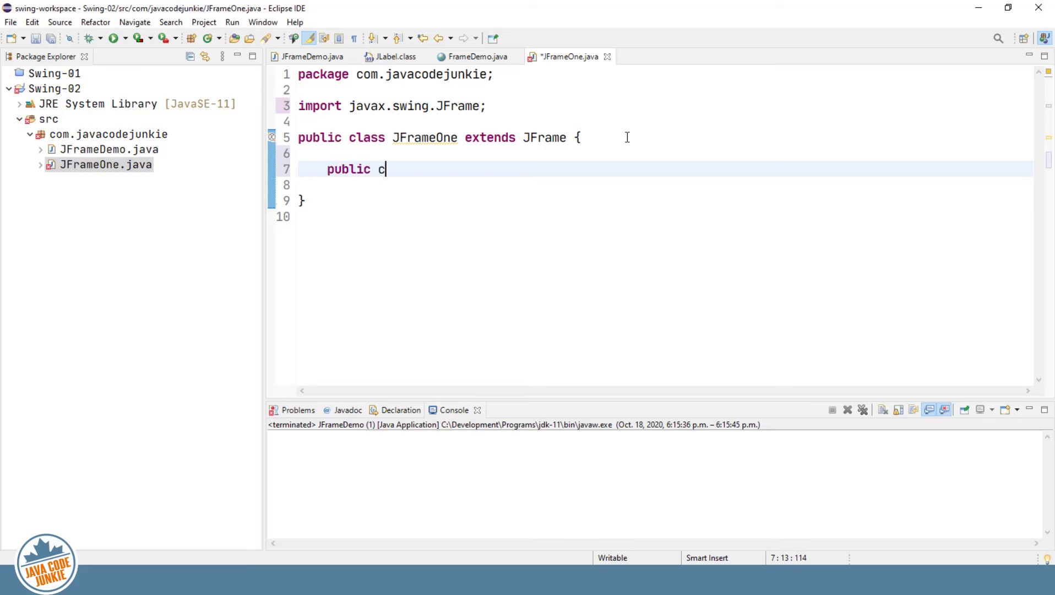
{"action": "key", "text": "BackSpace"}
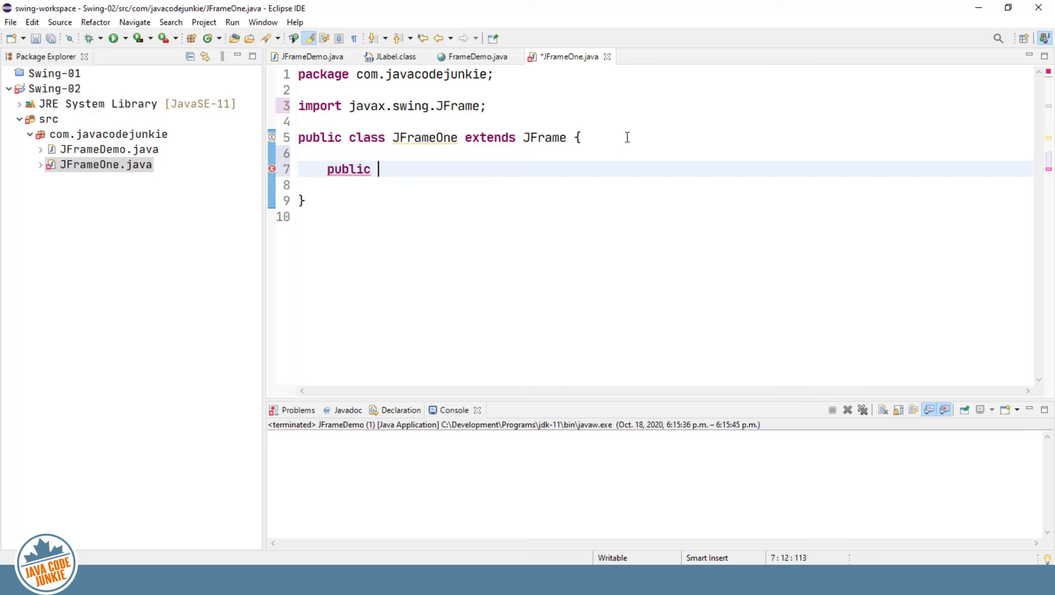
{"action": "type", "text": "JFrameO"}
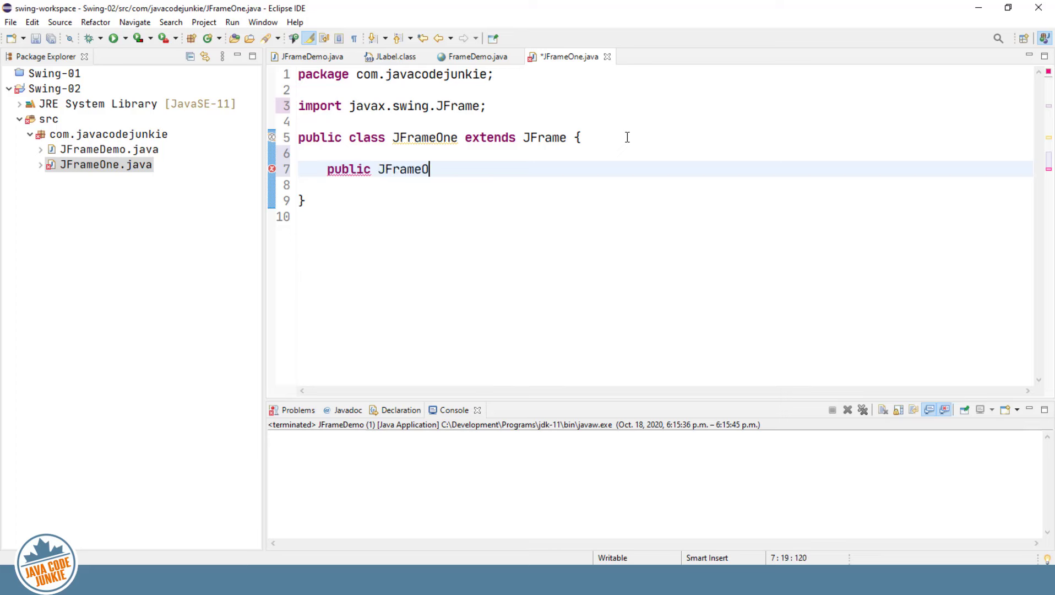
{"action": "type", "text": "ne() {"}
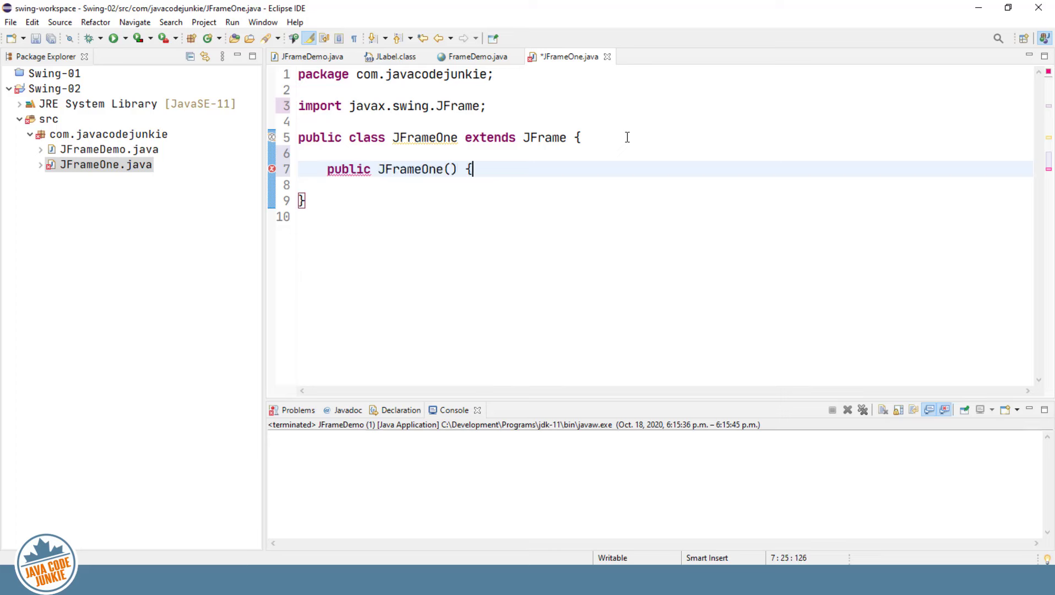
{"action": "key", "text": "Return"}
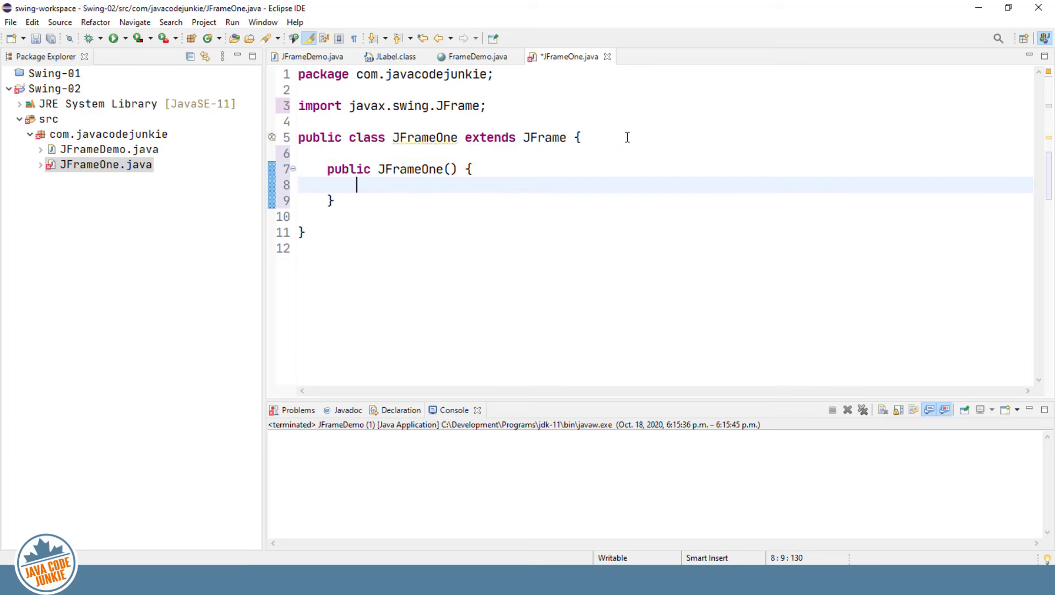
{"action": "type", "text": "initiali"}
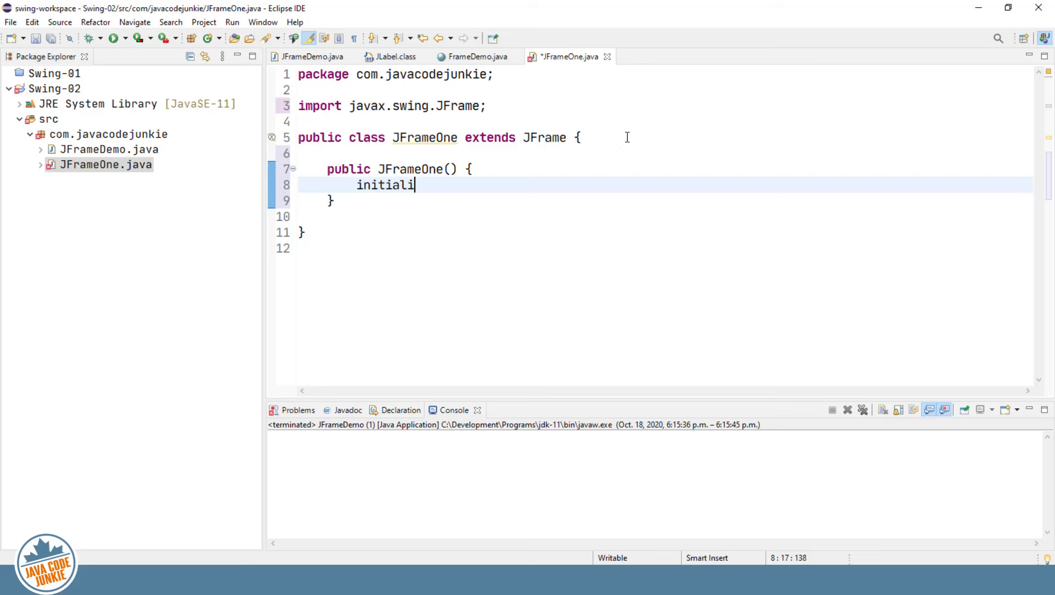
{"action": "type", "text": "ze();"}
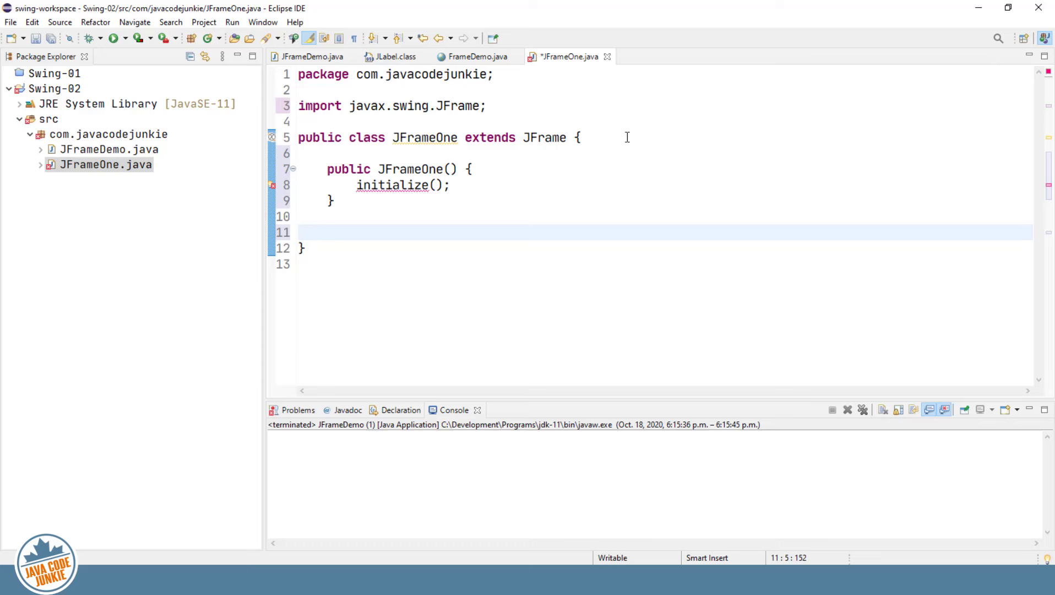
- Declare an empty public void initialize() method in JFrameOne
{"action": "type", "text": "public"}
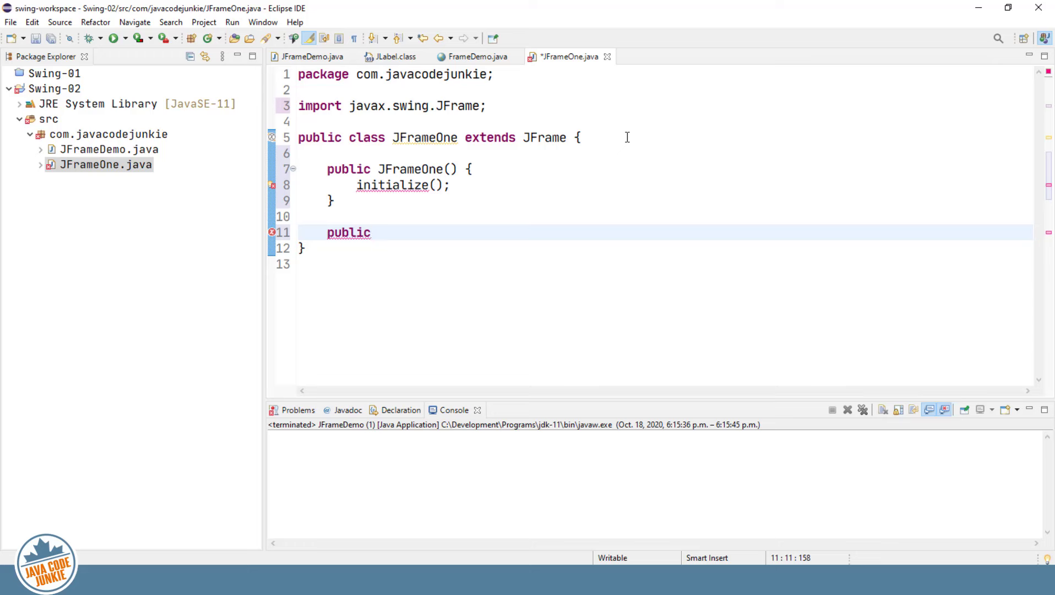
{"action": "type", "text": "vo"}
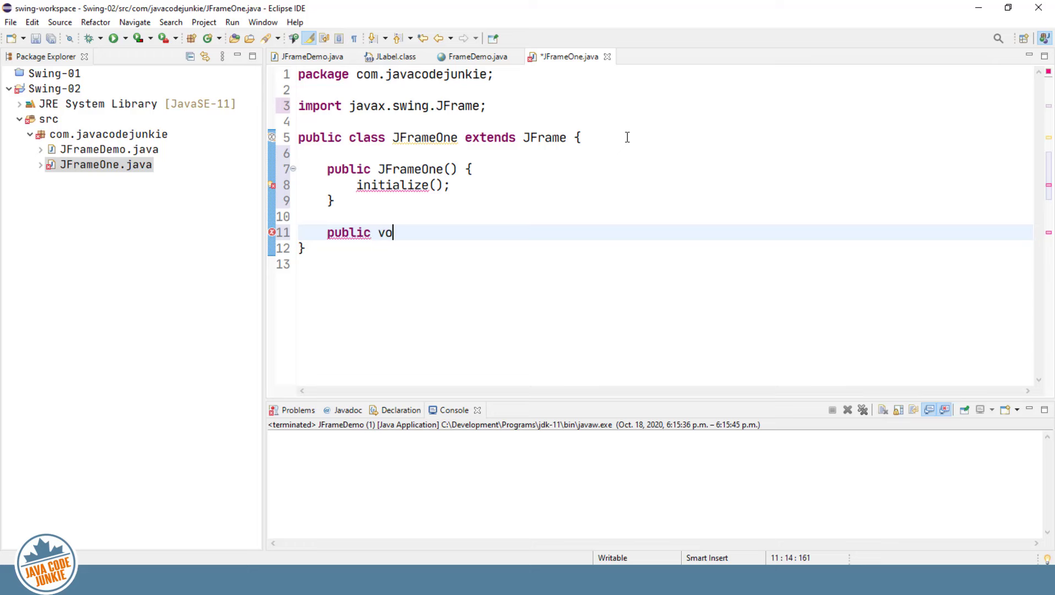
{"action": "type", "text": "id in"}
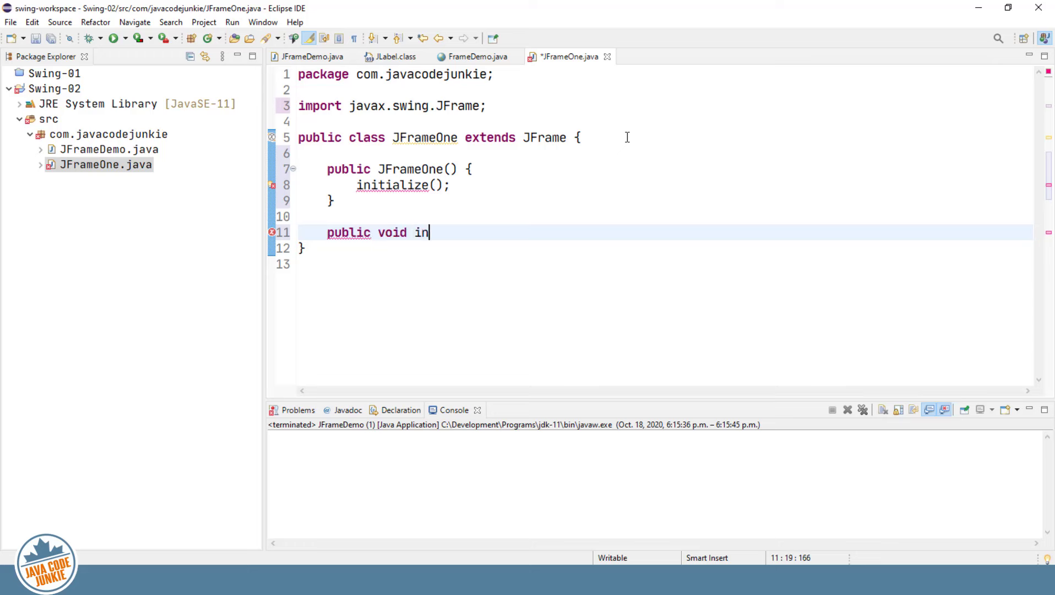
{"action": "type", "text": "tialize("}
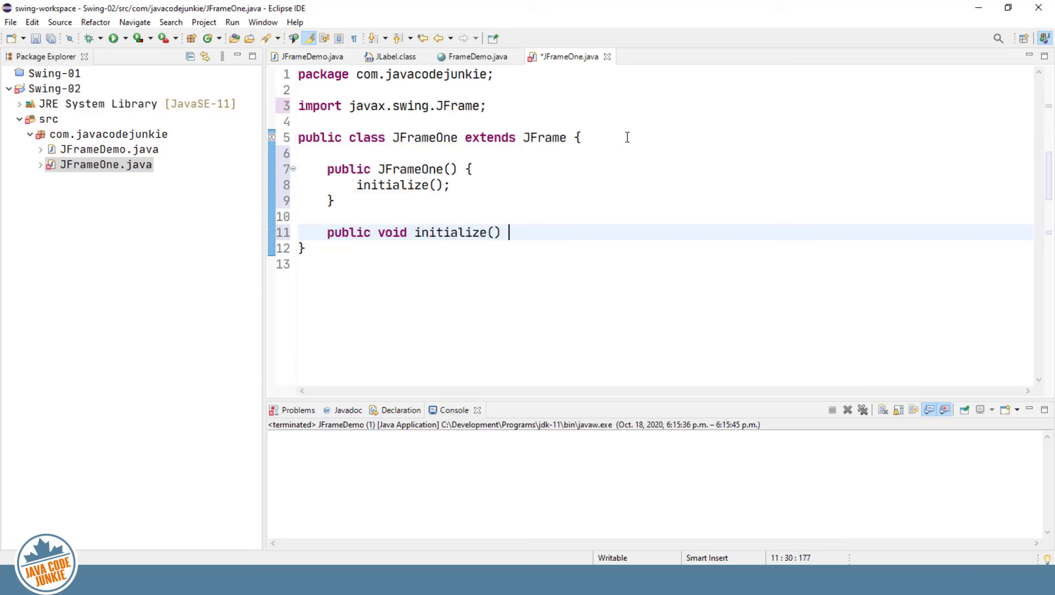
{"action": "type", "text": "{"}
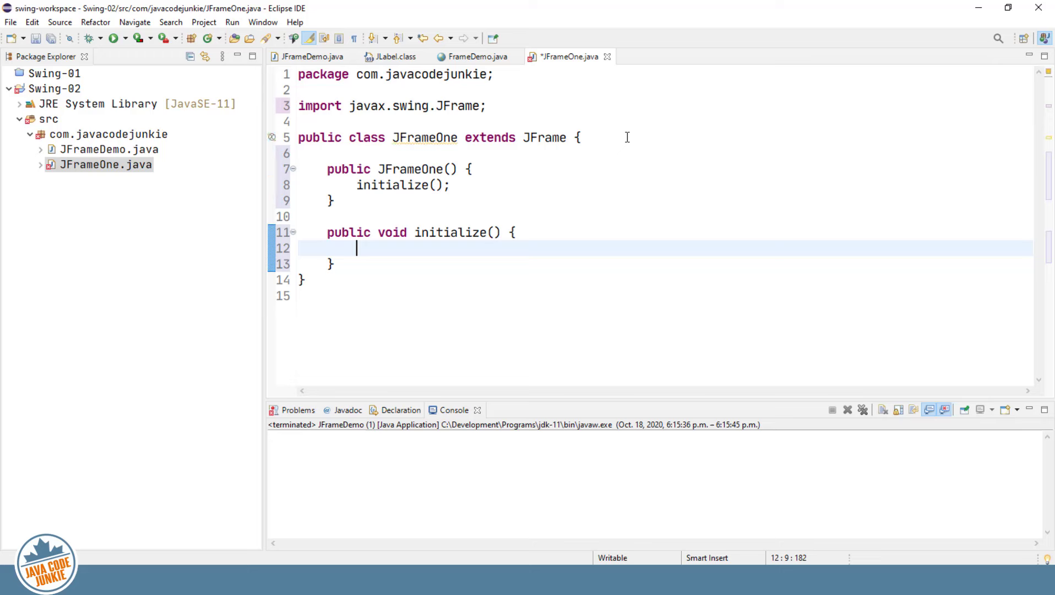
{"action": "mouse_move", "coordinate": [396, 282]}
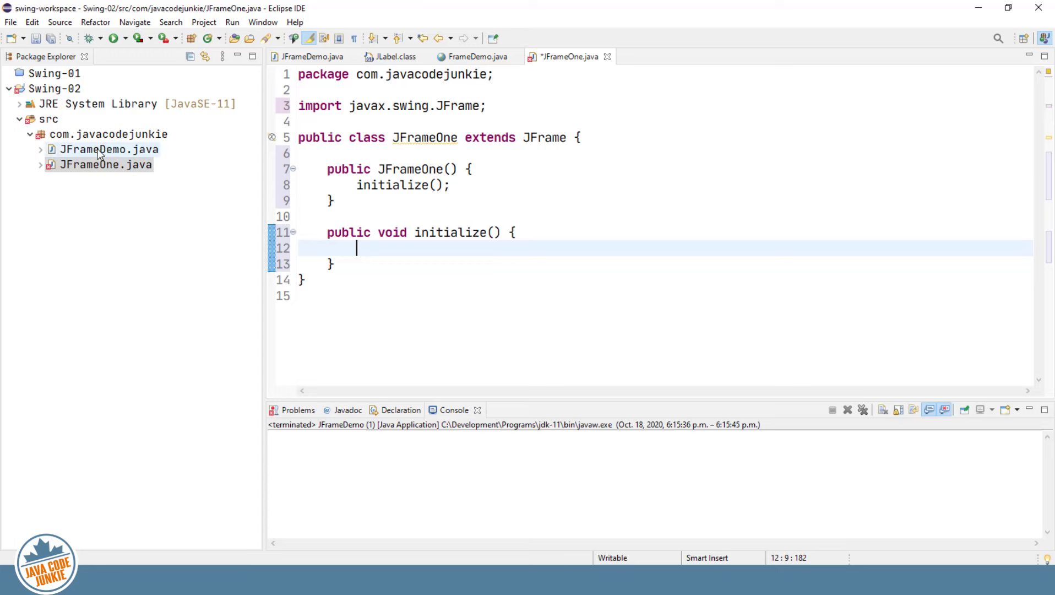
- In JFrameDemo's run() method, add JFrameOne frame1 = new JFrameOne();
{"action": "left_click", "coordinate": [310, 57]}
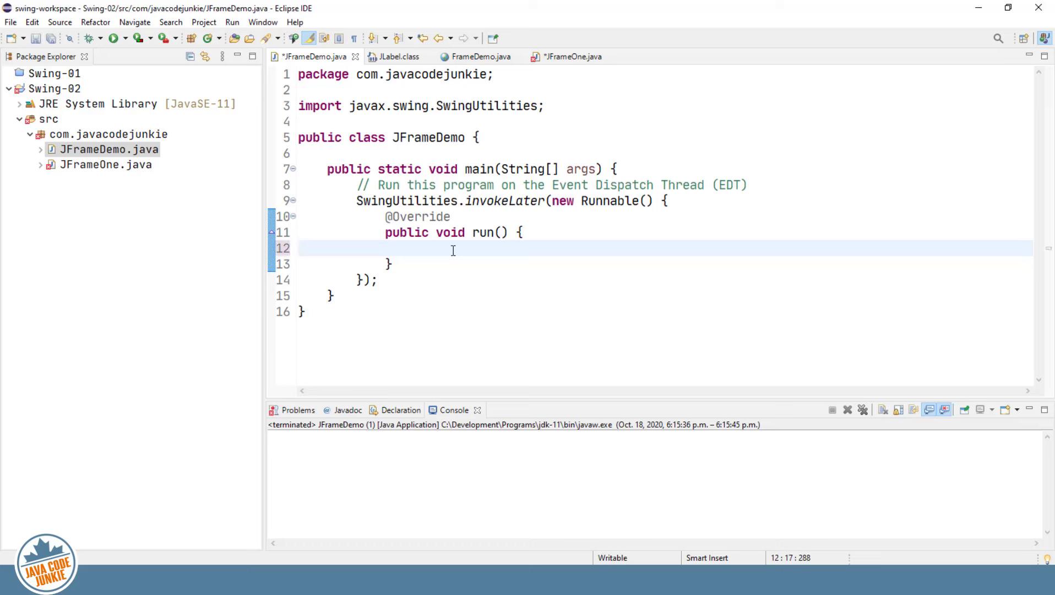
{"action": "type", "text": "JFrame"}
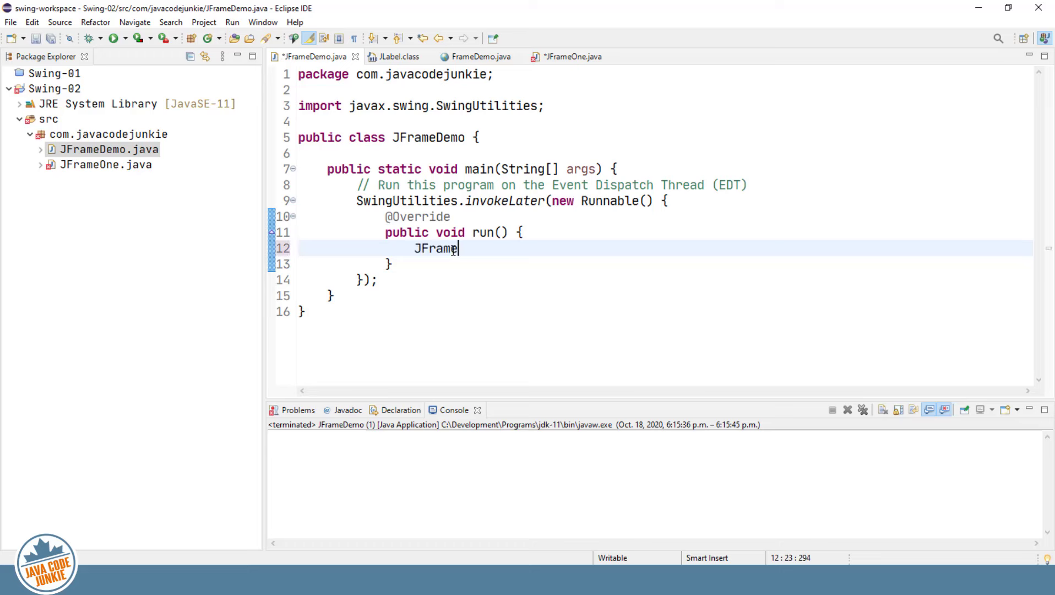
{"action": "type", "text": "O"}
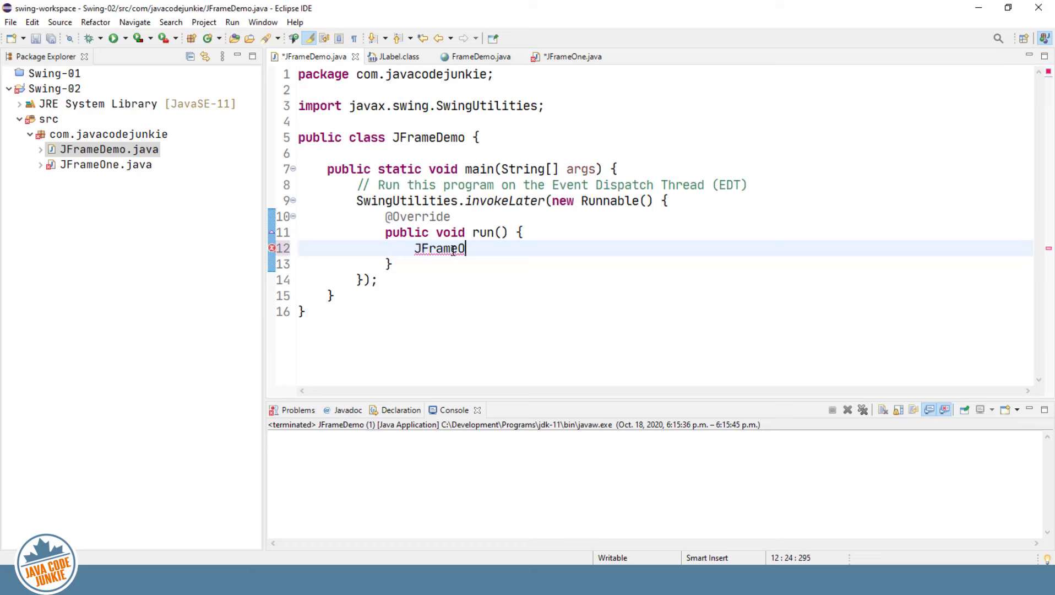
{"action": "type", "text": "ne"}
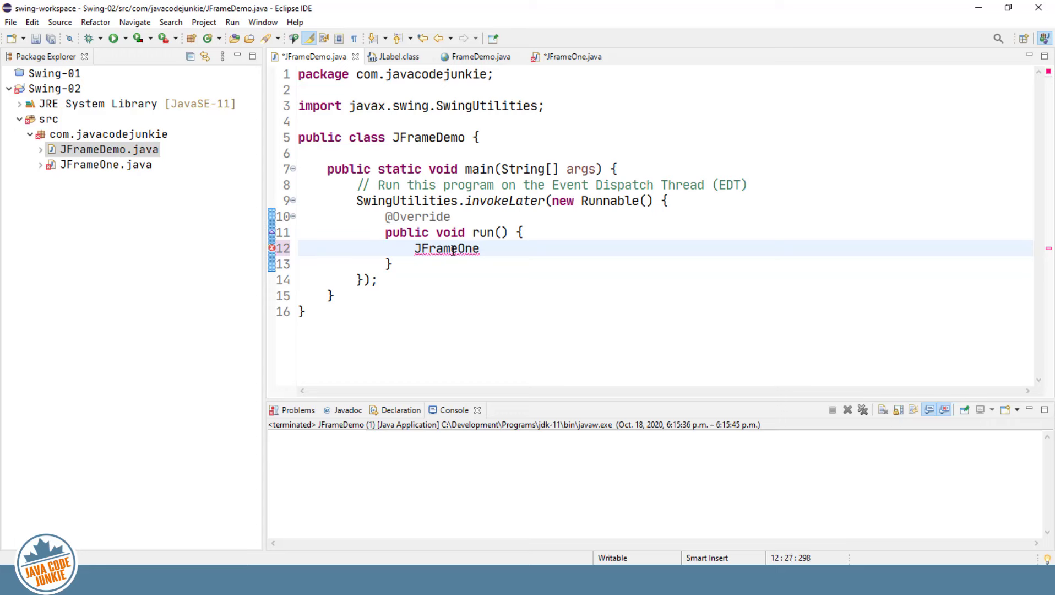
{"action": "type", "text": "fra"}
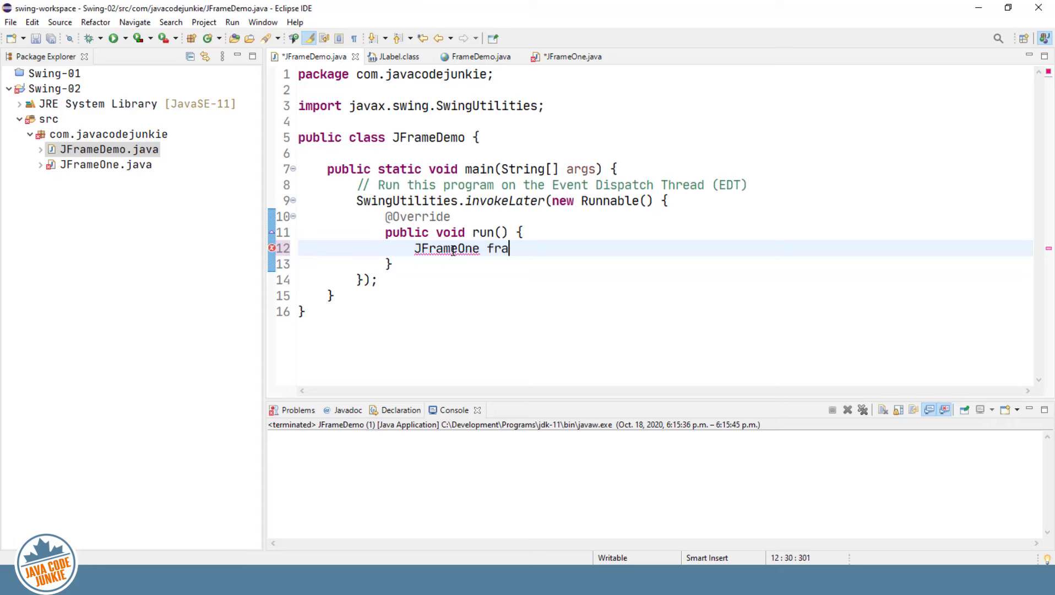
{"action": "type", "text": "me1 = new"}
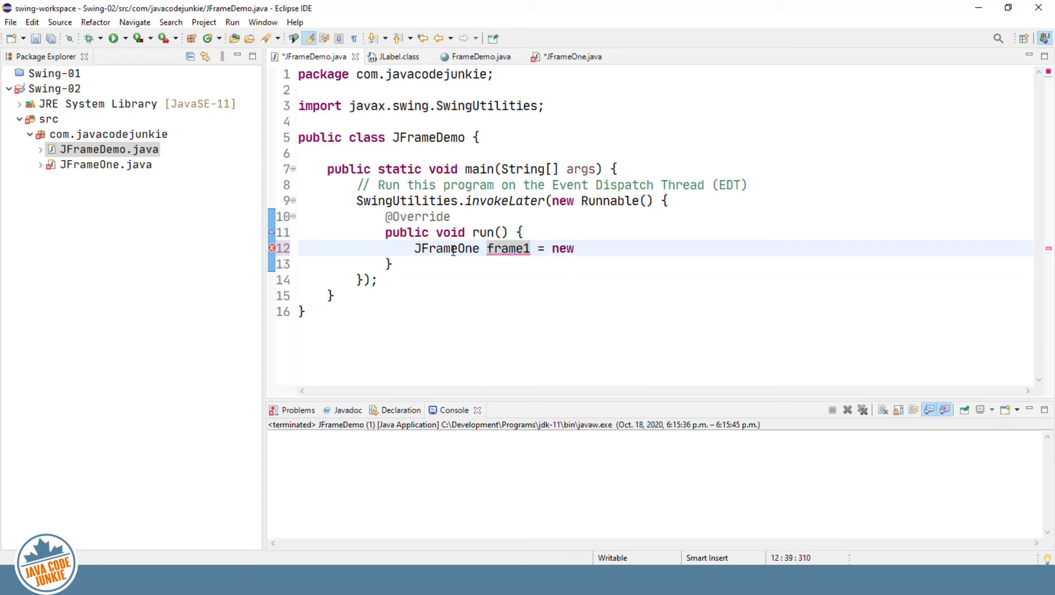
{"action": "type", "text": "JFr"}
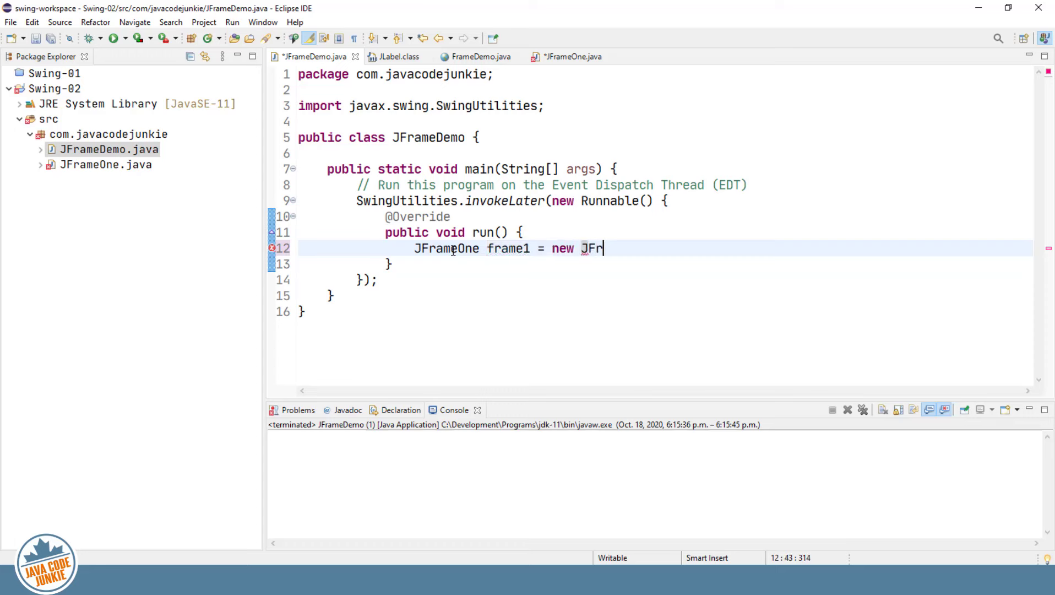
{"action": "type", "text": "ameOne()"}
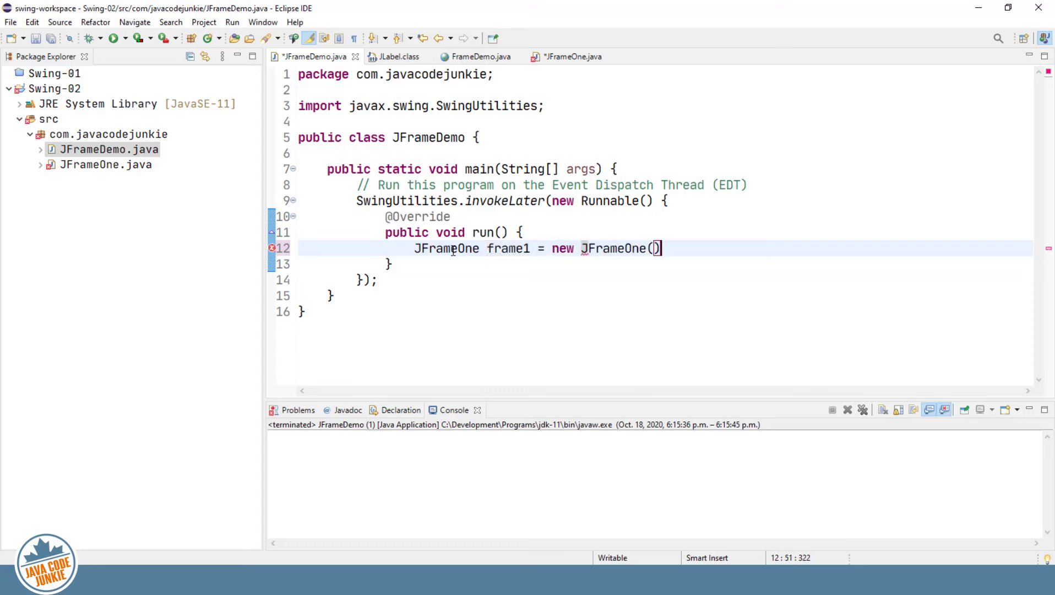
{"action": "type", "text": ";"}
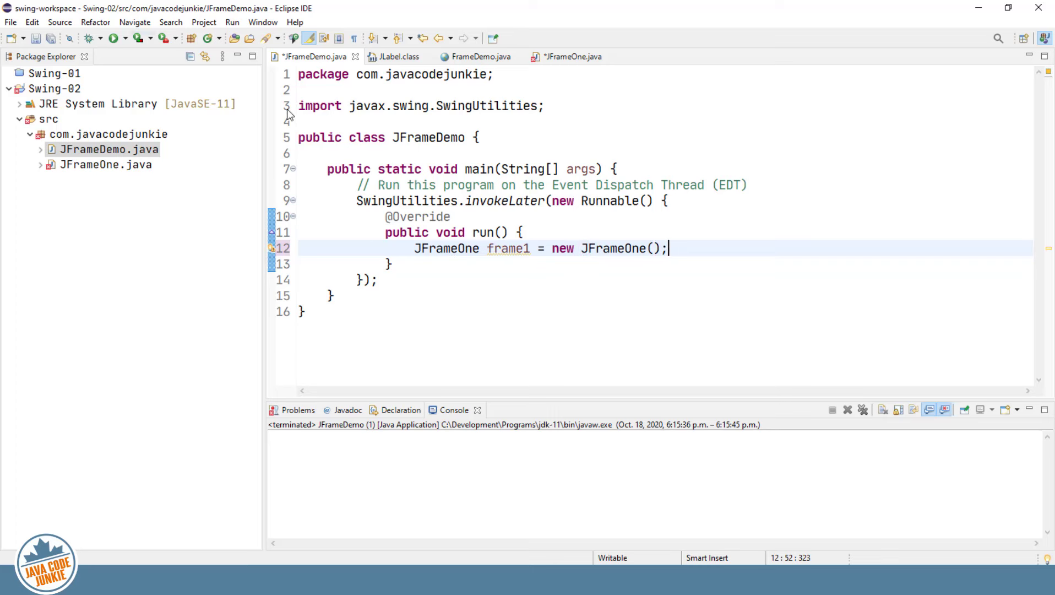
{"action": "left_click", "coordinate": [571, 57]}
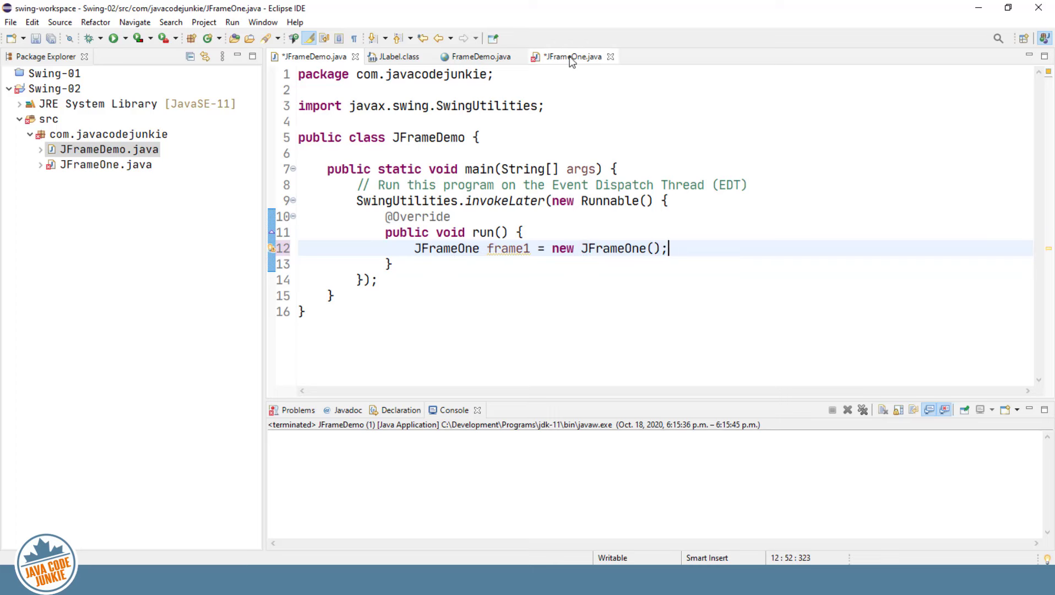
- Make JFrameOne's initialize() call setTitle("JFrameOne")
{"action": "left_click", "coordinate": [569, 57]}
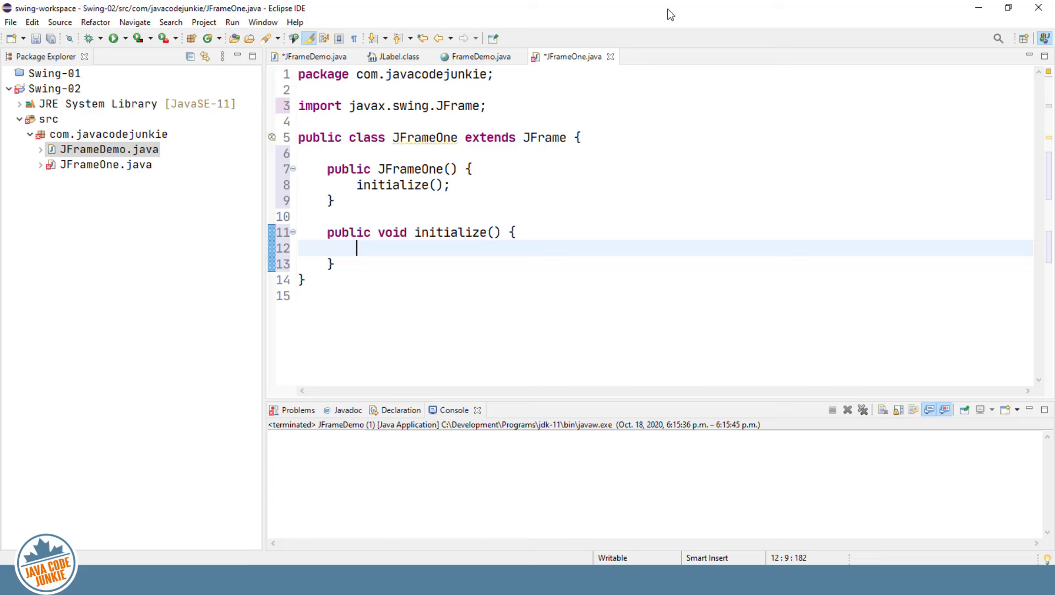
{"action": "type", "text": "set"}
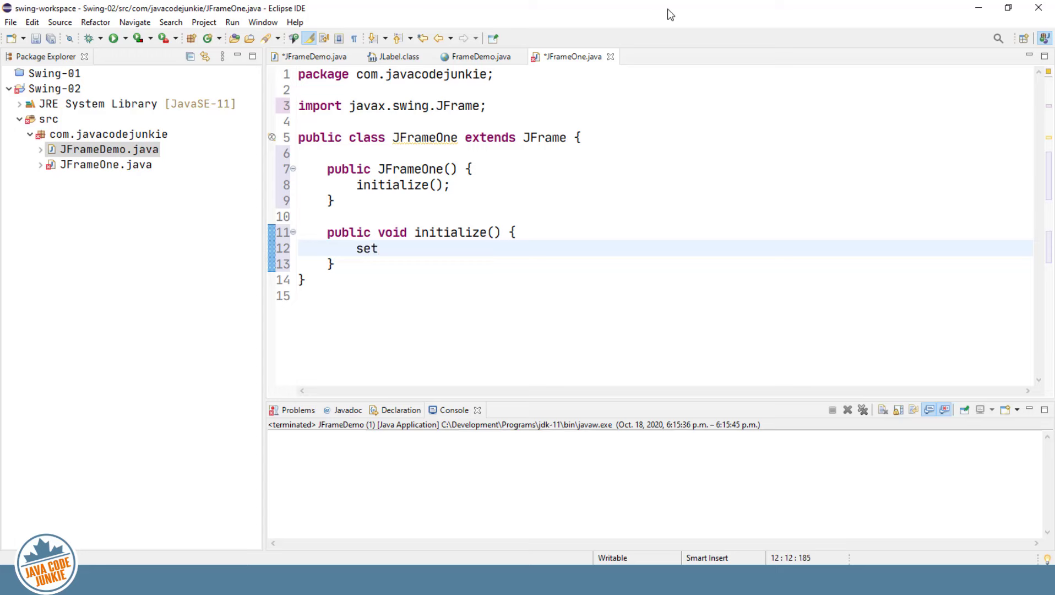
{"action": "type", "text": "tit"}
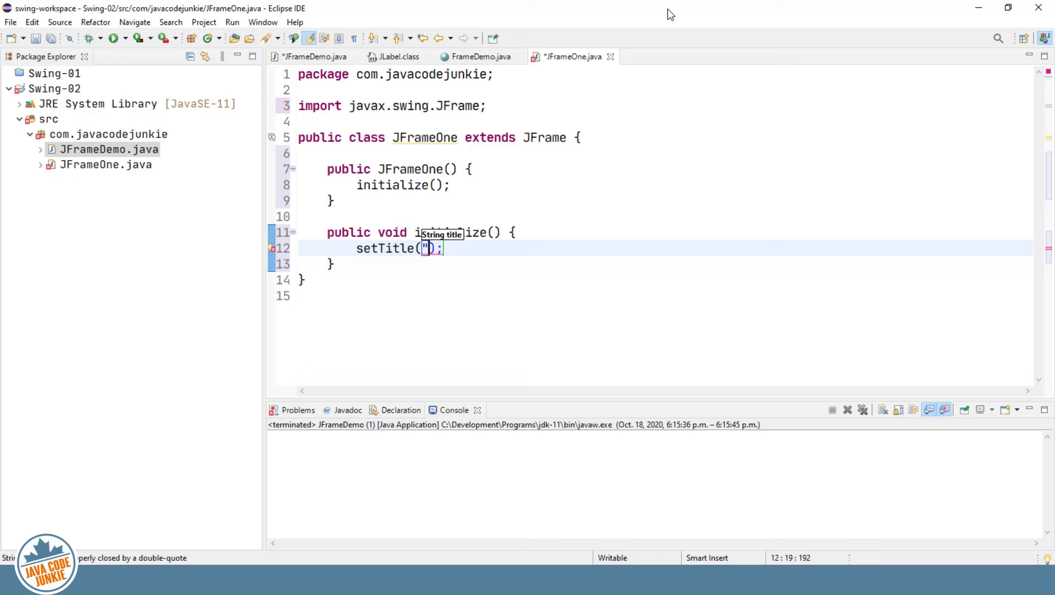
{"action": "type", "text": "JFr"}
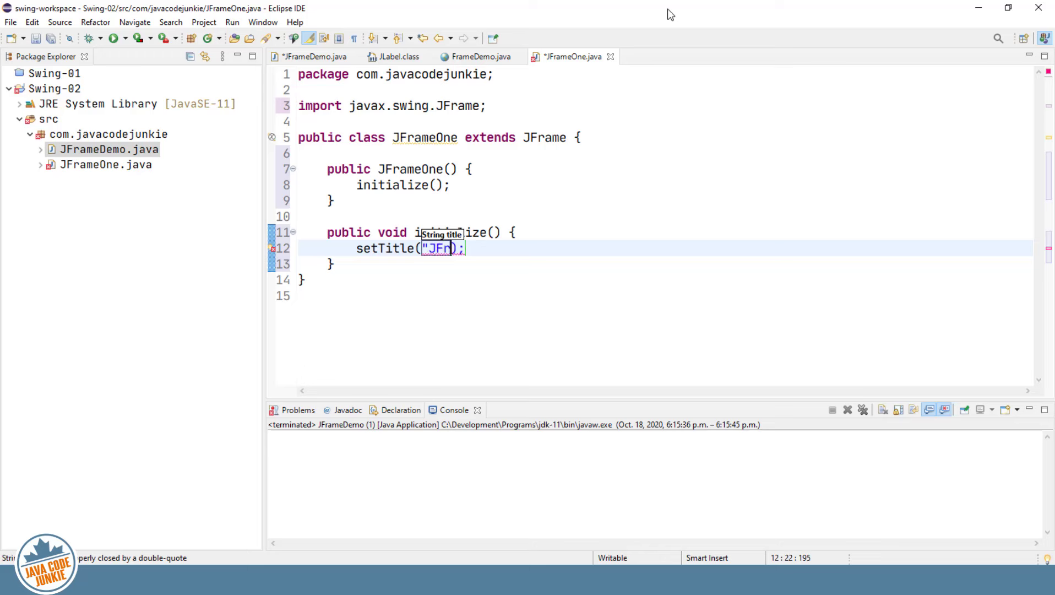
{"action": "type", "text": "rameOne"}
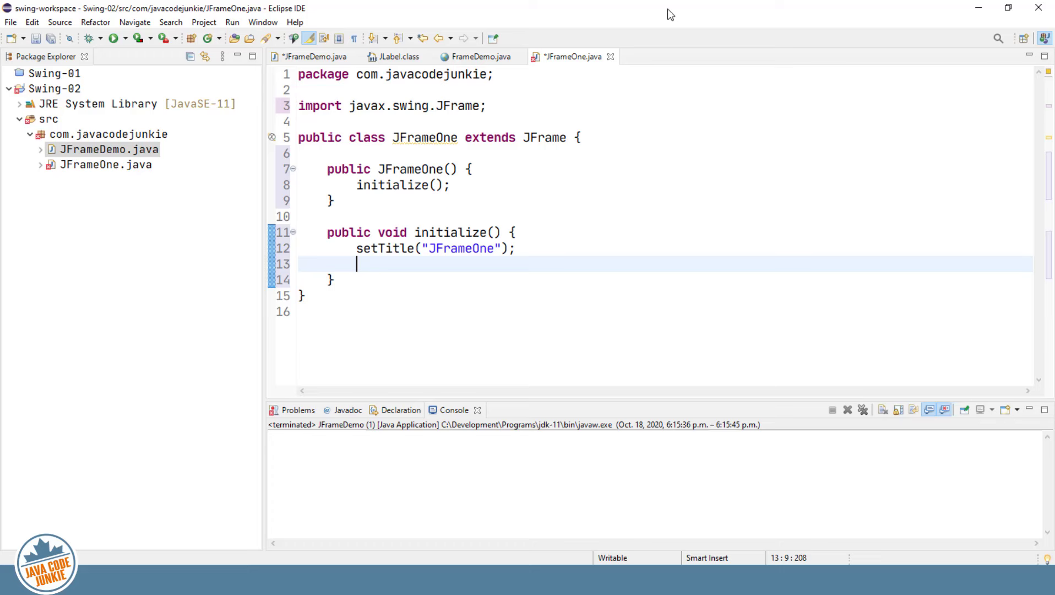
- Begin a setDefaultCloseOperation(JFrame.) call in initialize(), aiming for DISPOSE_ON_CLOSE
{"action": "type", "text": "setd"}
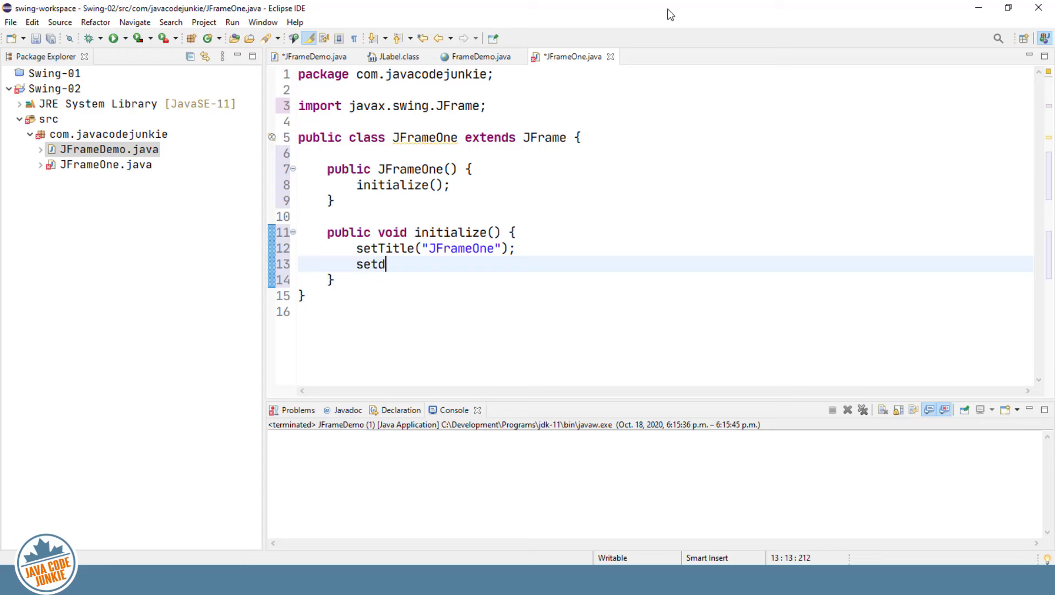
{"action": "type", "text": "ef"}
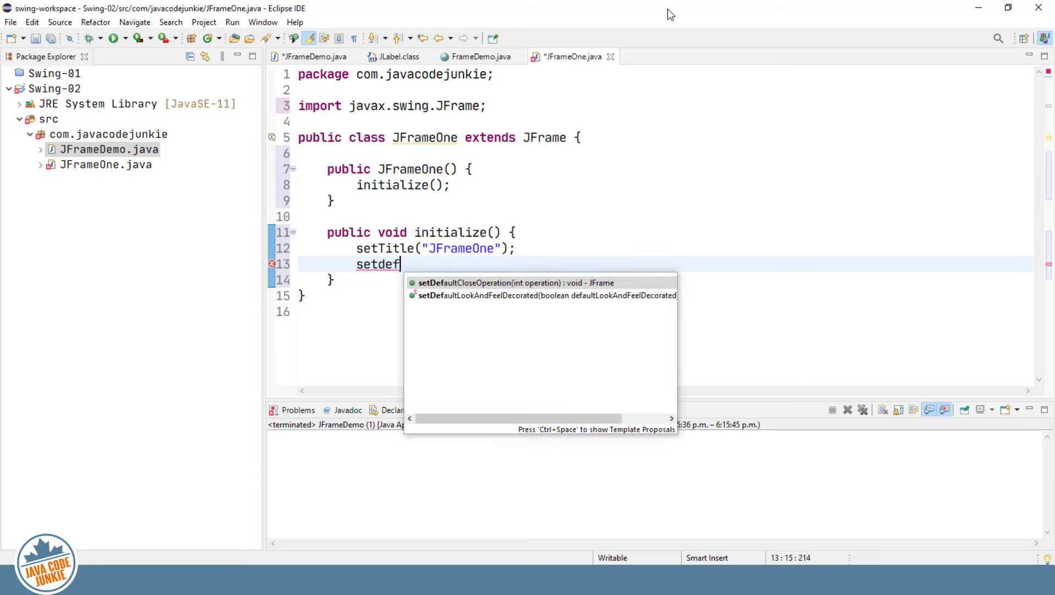
{"action": "left_click", "coordinate": [493, 282]}
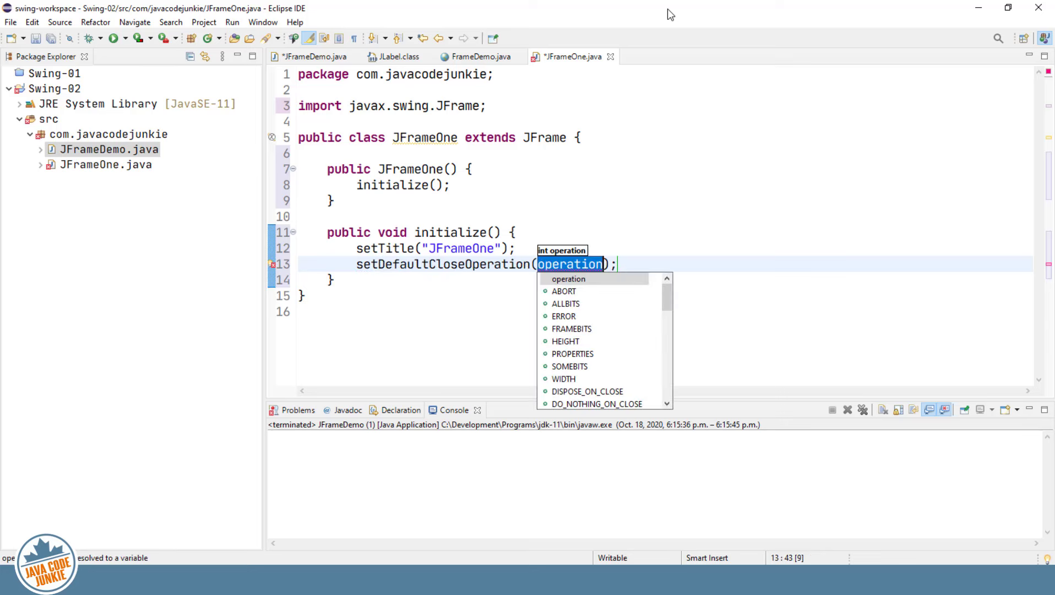
{"action": "type", "text": "JFrame."}
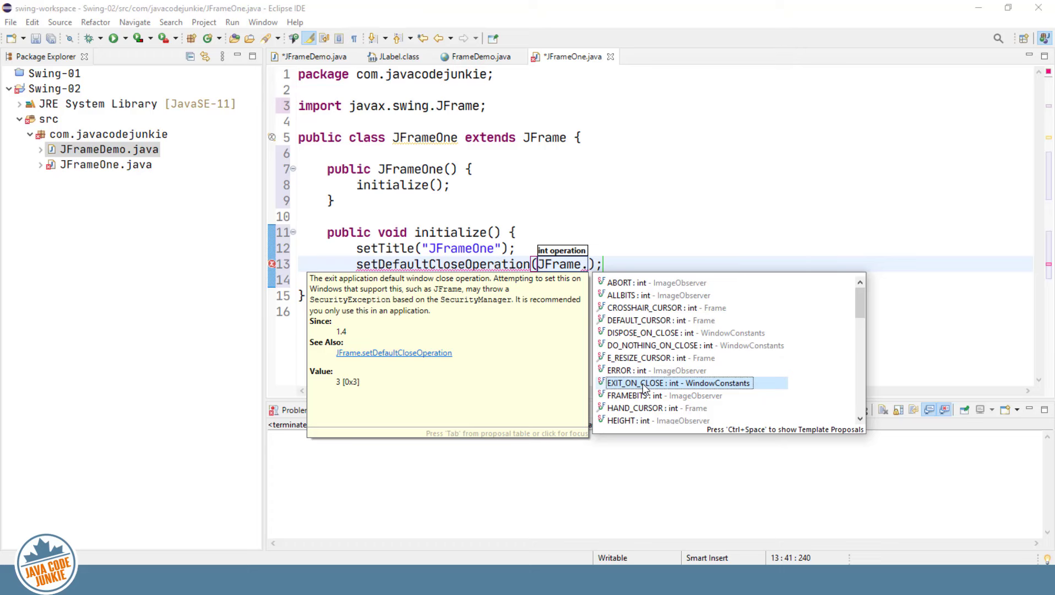
{"action": "mouse_move", "coordinate": [666, 339]}
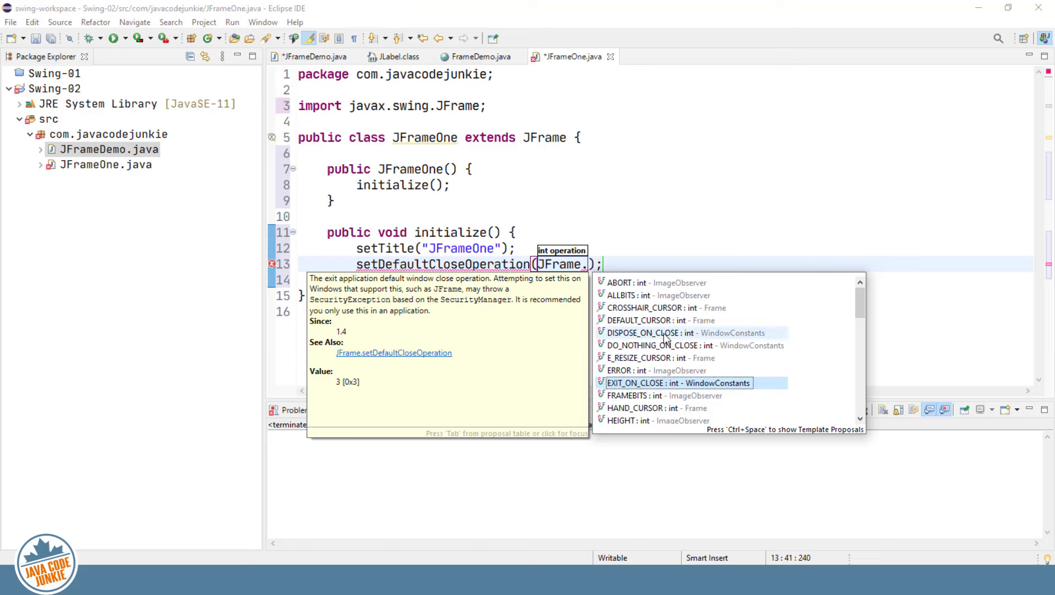
{"action": "mouse_move", "coordinate": [682, 320]}
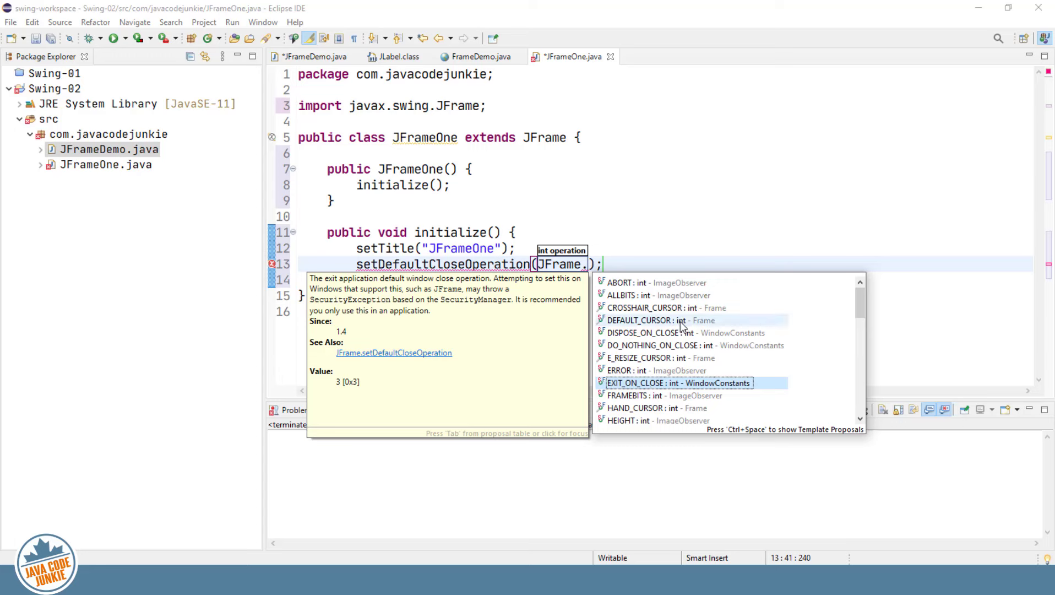
{"action": "mouse_move", "coordinate": [763, 357]}
{"action": "type", "text": "DISPOSE_ON_CLOSE"}
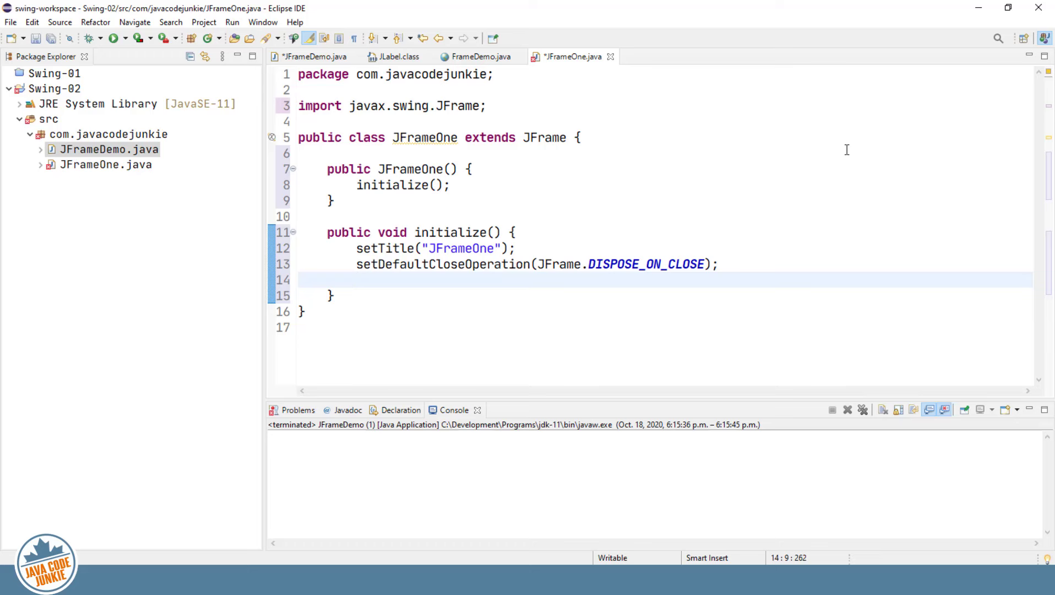
- Add setSize(500, 400) and setVisible(true) to initialize()
{"action": "type", "text": "set"}
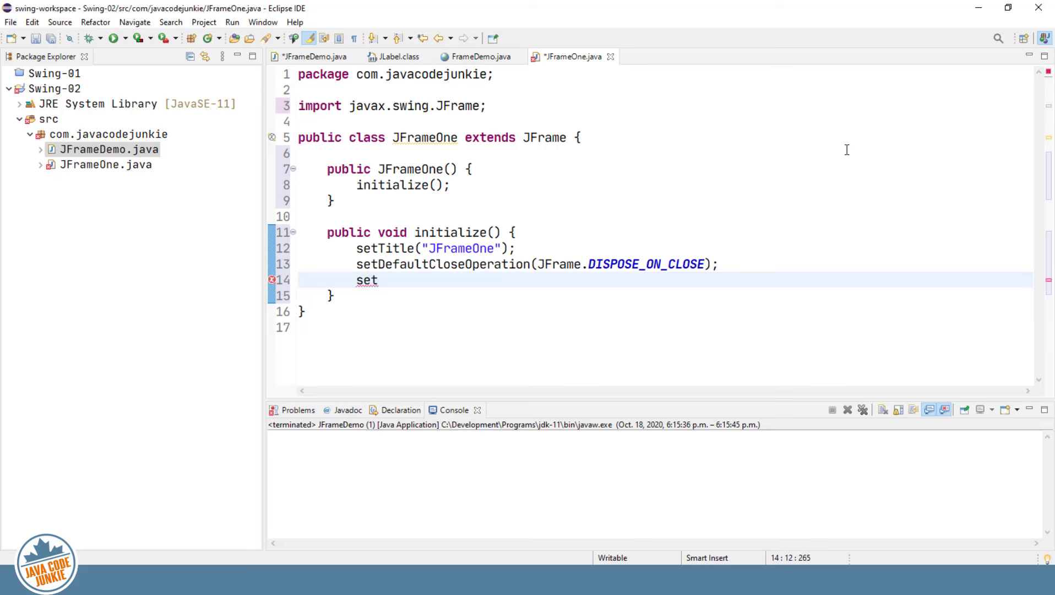
{"action": "type", "text": "siz"}
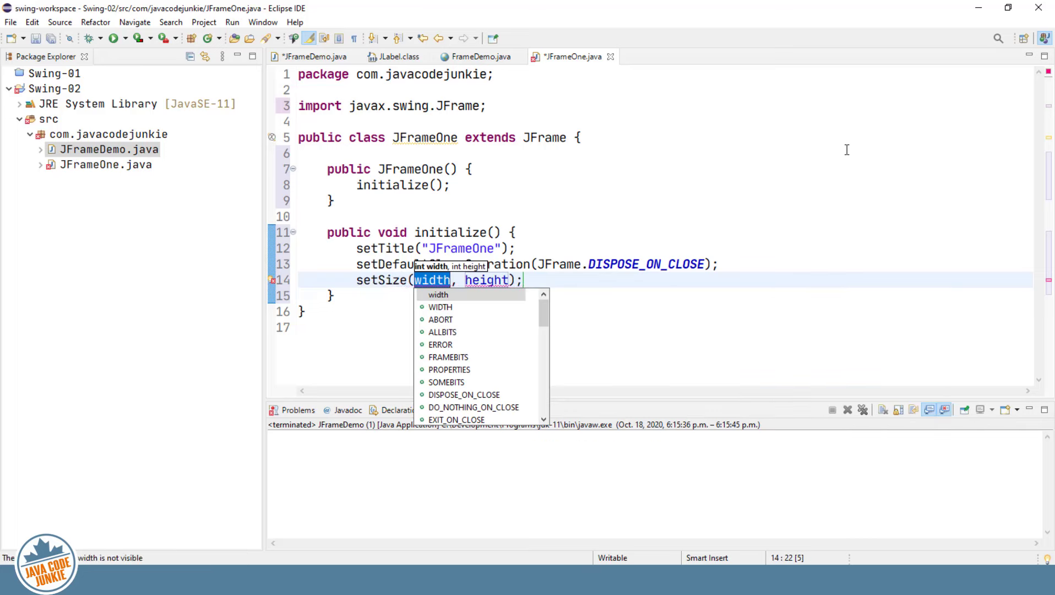
{"action": "type", "text": "500"}
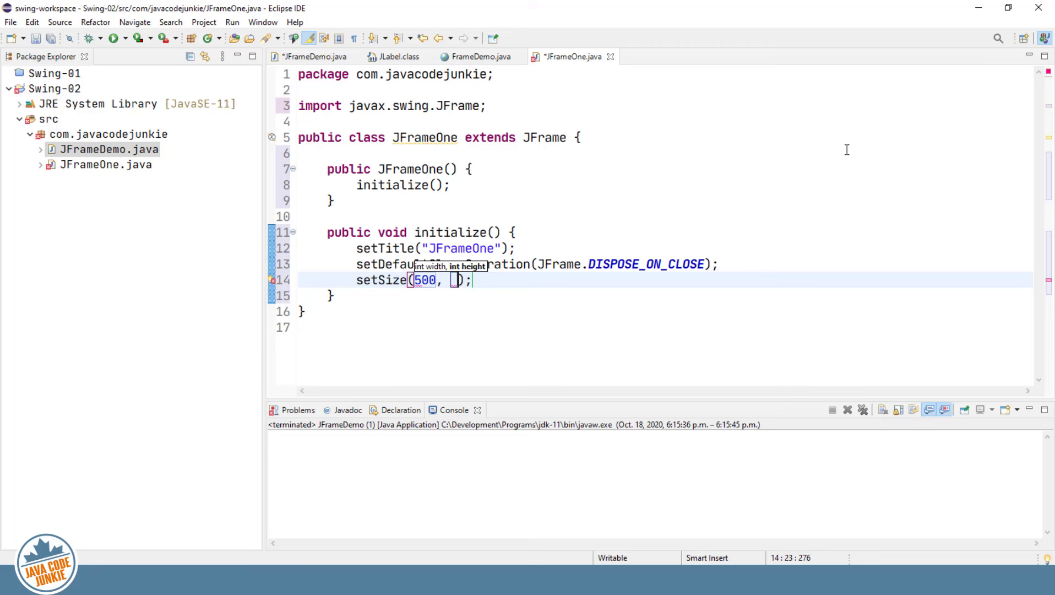
{"action": "type", "text": "400"}
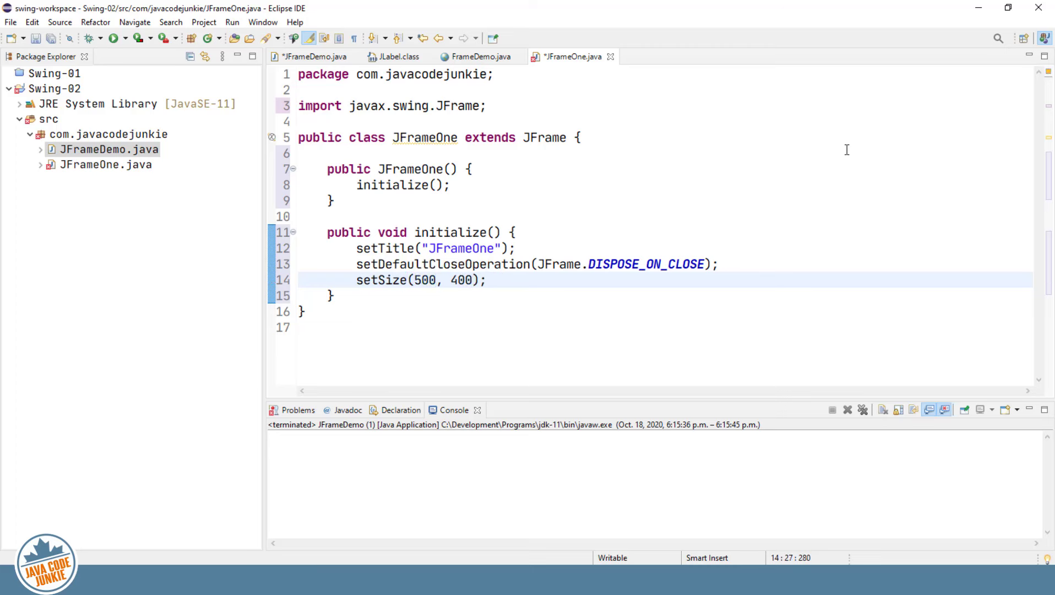
{"action": "key", "text": "Return"}
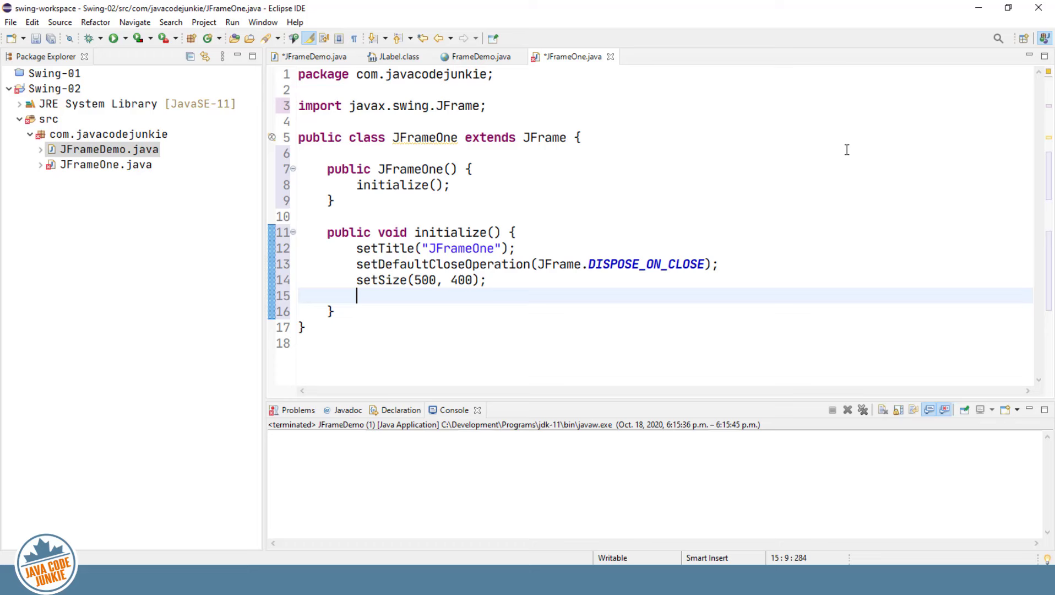
{"action": "type", "text": "s"}
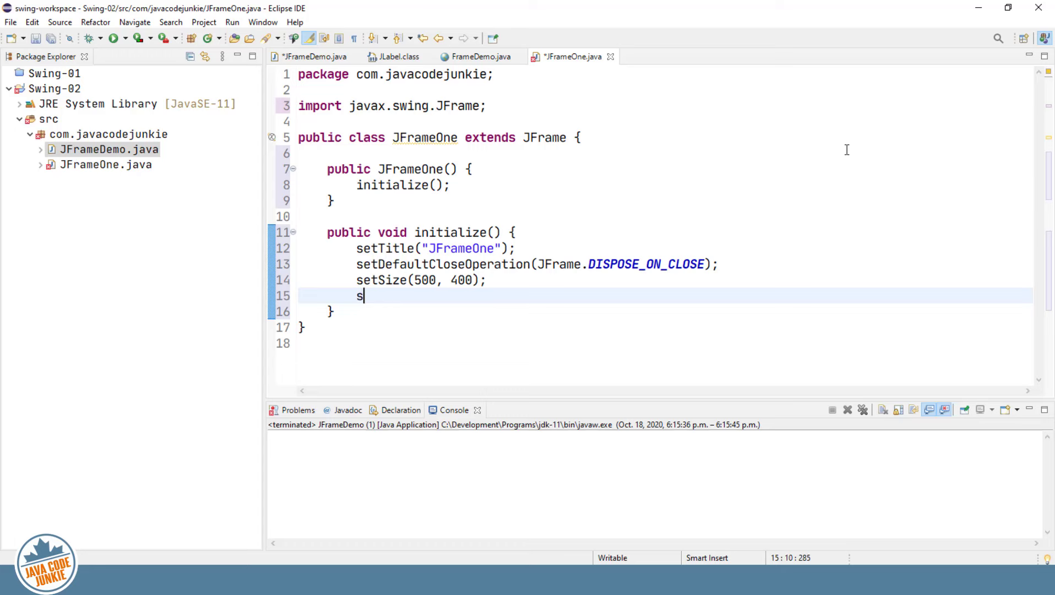
{"action": "type", "text": "etvisible(b);"}
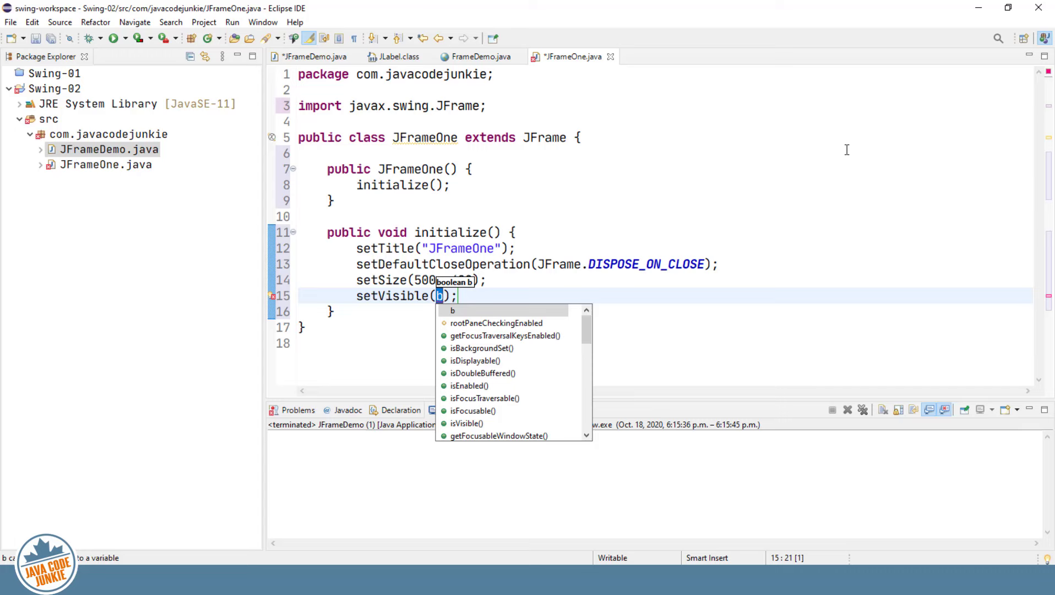
{"action": "type", "text": "tr"}
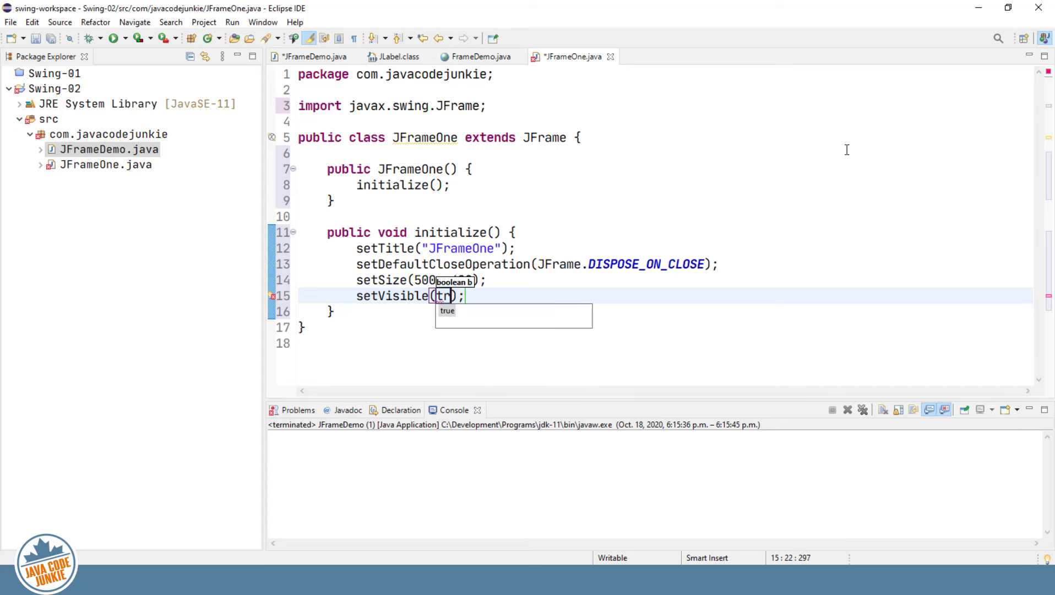
{"action": "type", "text": "ue"}
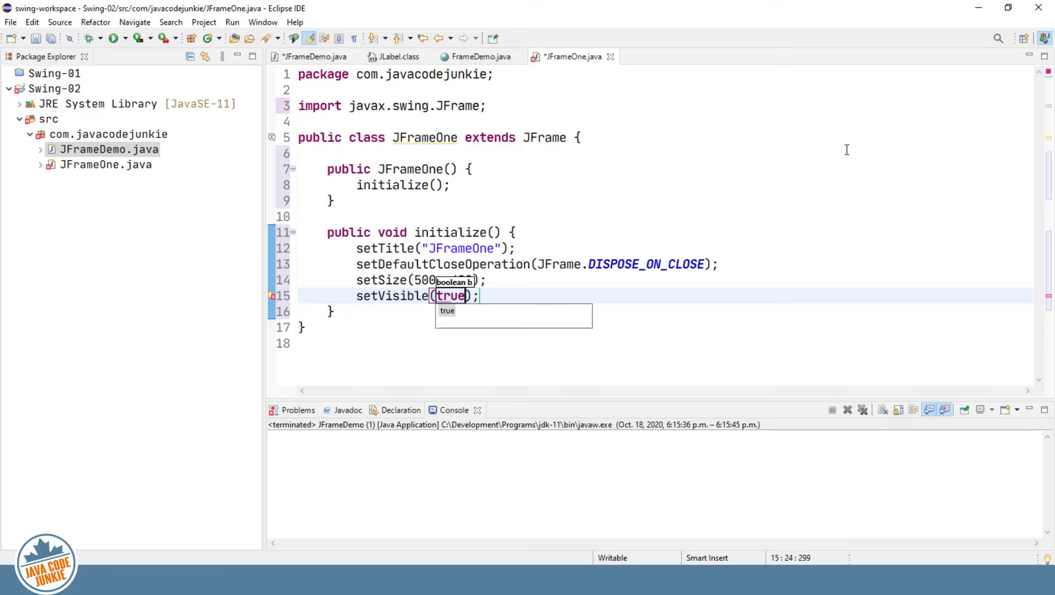
- Run JFrameDemo, then close the empty 500×400 JFrameOne window
{"action": "left_click", "coordinate": [113, 38]}
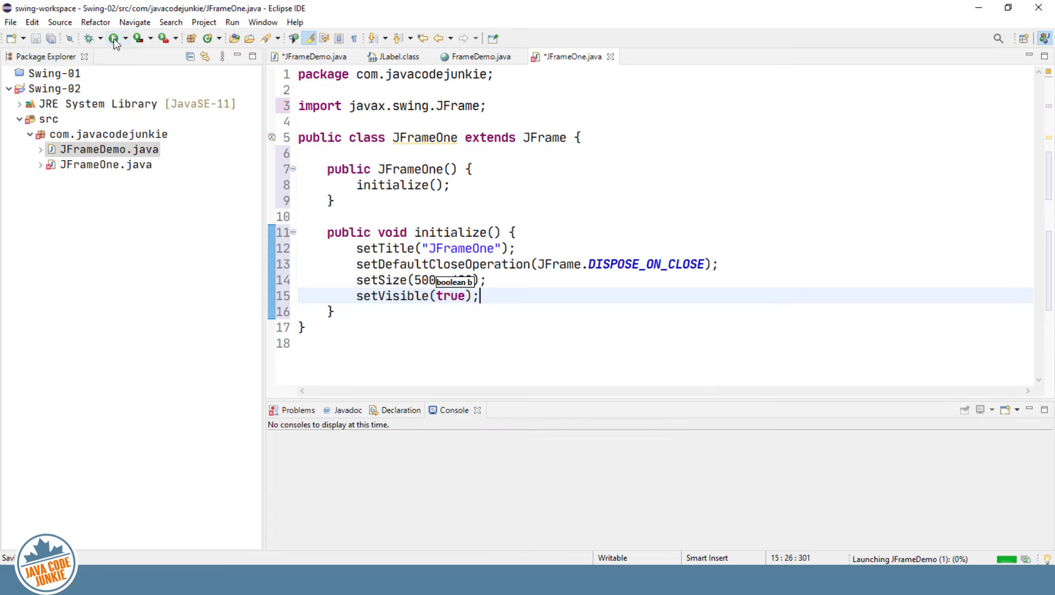
{"action": "left_click", "coordinate": [115, 38]}
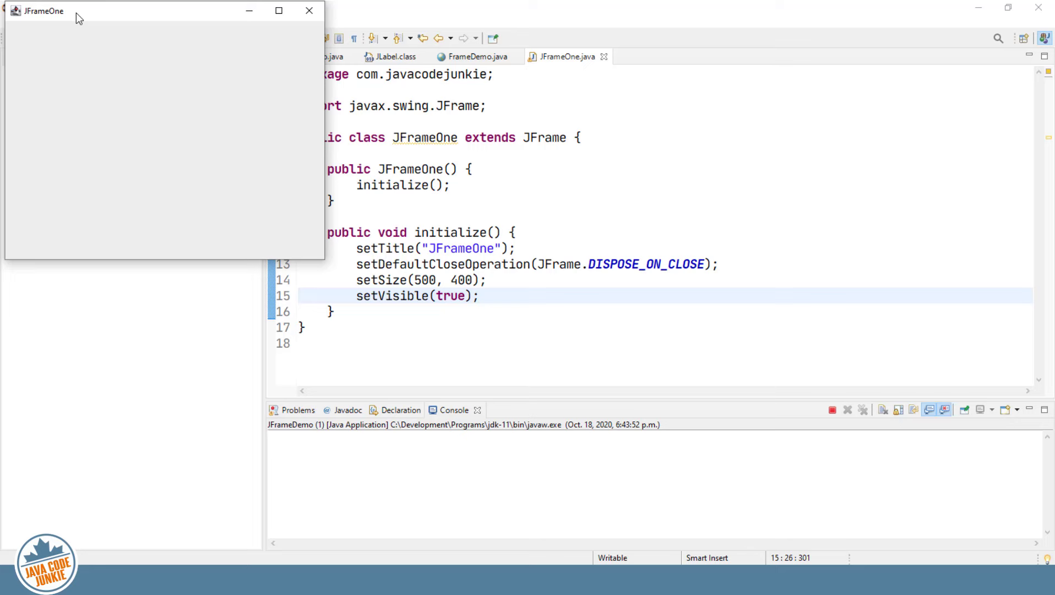
{"action": "mouse_move", "coordinate": [48, 15]}
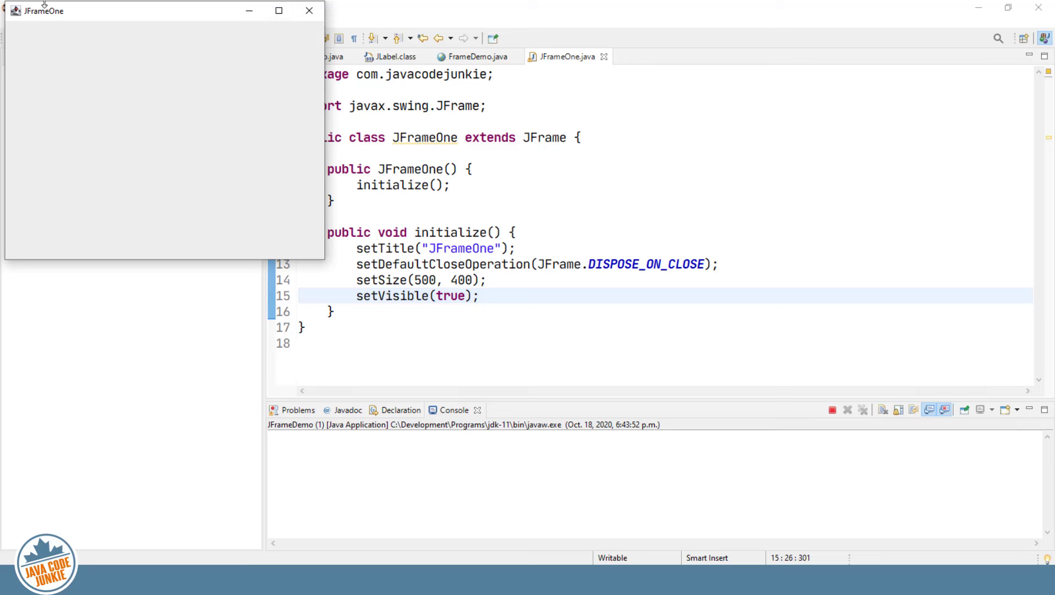
{"action": "mouse_move", "coordinate": [143, 24]}
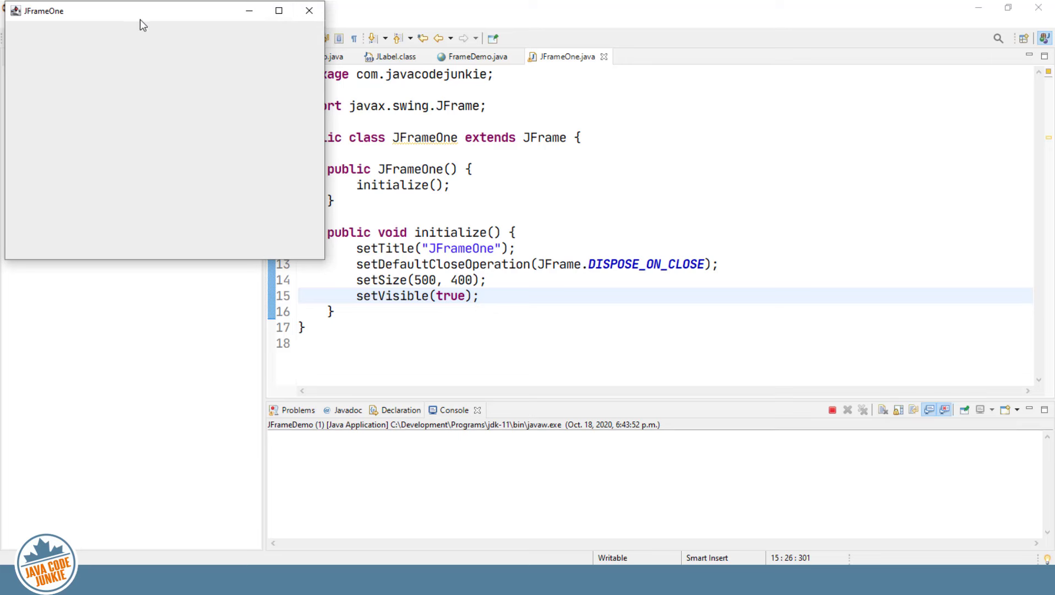
{"action": "mouse_move", "coordinate": [309, 11]}
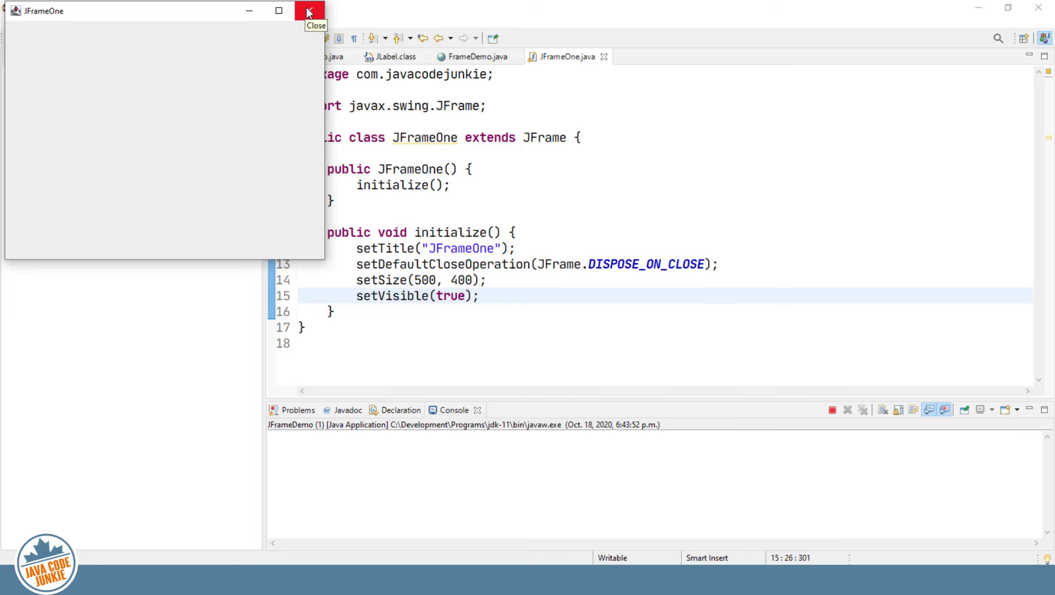
{"action": "left_click", "coordinate": [308, 11]}
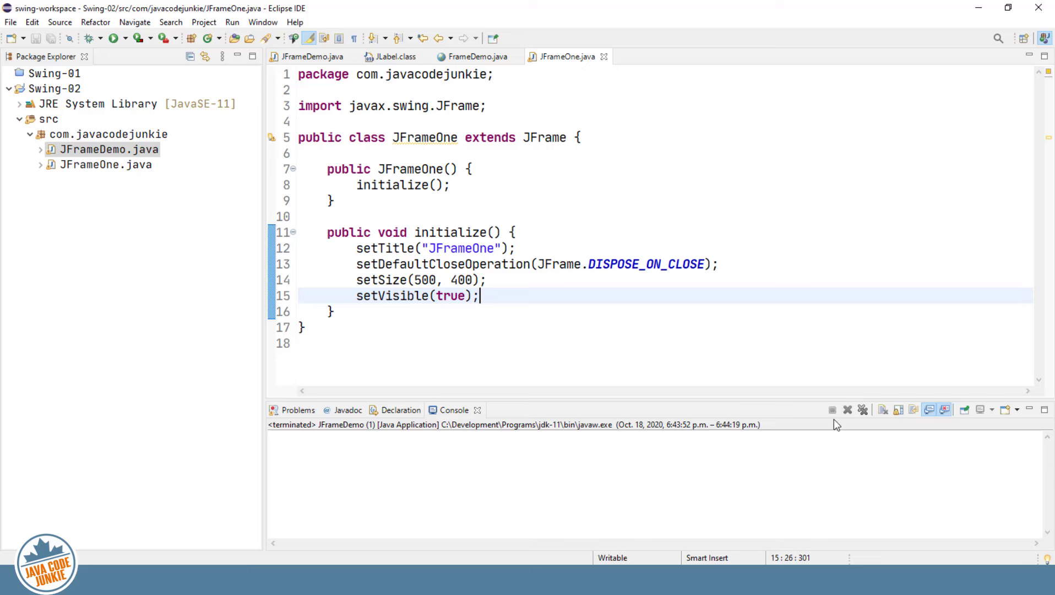
{"action": "mouse_move", "coordinate": [833, 412]}
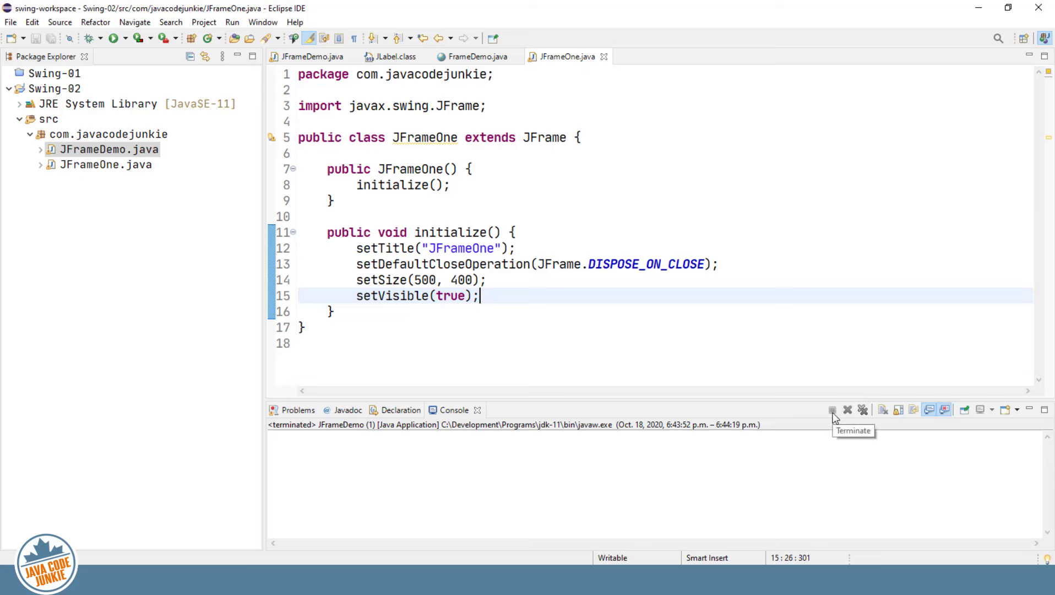
{"action": "mouse_move", "coordinate": [797, 438]}
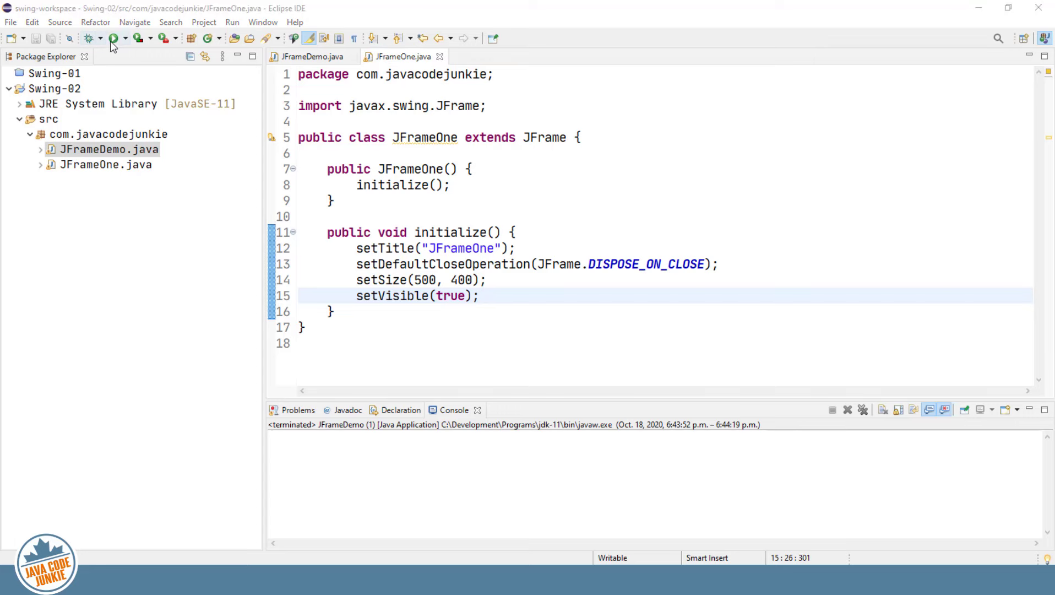
{"action": "left_click", "coordinate": [113, 38]}
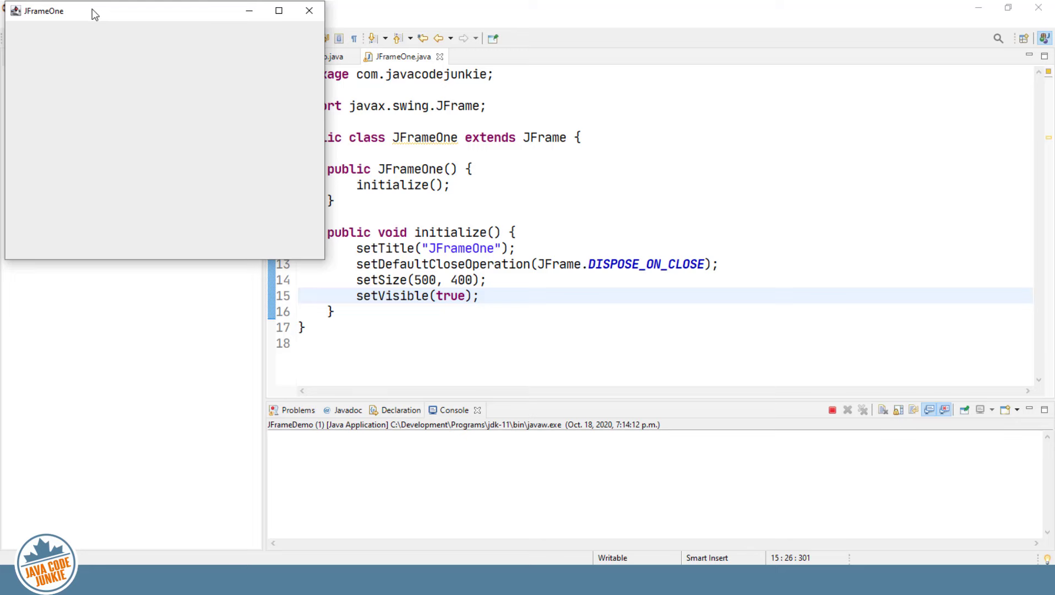
{"action": "left_click", "coordinate": [309, 9]}
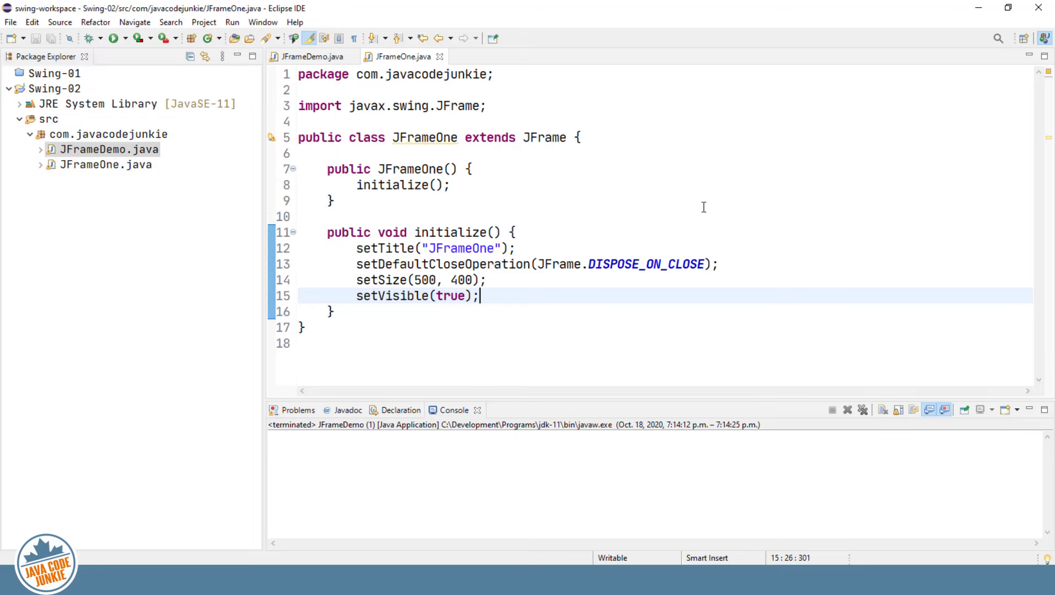
{"action": "mouse_move", "coordinate": [683, 202]}
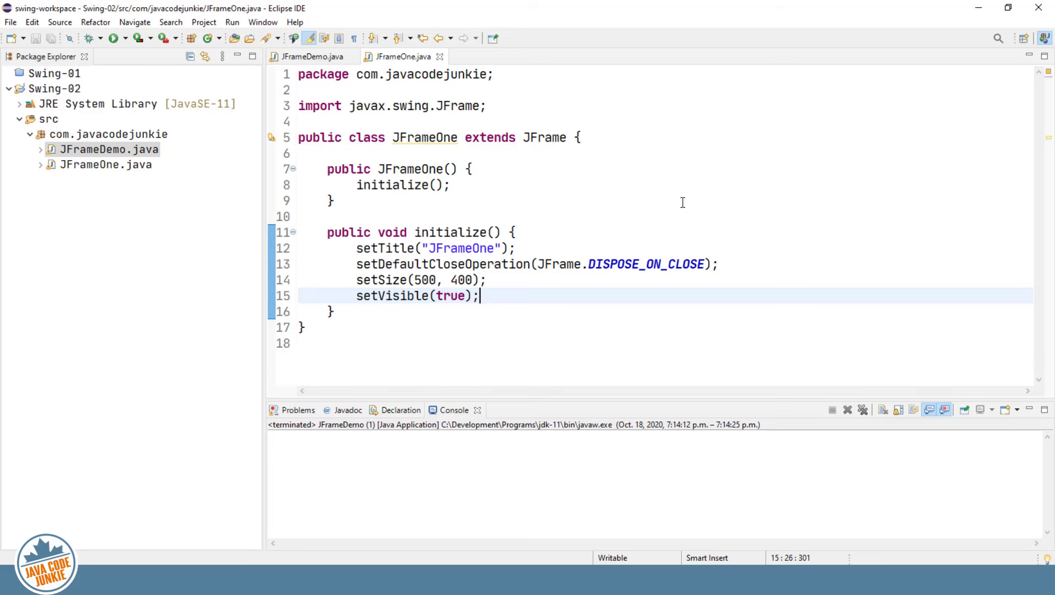
- Insert setLocationRelativeTo(null) on a new line above setVisible(true)
{"action": "key", "text": "Return"}
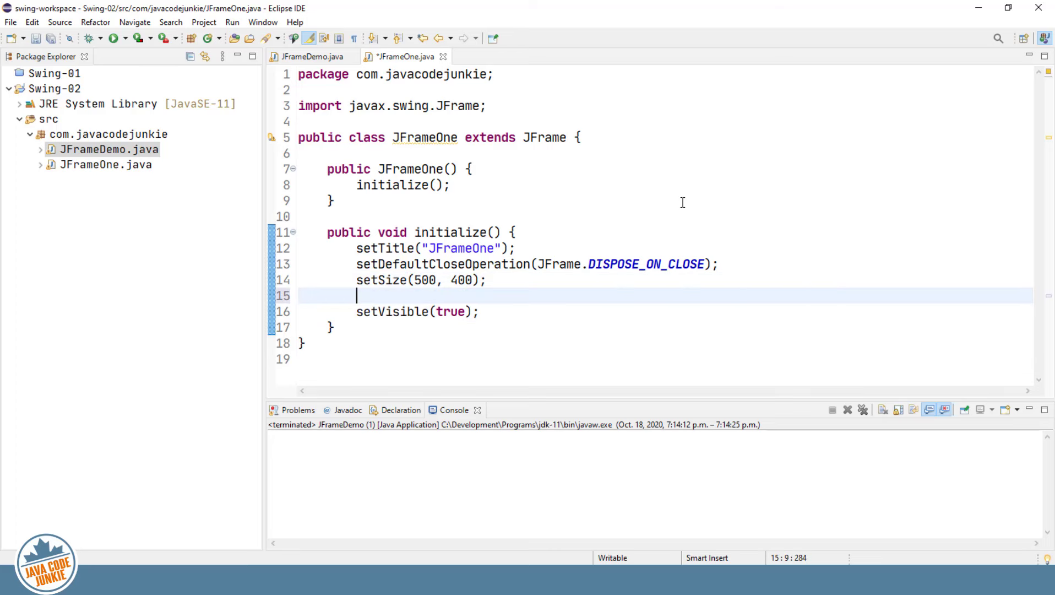
{"action": "type", "text": "s"}
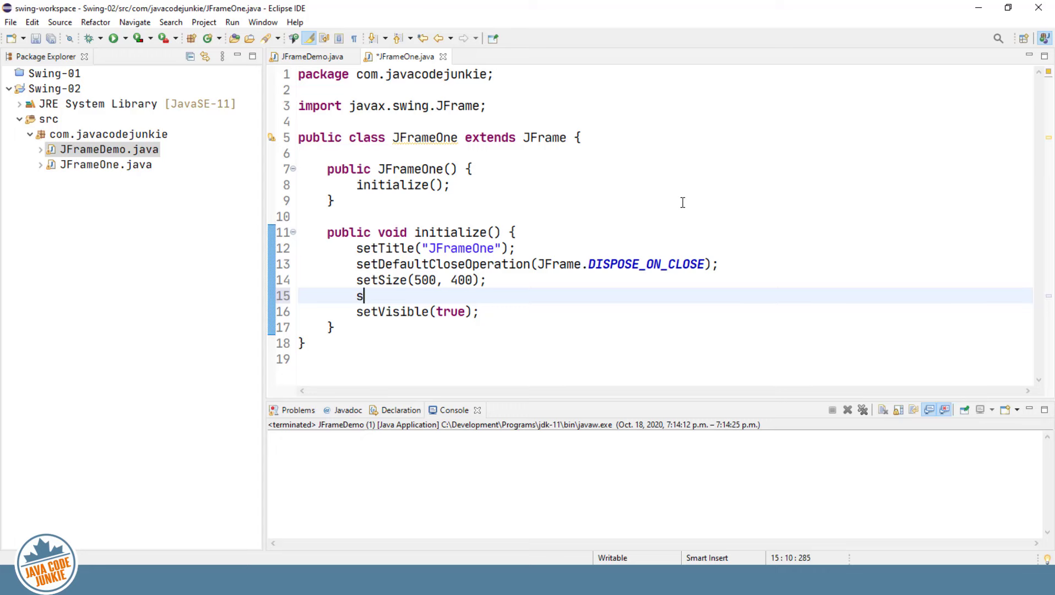
{"action": "type", "text": "et"}
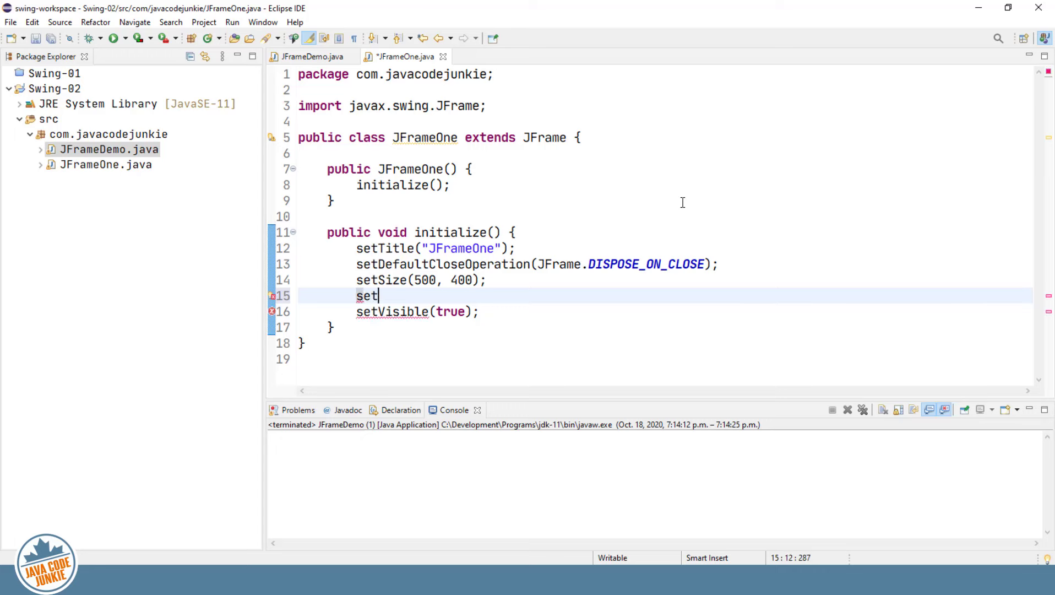
{"action": "type", "text": "Location"}
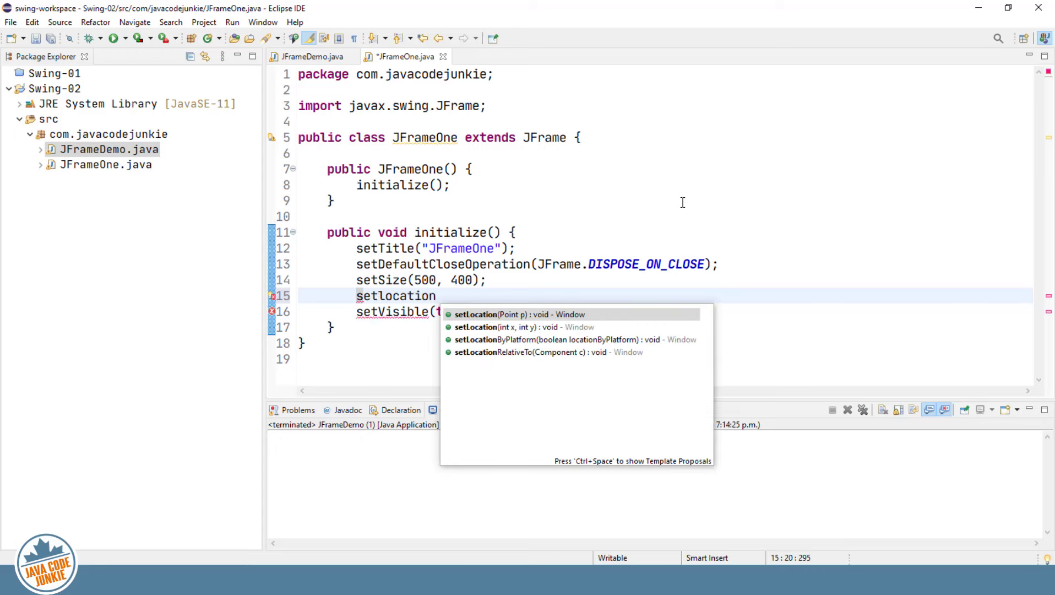
{"action": "left_click", "coordinate": [531, 351]}
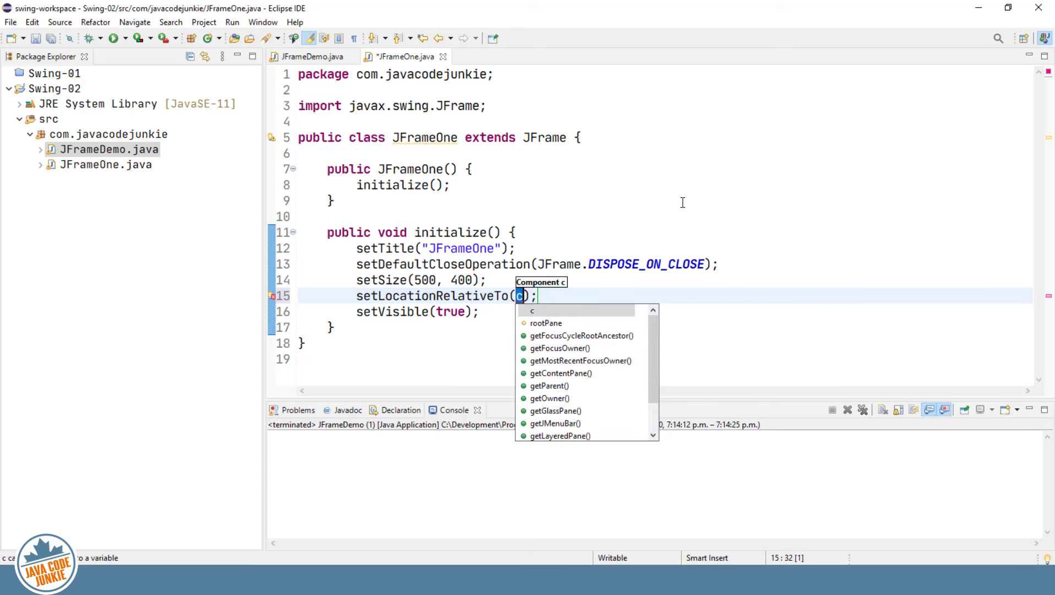
{"action": "type", "text": "null"}
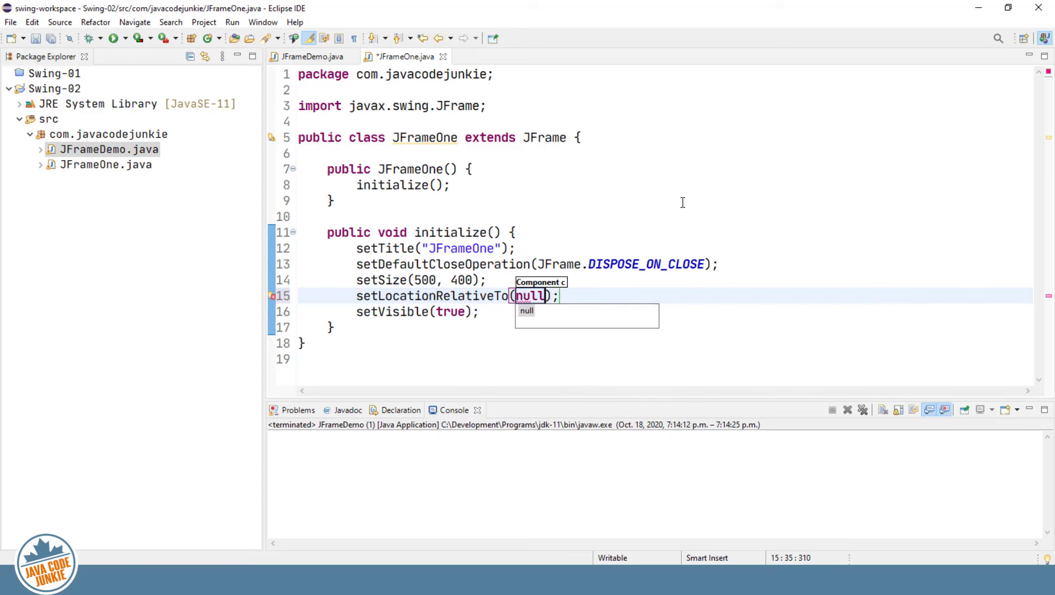
{"action": "mouse_move", "coordinate": [692, 230]}
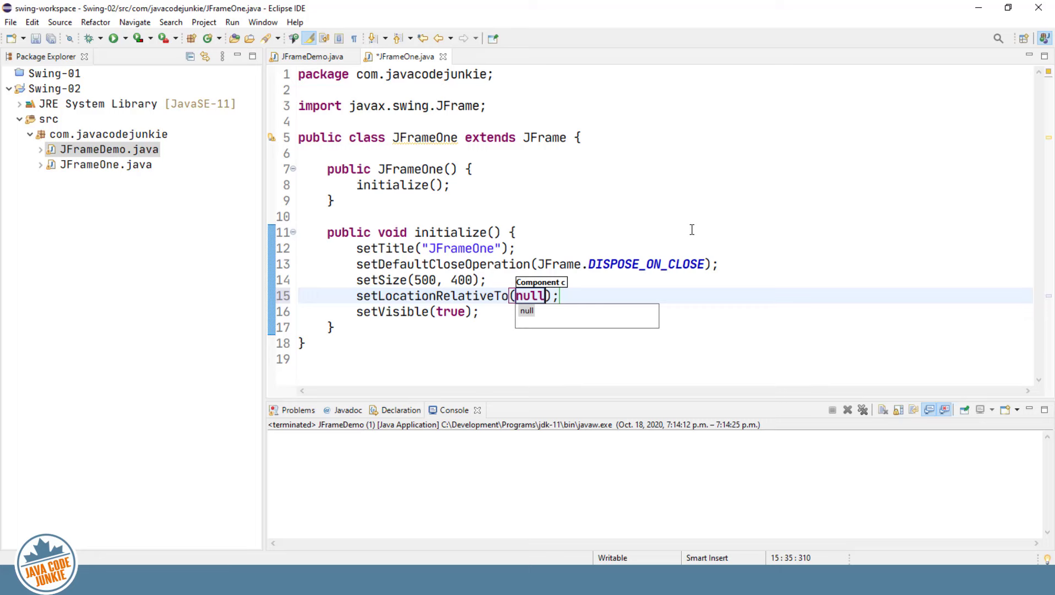
- Save and run JFrameDemo, then close the centred JFrameOne window
{"action": "left_click", "coordinate": [111, 38]}
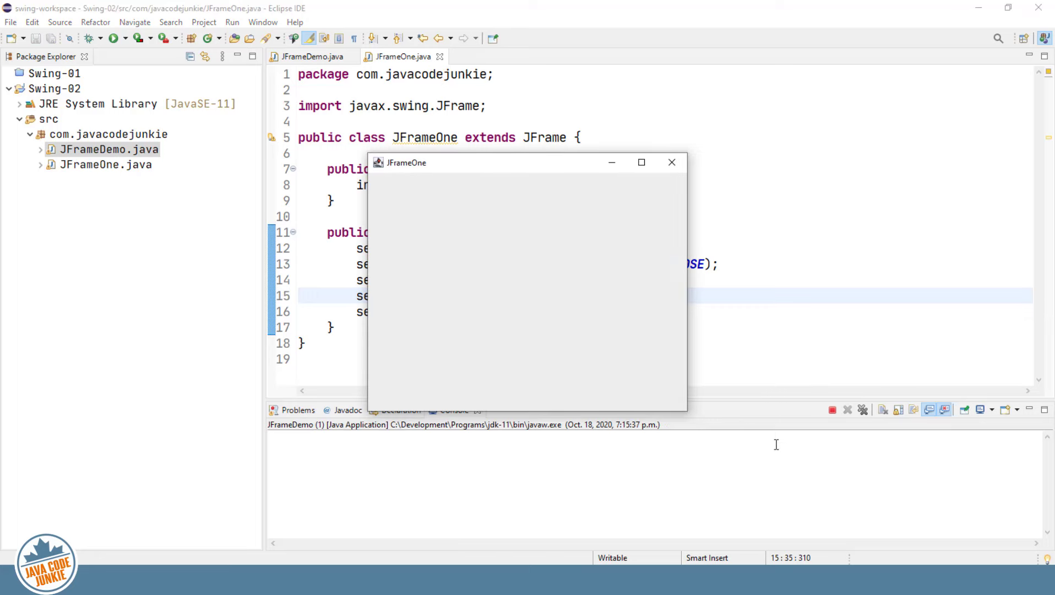
{"action": "mouse_move", "coordinate": [688, 411]}
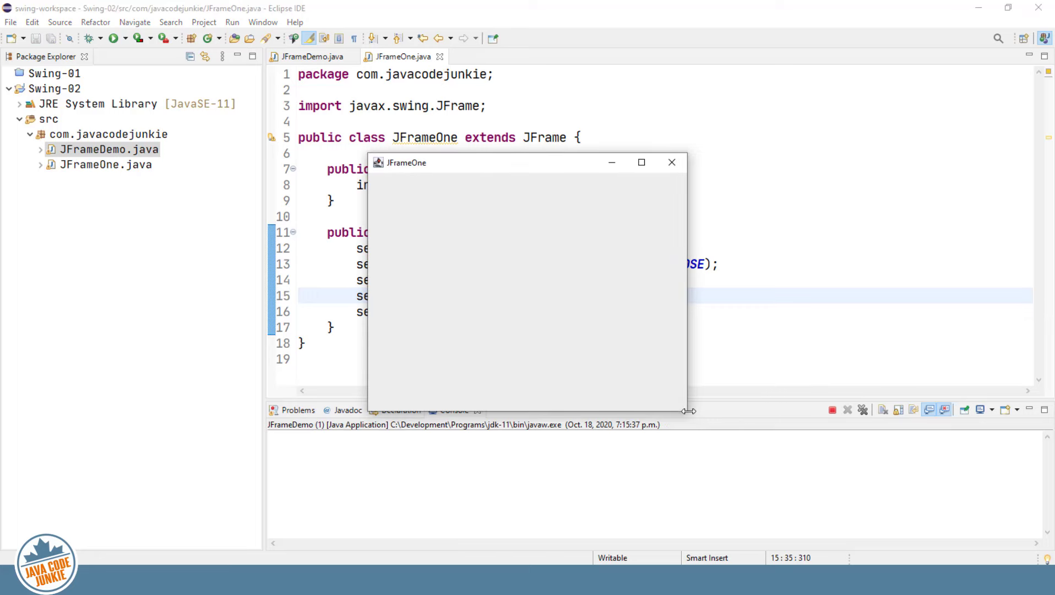
{"action": "mouse_move", "coordinate": [690, 415]}
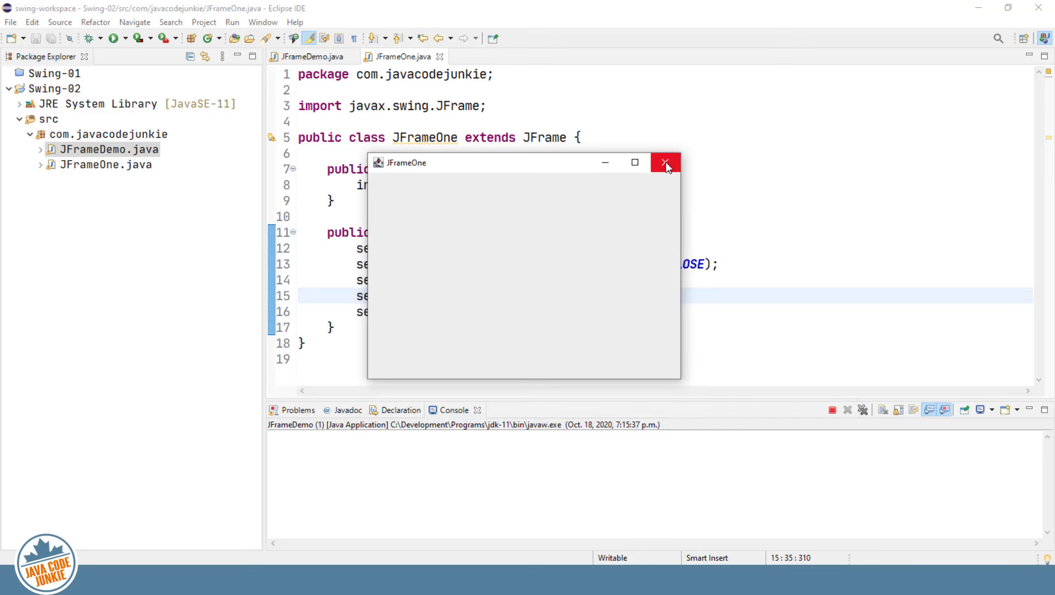
{"action": "mouse_move", "coordinate": [665, 165]}
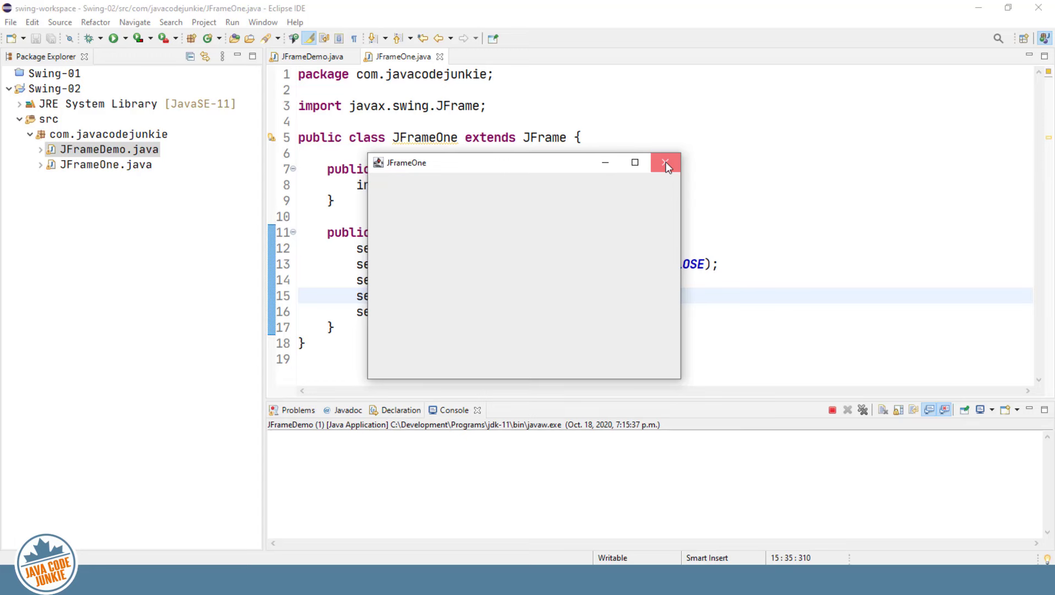
{"action": "left_click", "coordinate": [665, 162]}
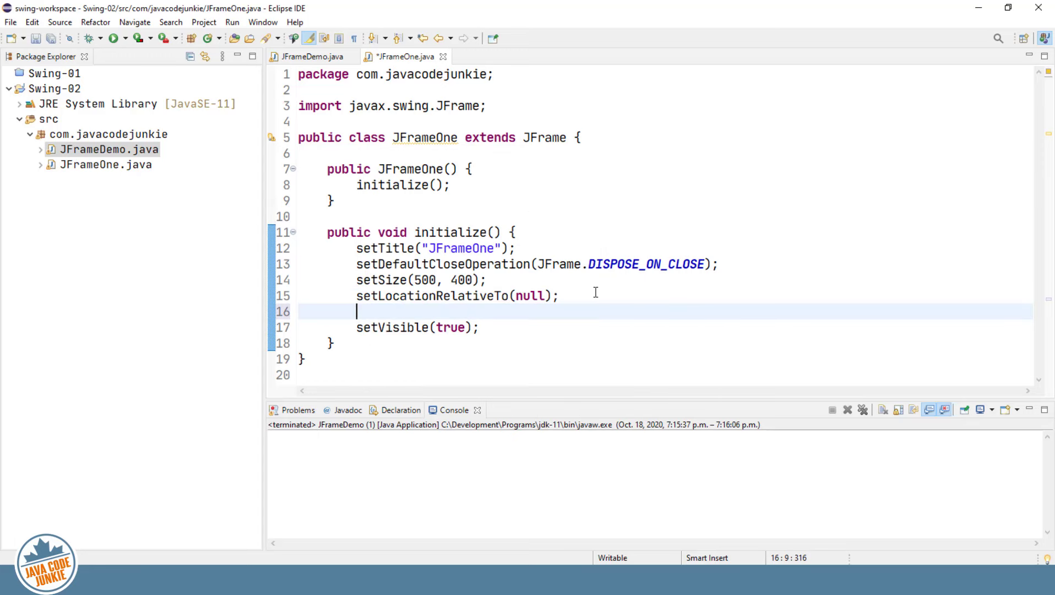
- Add setResizable(false) just before setVisible(true) in initialize()
{"action": "type", "text": "setresiz"}
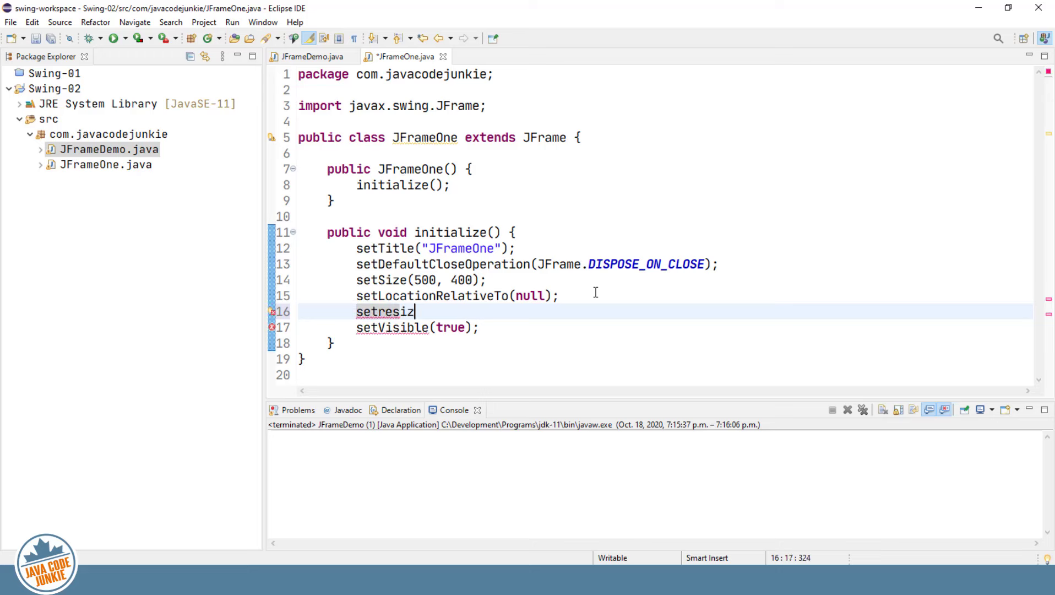
{"action": "type", "text": "able("}
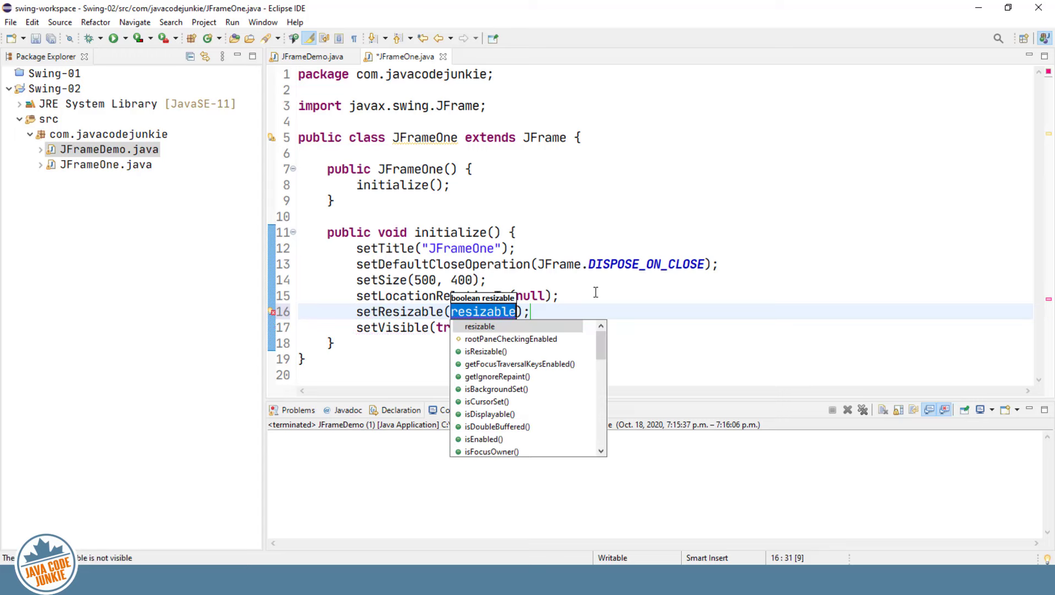
{"action": "type", "text": "false"}
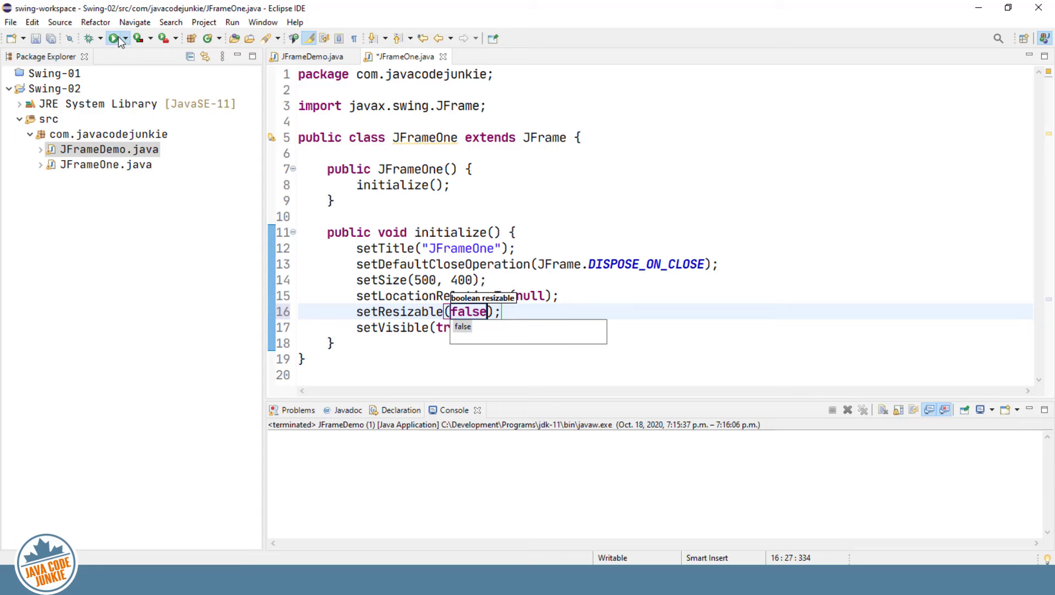
- Save and rerun JFrameDemo to check JFrameOne can no longer be maximised or resized
{"action": "left_click", "coordinate": [112, 37]}
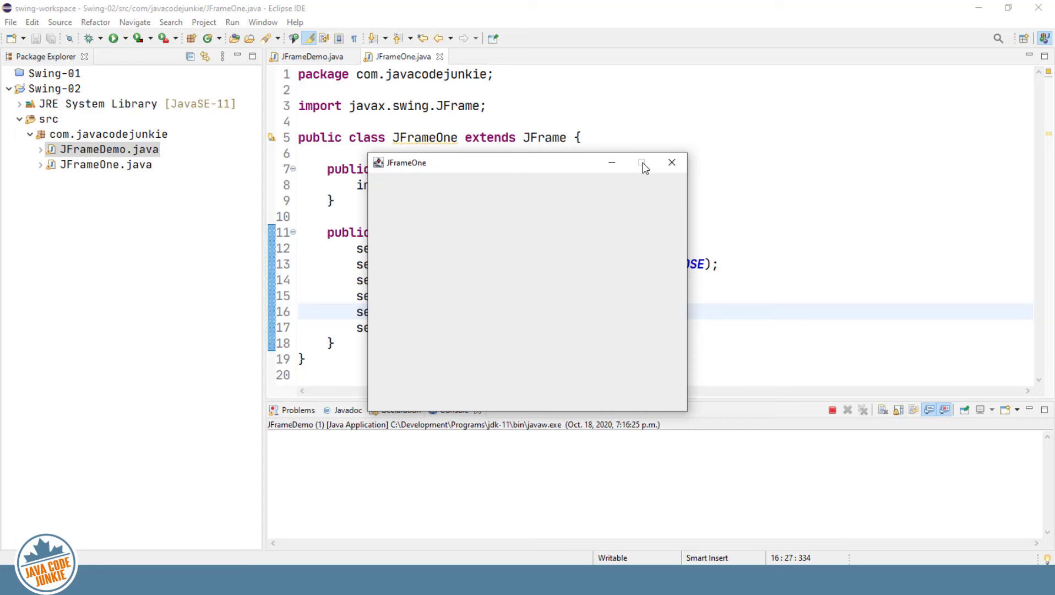
{"action": "mouse_move", "coordinate": [691, 413]}
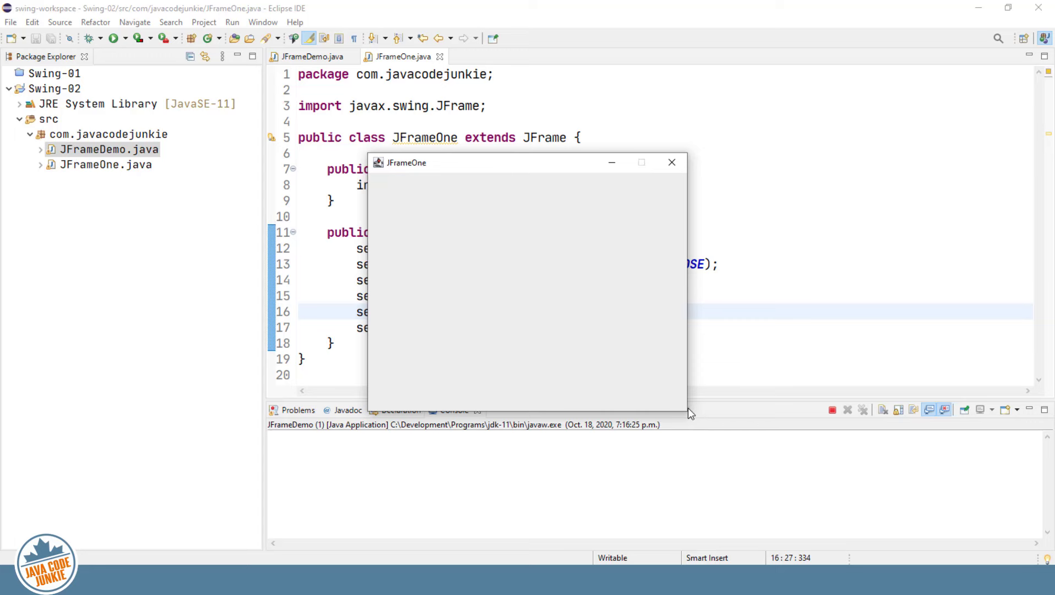
{"action": "mouse_move", "coordinate": [697, 413]}
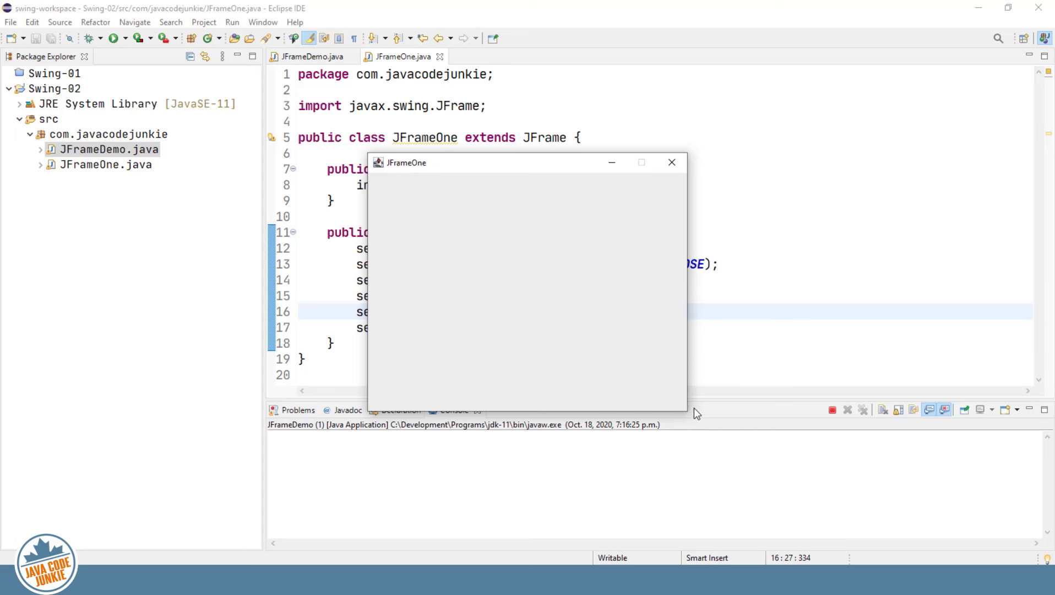
{"action": "mouse_move", "coordinate": [689, 413]}
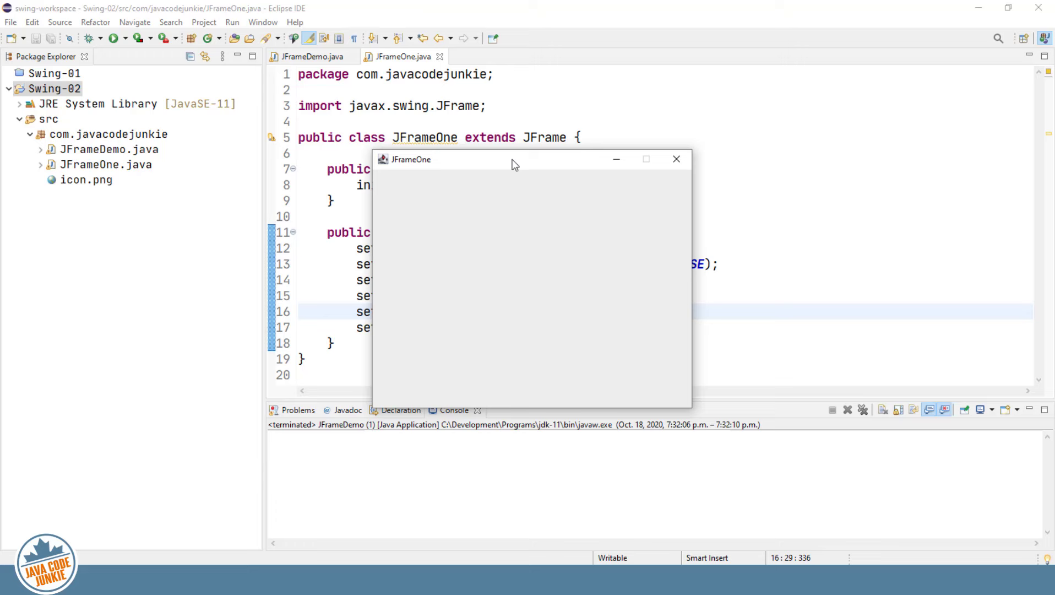
{"action": "mouse_move", "coordinate": [512, 148]}
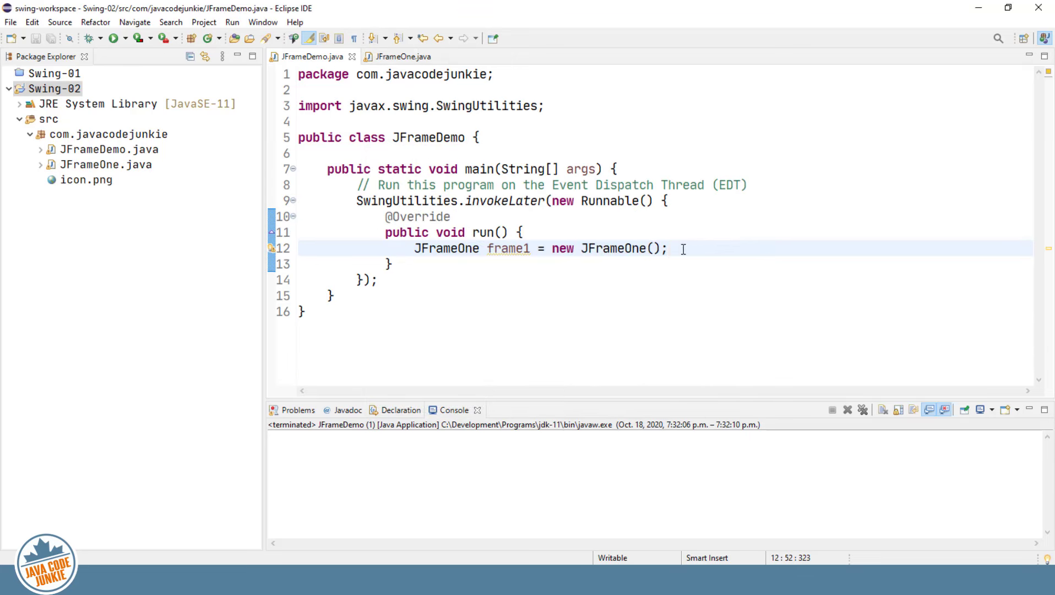
- Type an unfinished frame1. line in JFrameDemo's run method, then delete it again
{"action": "key", "text": "Return"}
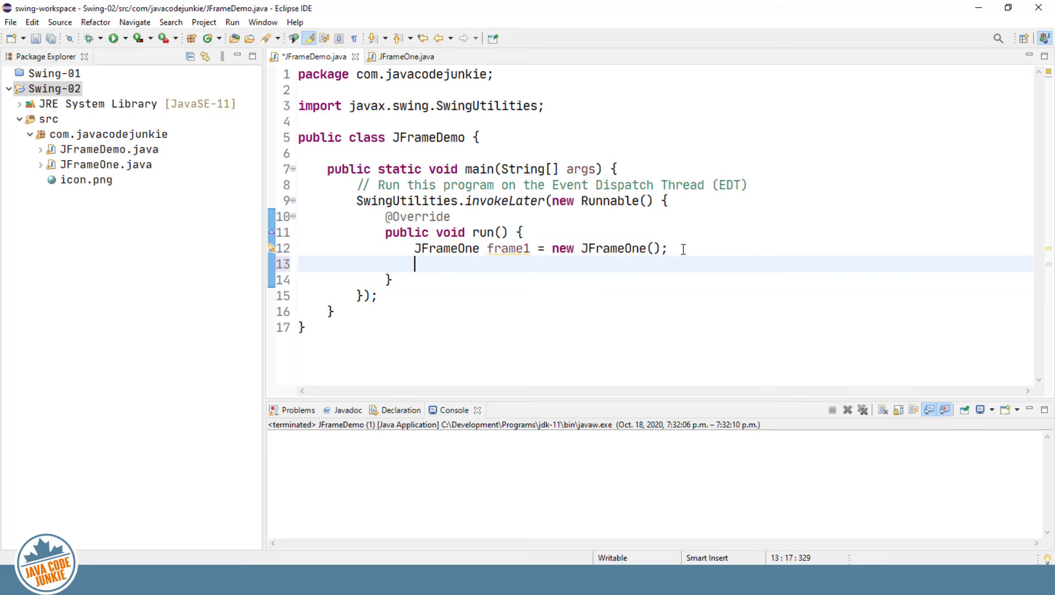
{"action": "type", "text": "frame1."}
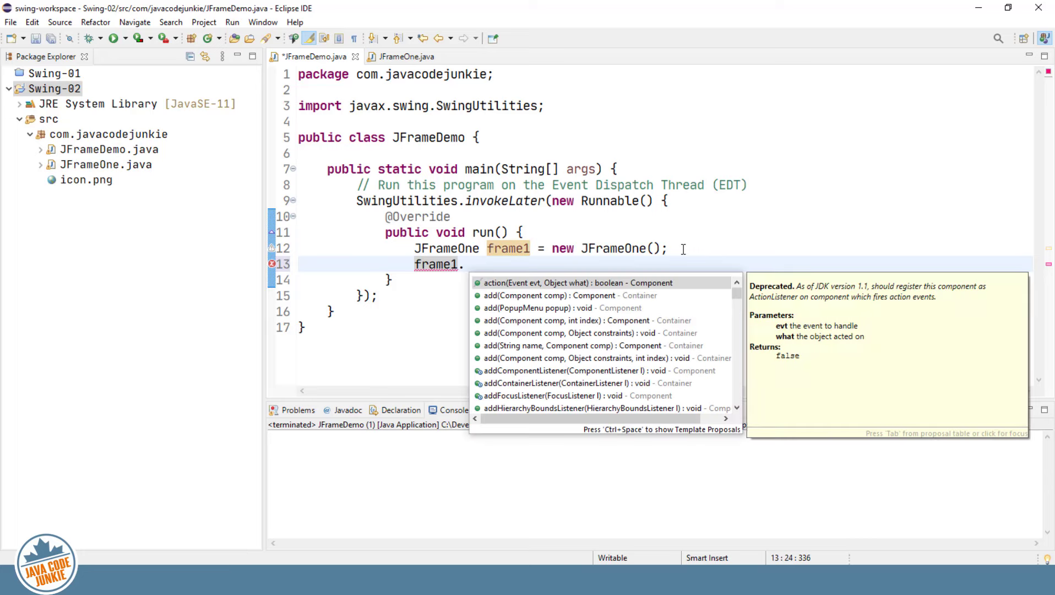
{"action": "mouse_move", "coordinate": [556, 304]}
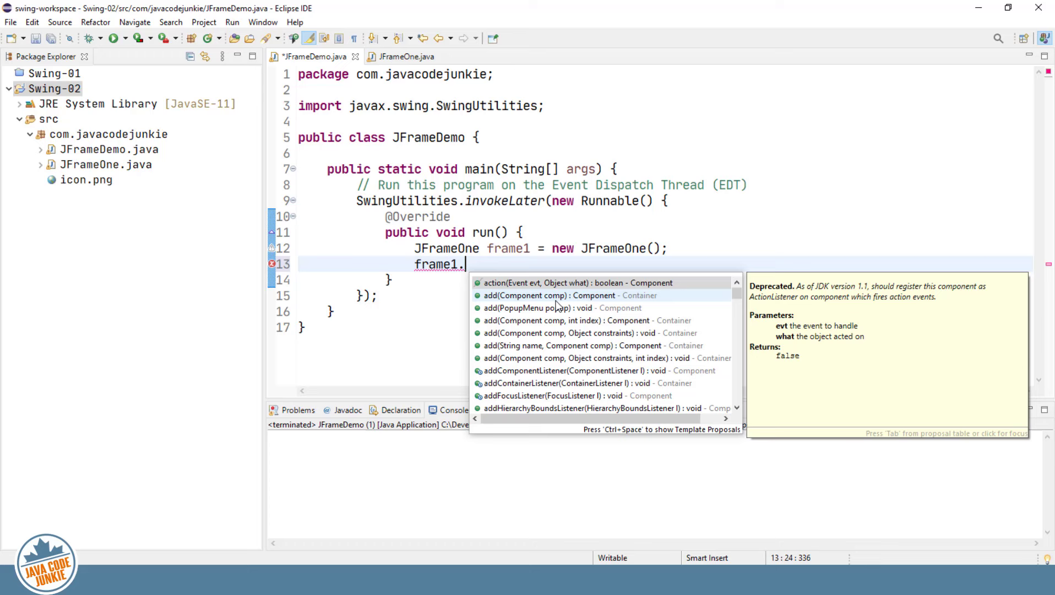
{"action": "mouse_move", "coordinate": [516, 297]}
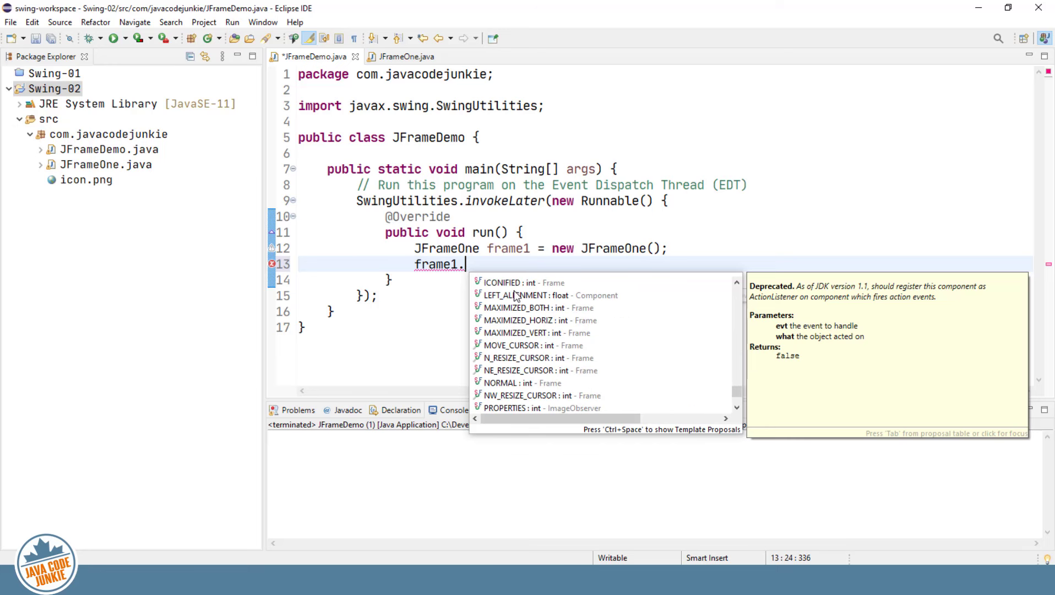
{"action": "scroll", "scroll_direction": "down", "scroll_amount": 3}
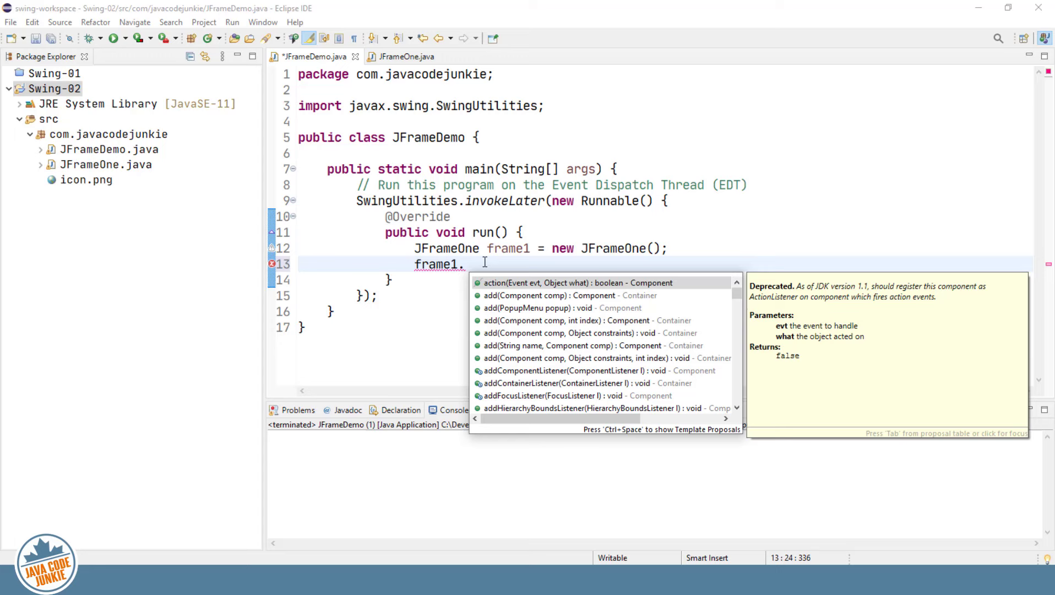
{"action": "key", "text": "Escape"}
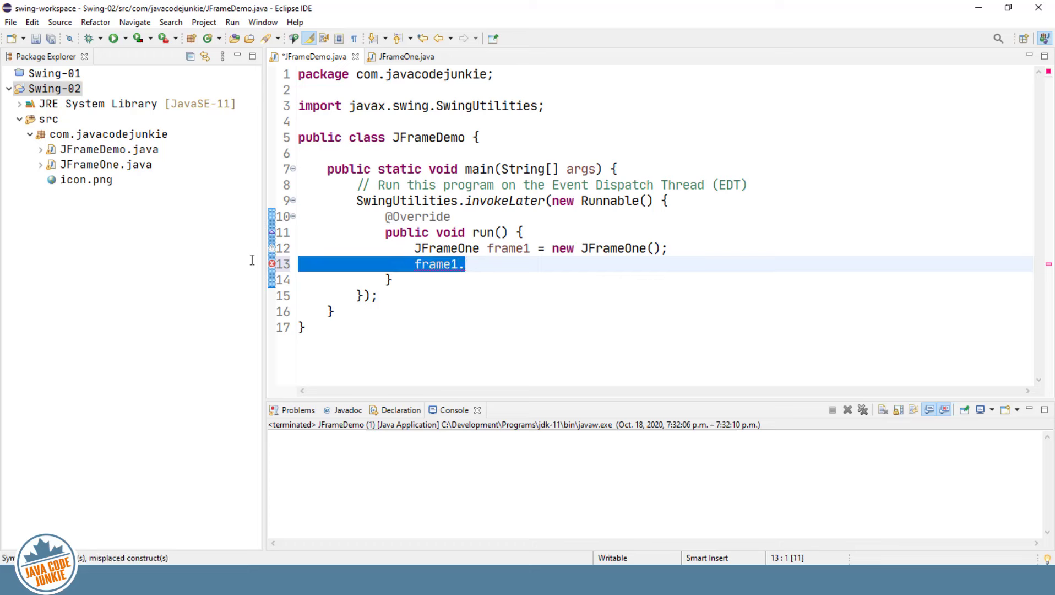
{"action": "key", "text": "Delete"}
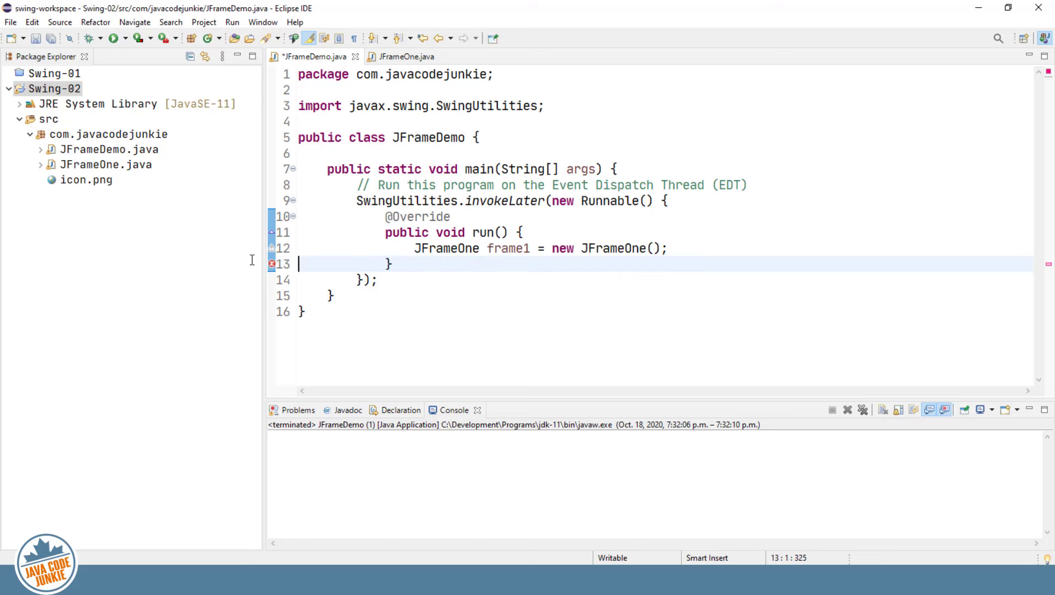
{"action": "left_click", "coordinate": [108, 134]}
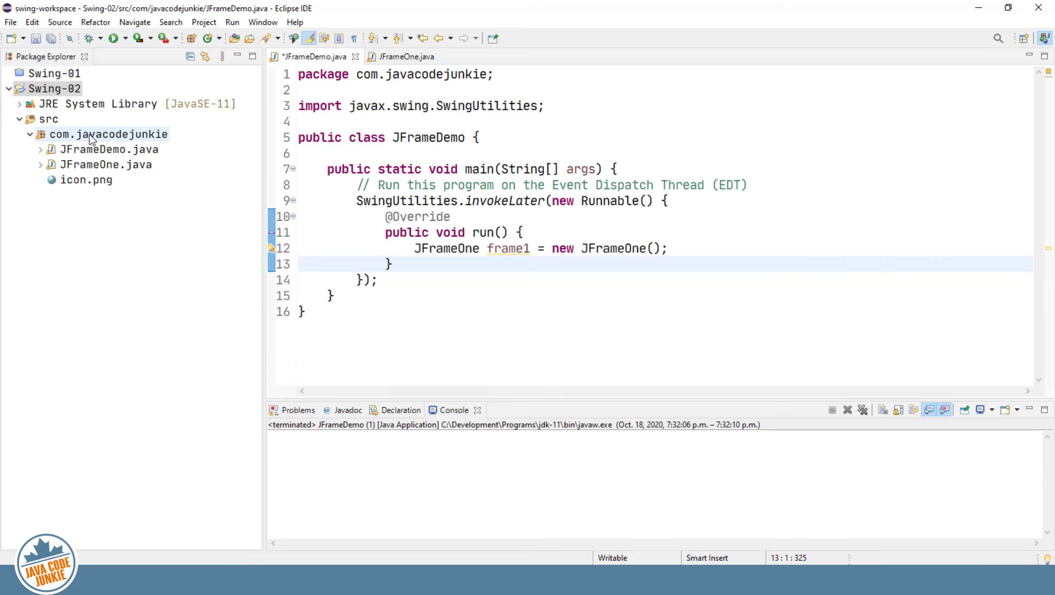
- Add a new class named JFrameTwo to the com.javacodejunkie package
{"action": "right_click", "coordinate": [108, 134]}
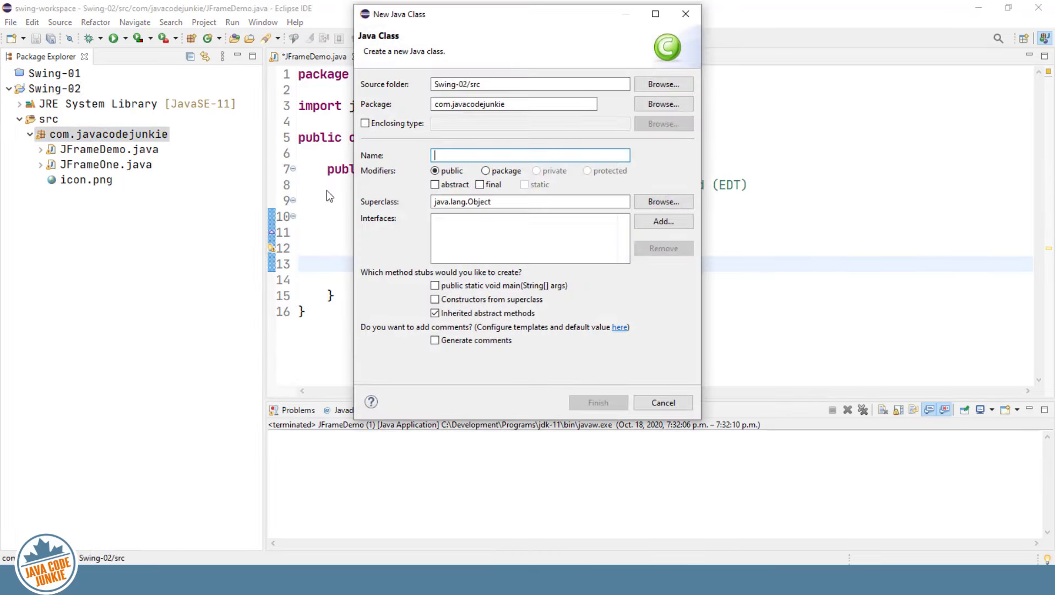
{"action": "type", "text": "JFrameTwo"}
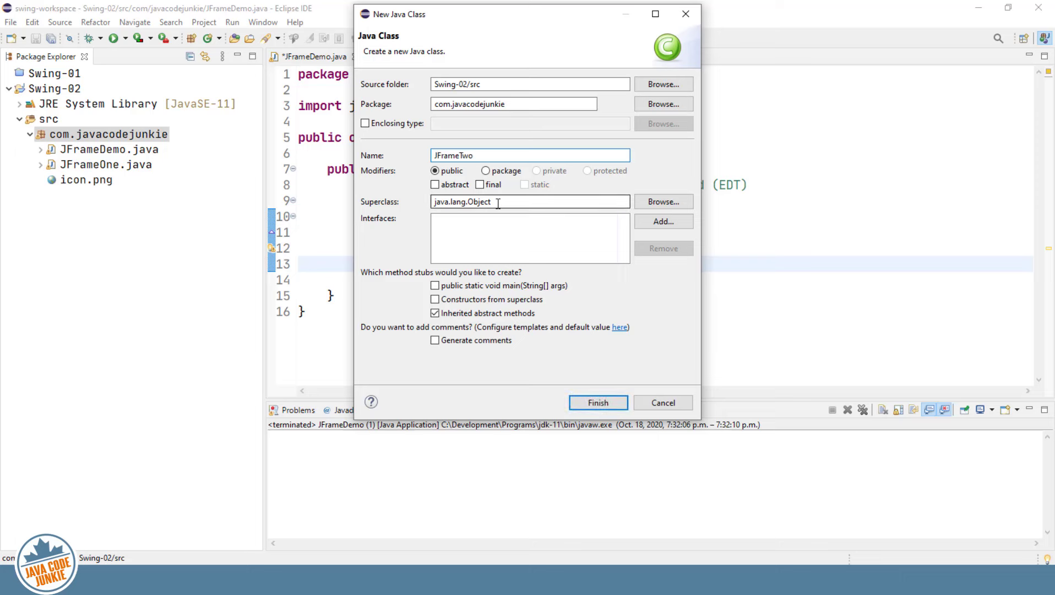
{"action": "left_click", "coordinate": [597, 403]}
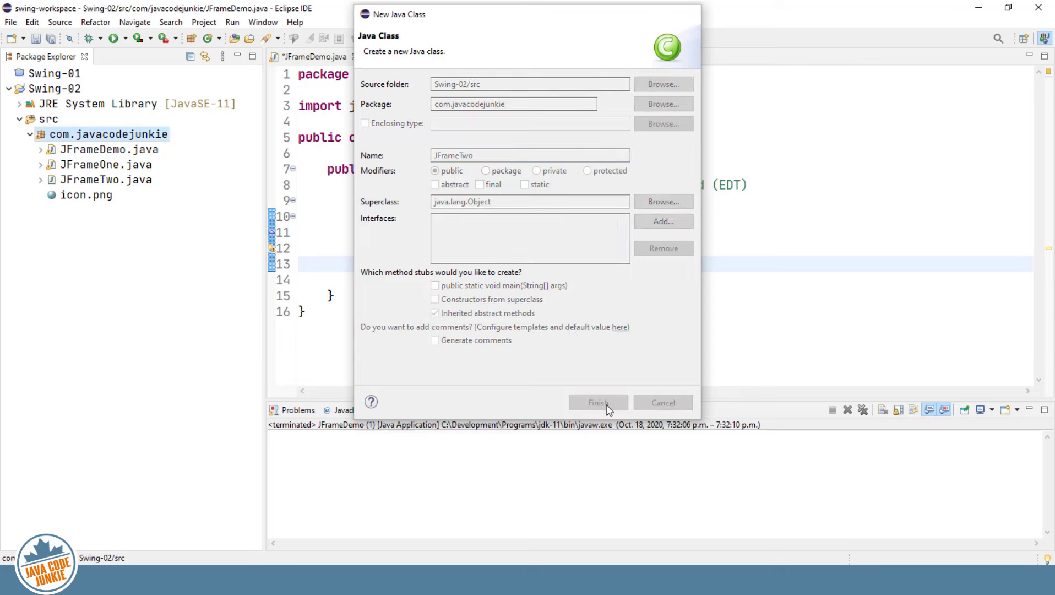
{"action": "left_click", "coordinate": [598, 403]}
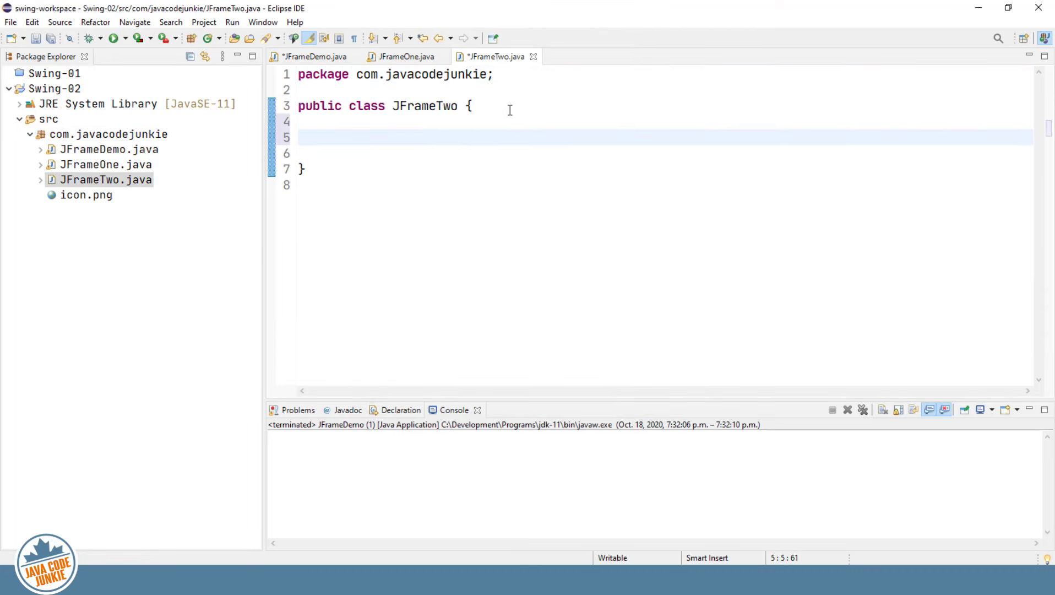
- Declare a private JFrame frame field in the JFrameTwo class
{"action": "left_click", "coordinate": [327, 137]}
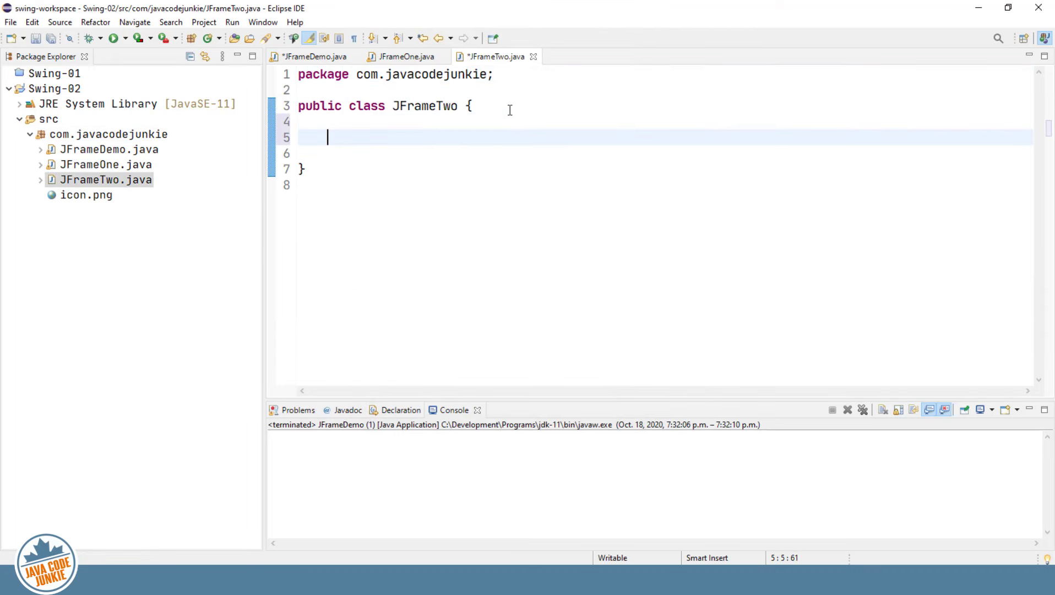
{"action": "type", "text": "p"}
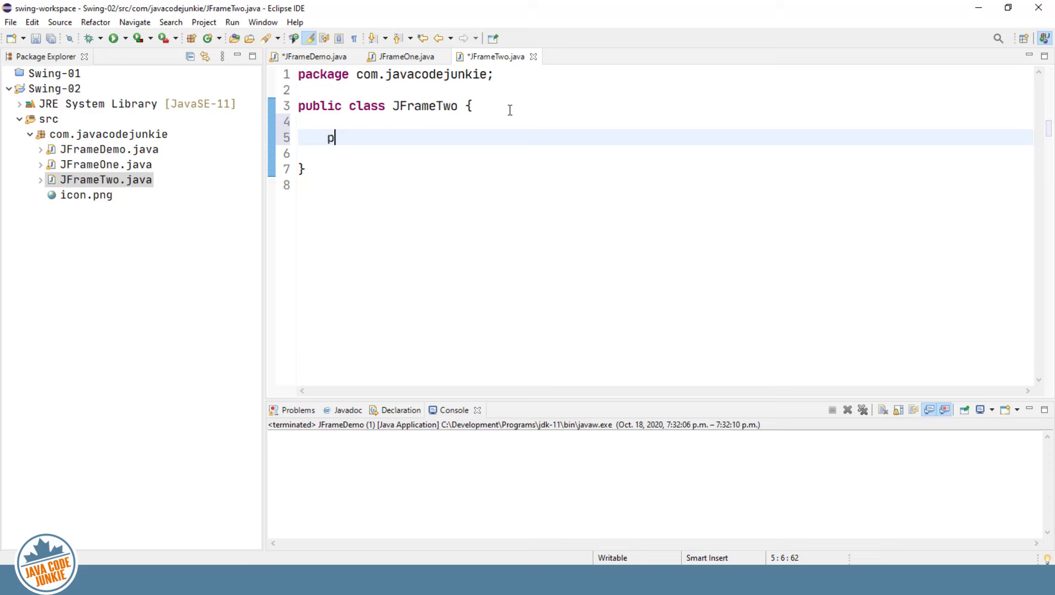
{"action": "type", "text": "rivate JF"}
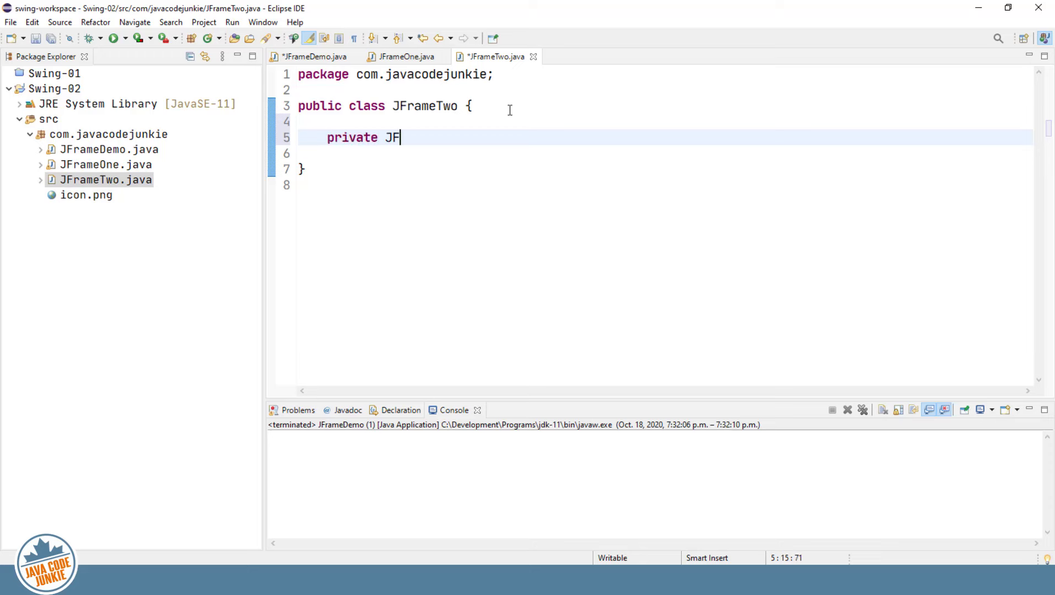
{"action": "type", "text": "rame frame;"}
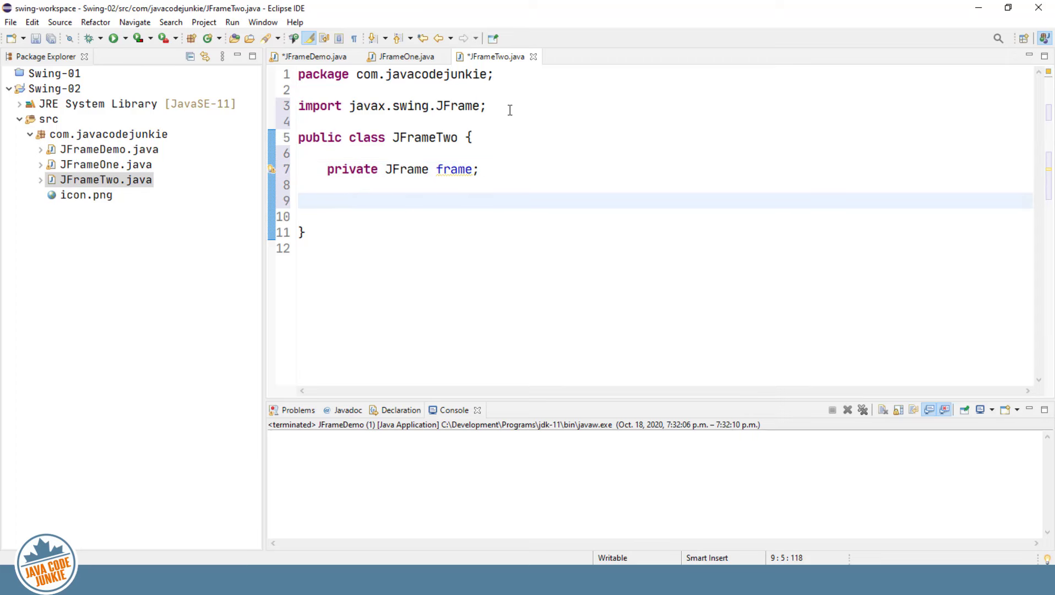
- Add a public JFrameTwo() constructor that calls initialize()
{"action": "type", "text": "p"}
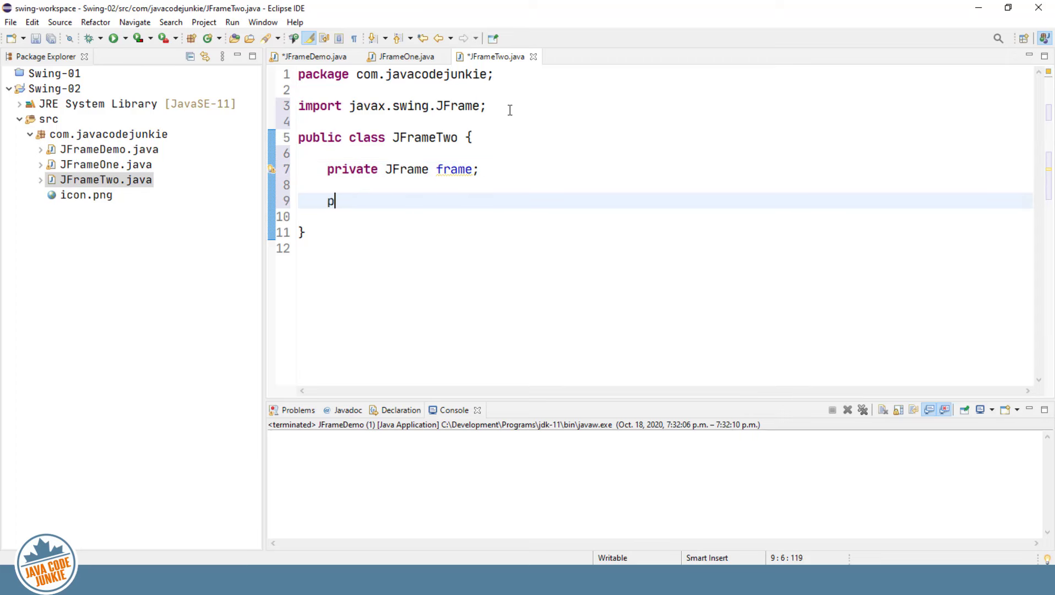
{"action": "type", "text": "ublic"}
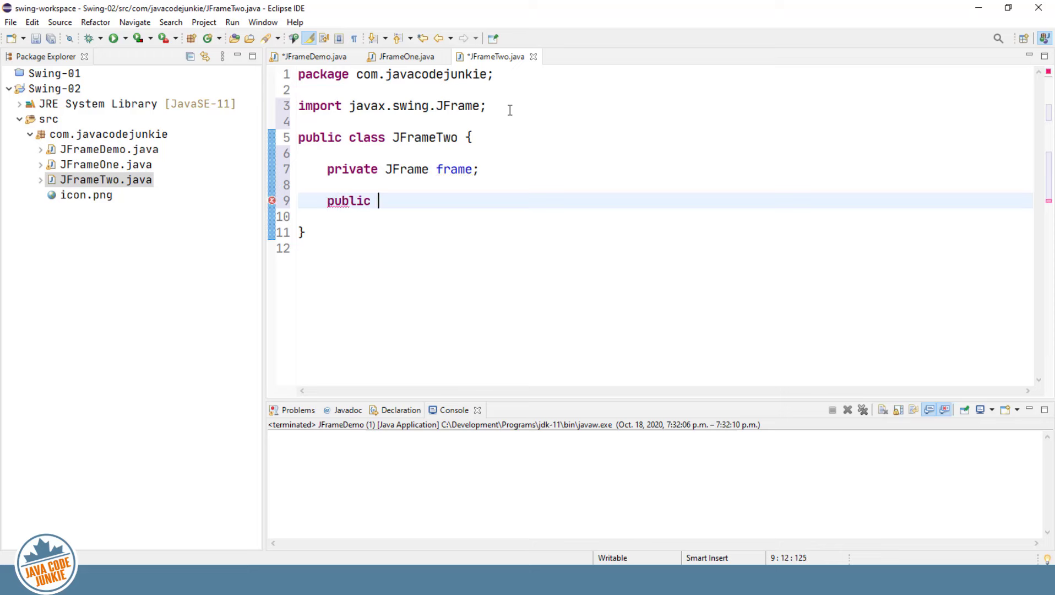
{"action": "type", "text": "JFrame"}
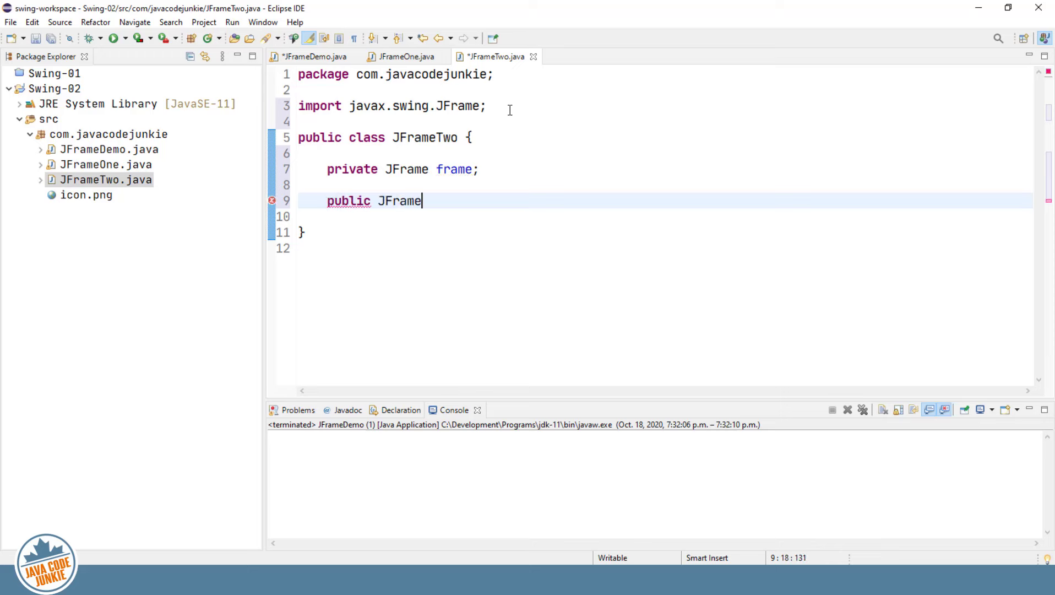
{"action": "type", "text": "Two() {"}
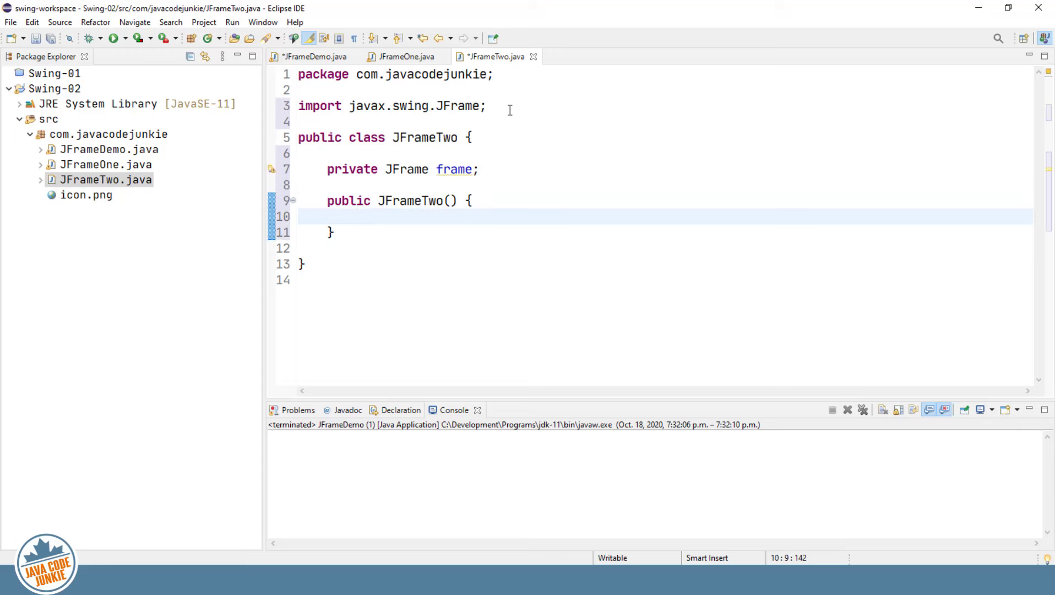
{"action": "type", "text": "ini"}
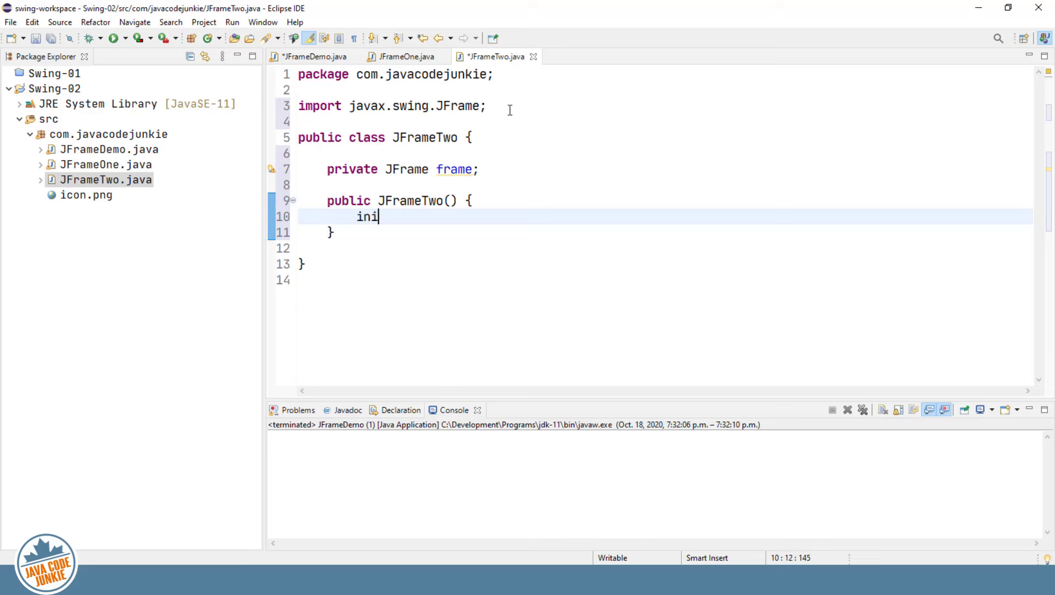
{"action": "type", "text": "tialize();"}
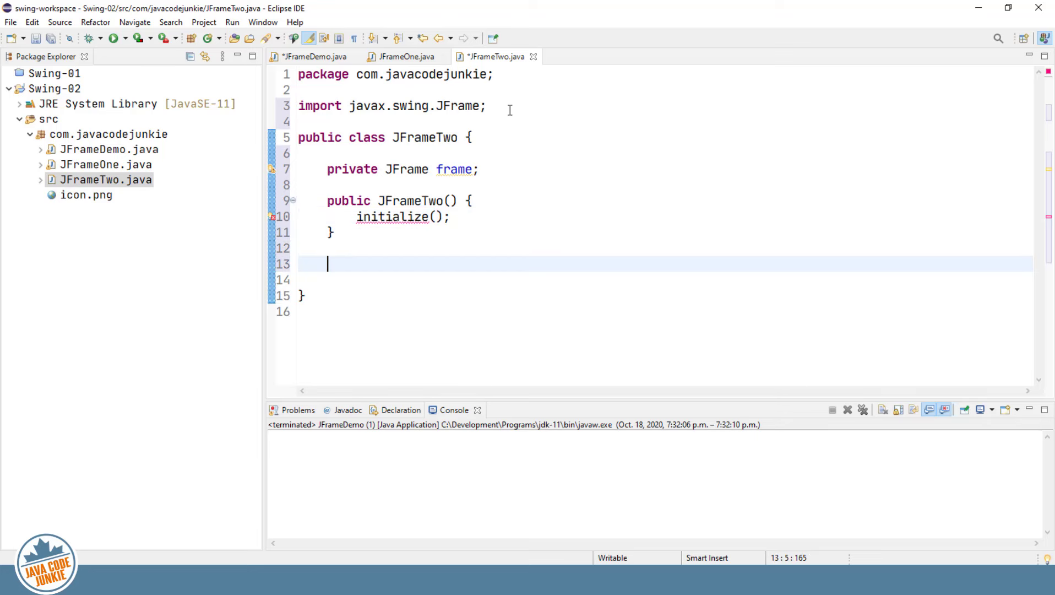
- Start a public void initialize() method assigning frame = new JF…
{"action": "type", "text": "pub"}
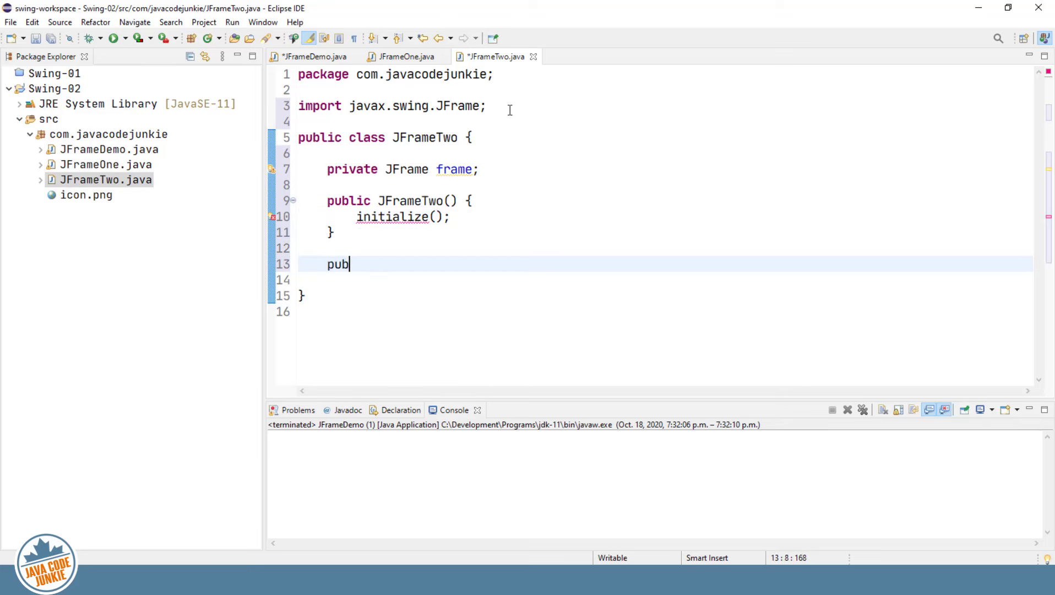
{"action": "type", "text": "lic void i"}
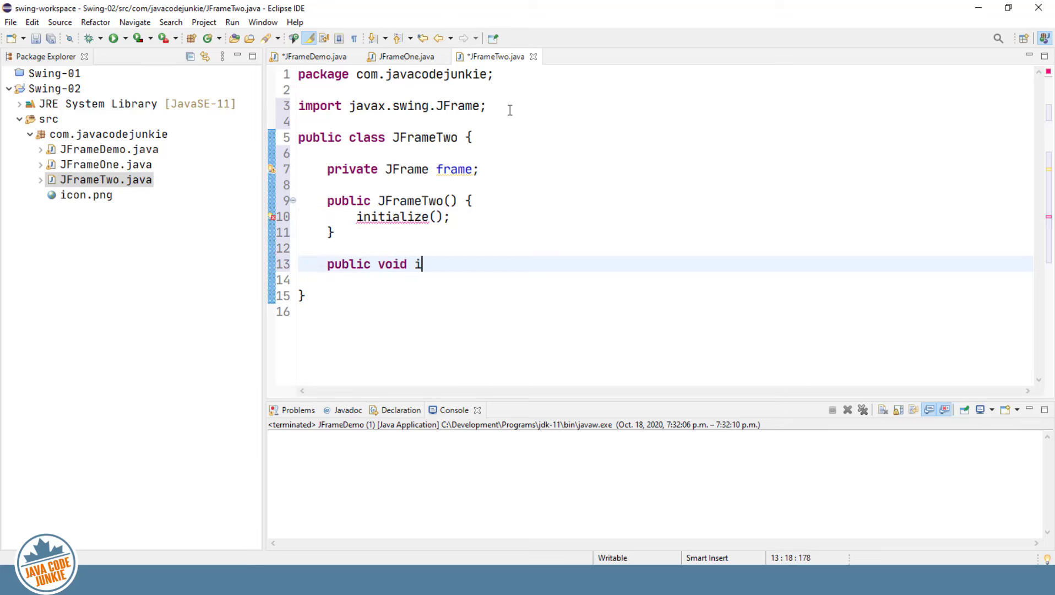
{"action": "type", "text": "nitialize() {"}
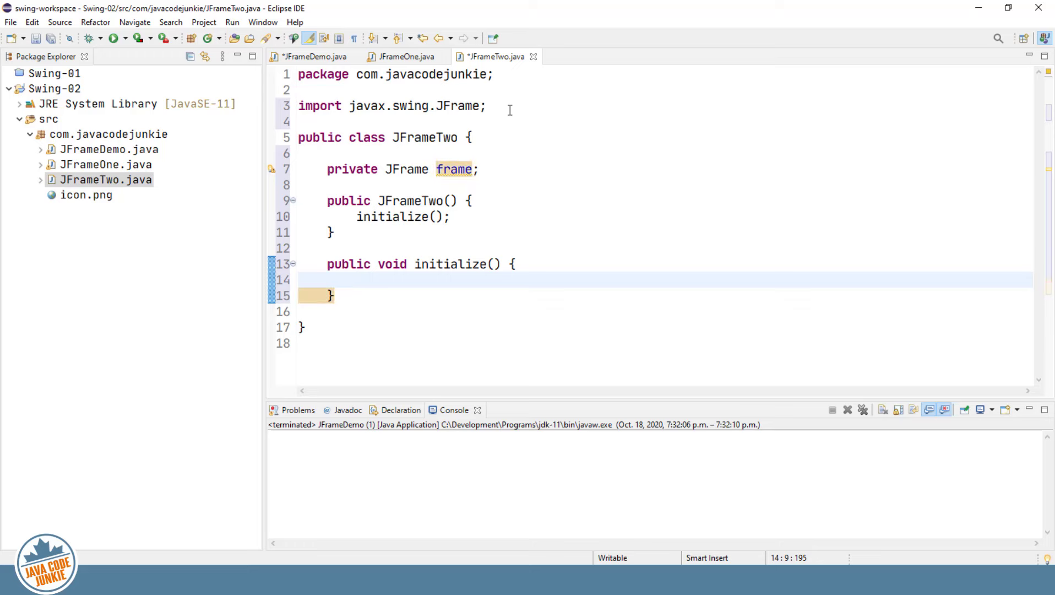
{"action": "type", "text": "frame ="}
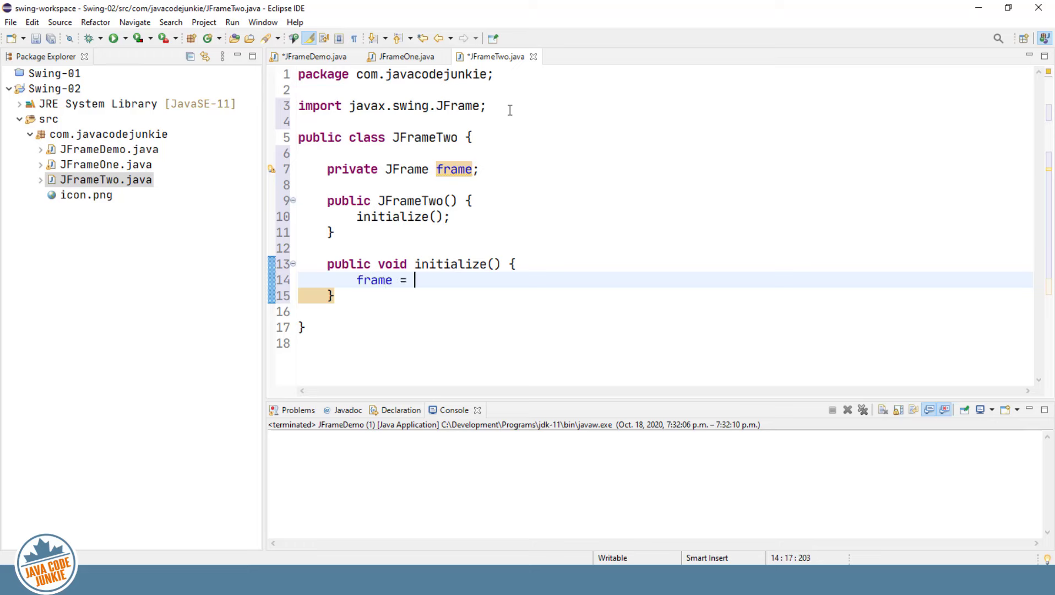
{"action": "type", "text": "new JF"}
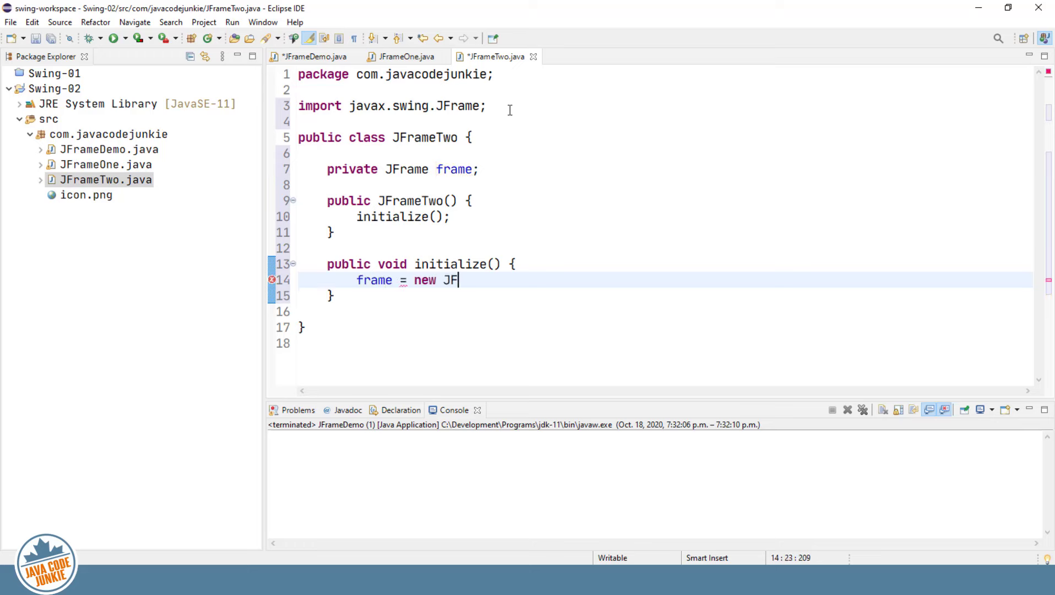
- Copy JFrameOne's window setup calls into JFrameTwo's initialize method below the assignment
{"action": "left_click", "coordinate": [403, 56]}
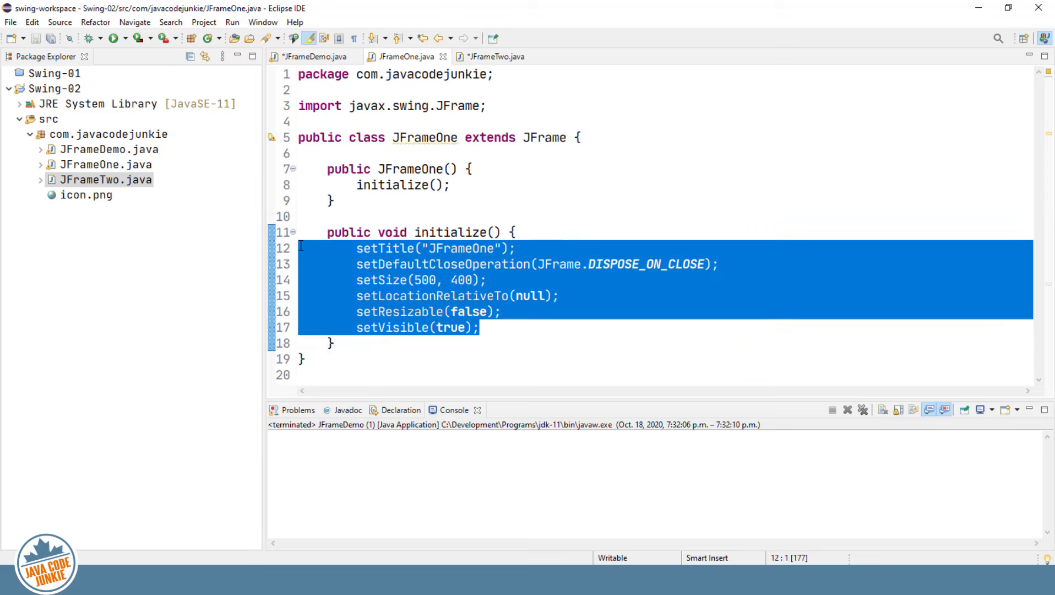
{"action": "mouse_move", "coordinate": [542, 70]}
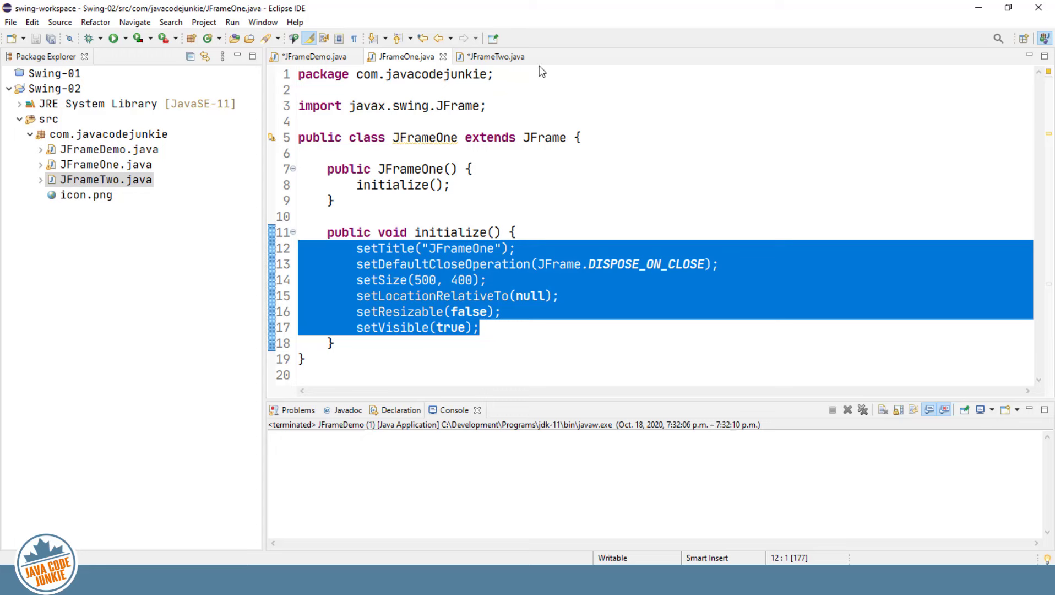
{"action": "left_click", "coordinate": [497, 57]}
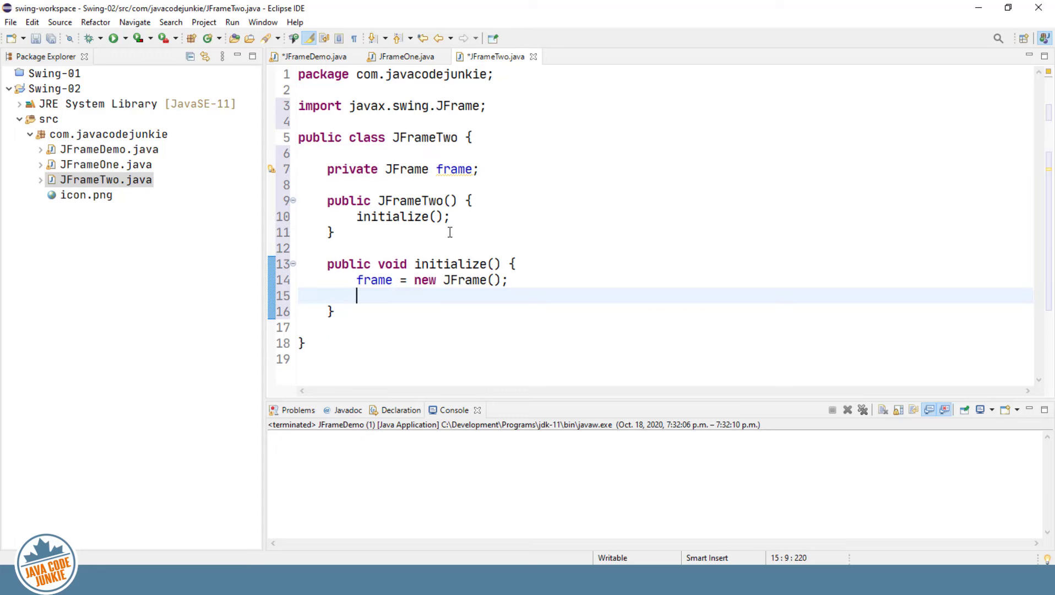
{"action": "type", "text": "setTitle(\"JFrameOne\");"}
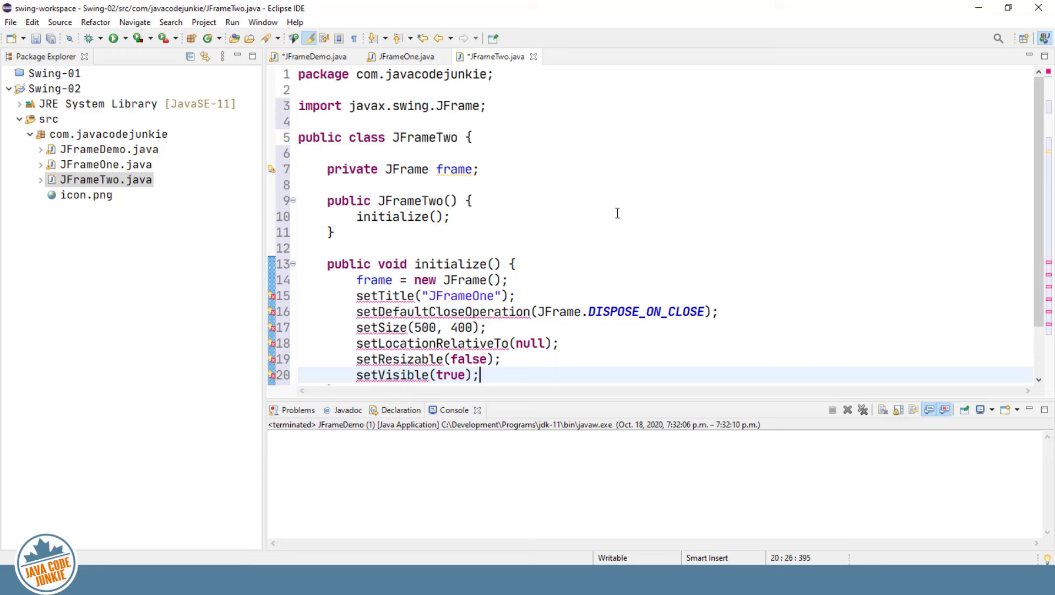
{"action": "scroll", "scroll_direction": "down", "scroll_amount": 3}
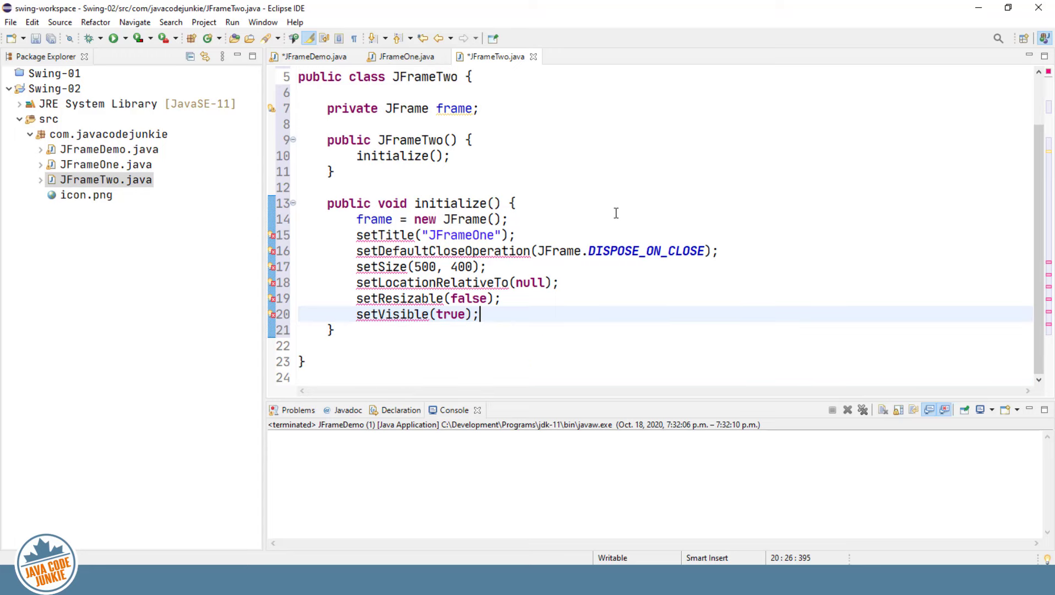
{"action": "mouse_move", "coordinate": [356, 237]}
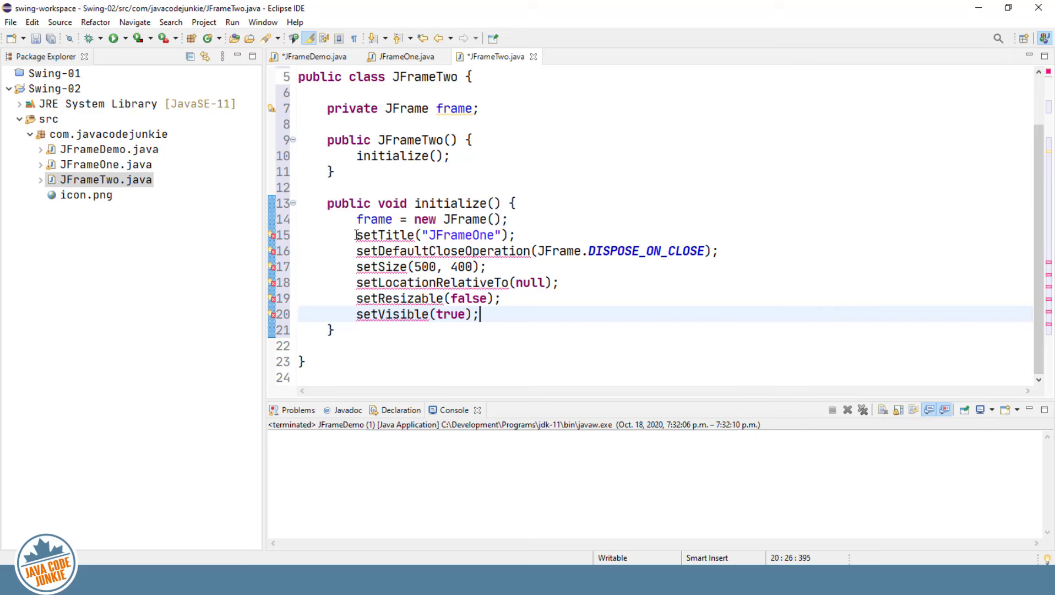
- Prefix setTitle, setSize, setVisible and JFrameTwo's other setup calls with this.frame
{"action": "left_click", "coordinate": [357, 235]}
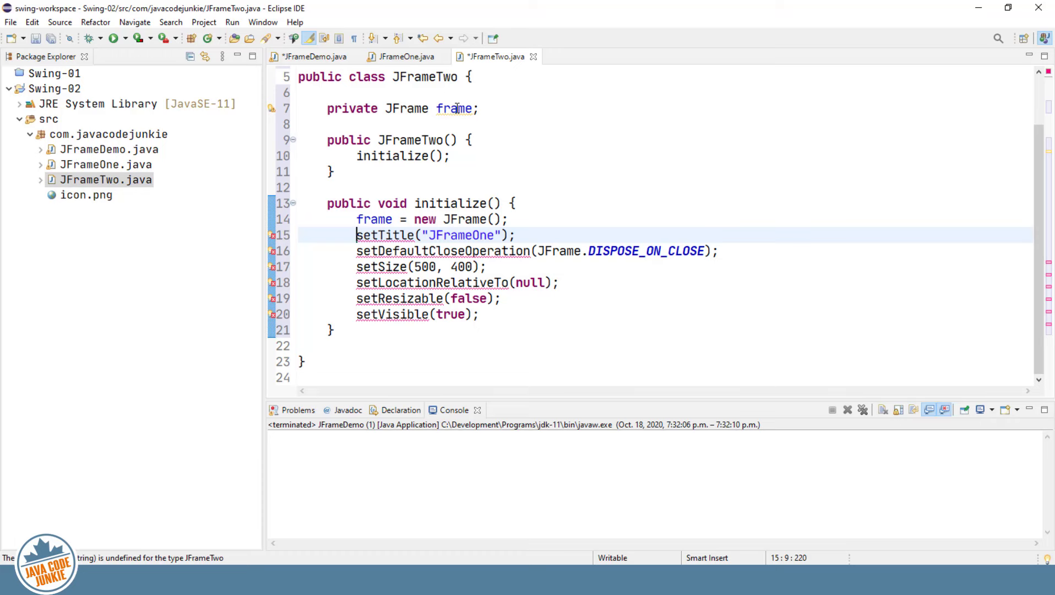
{"action": "mouse_move", "coordinate": [577, 158]}
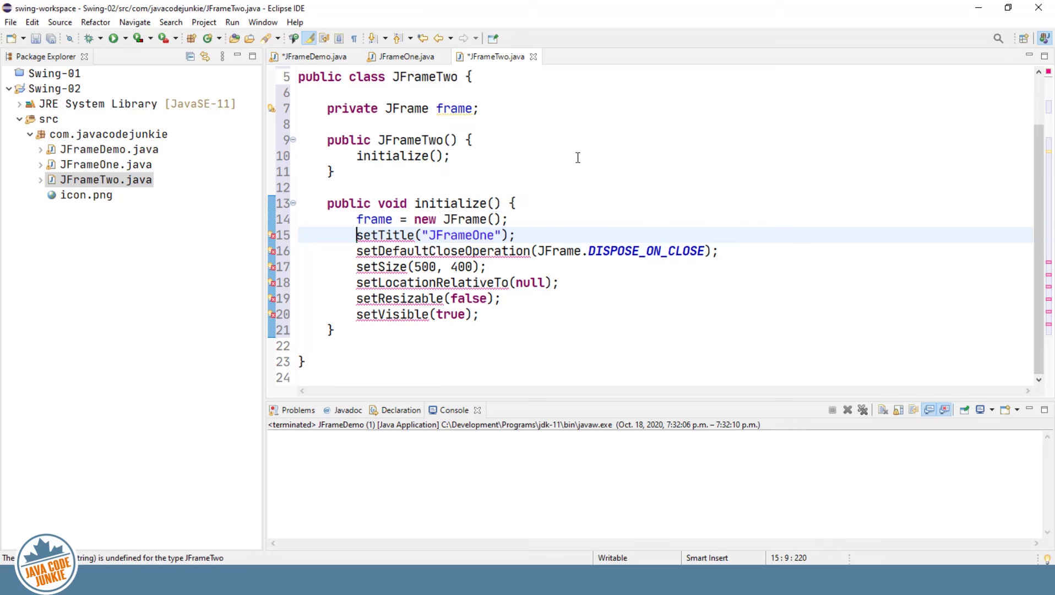
{"action": "type", "text": "this.f"}
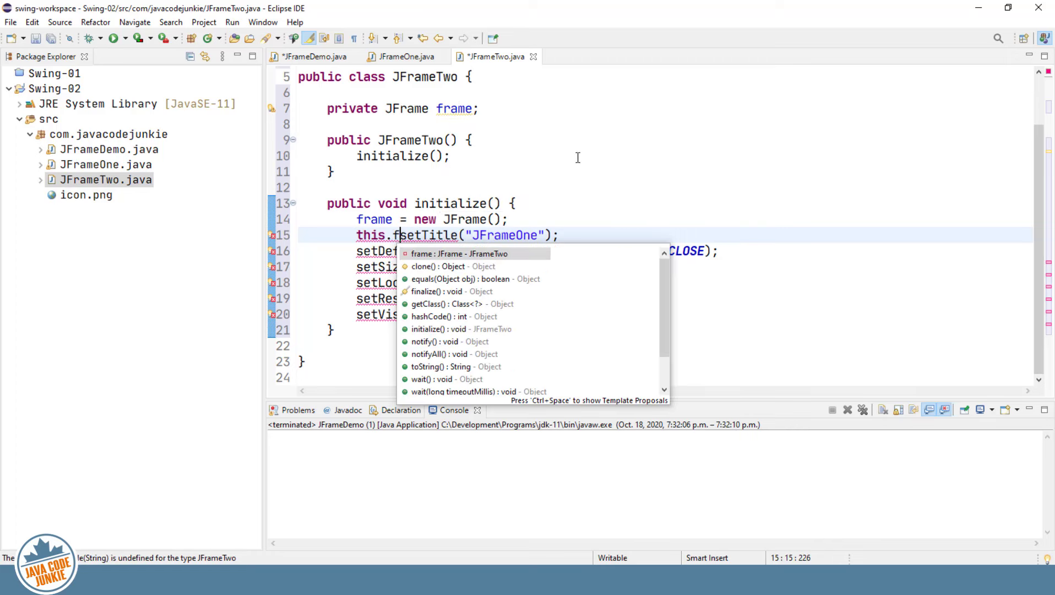
{"action": "type", "text": "rame."}
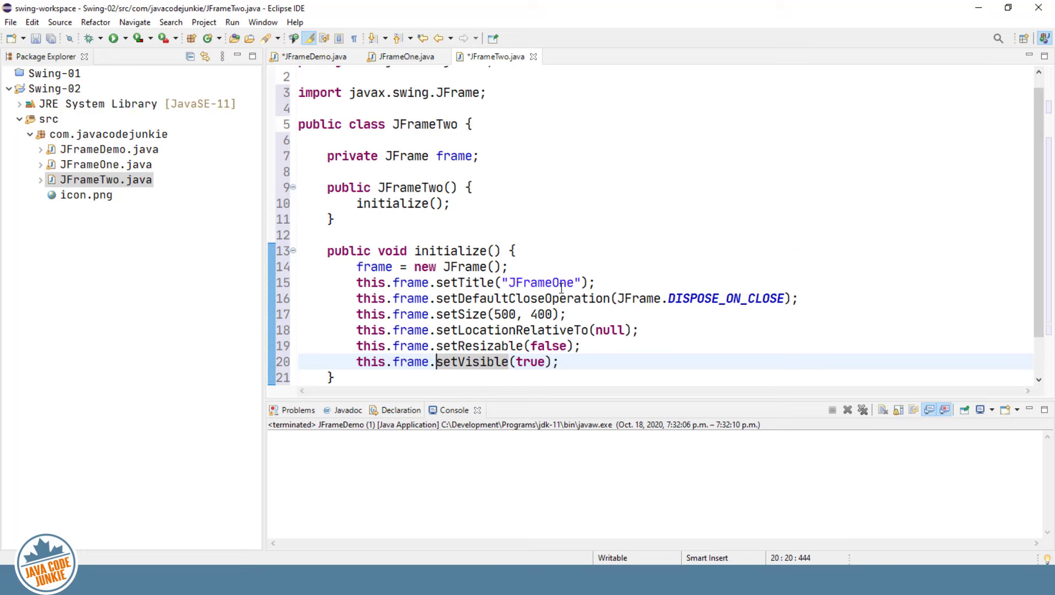
{"action": "scroll", "scroll_direction": "up", "scroll_amount": 3}
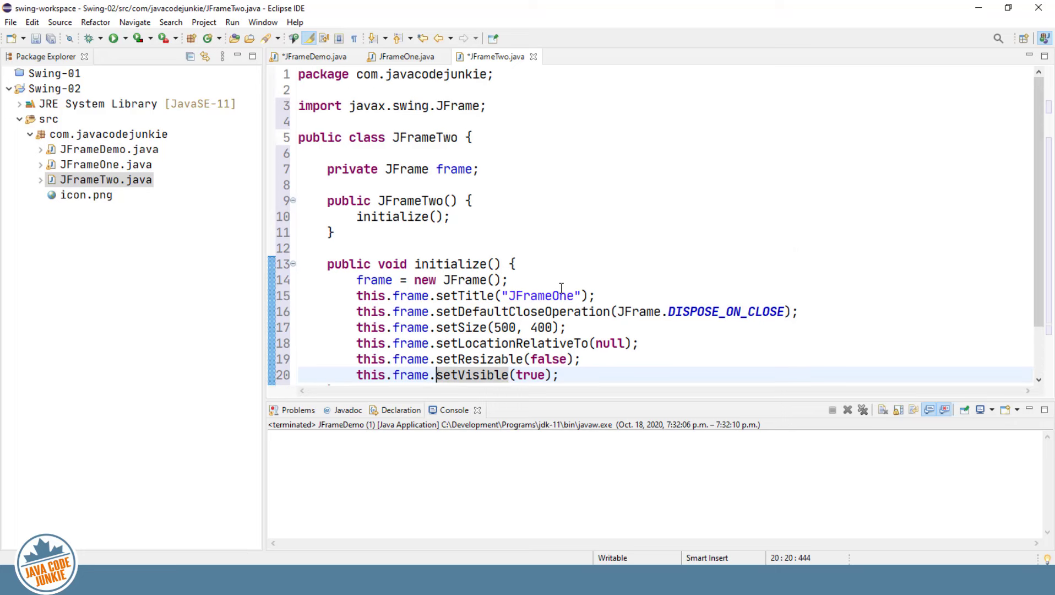
- In JFrameDemo's run method, type 'JFrameTwo frame2 = new JF' below frame1
{"action": "left_click", "coordinate": [313, 57]}
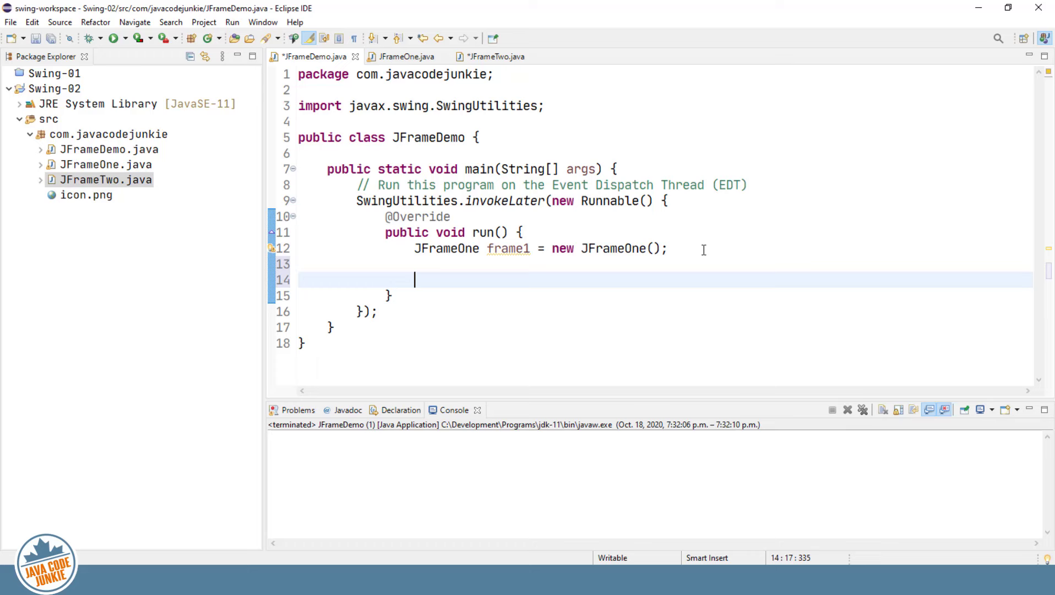
{"action": "type", "text": "JFrameT"}
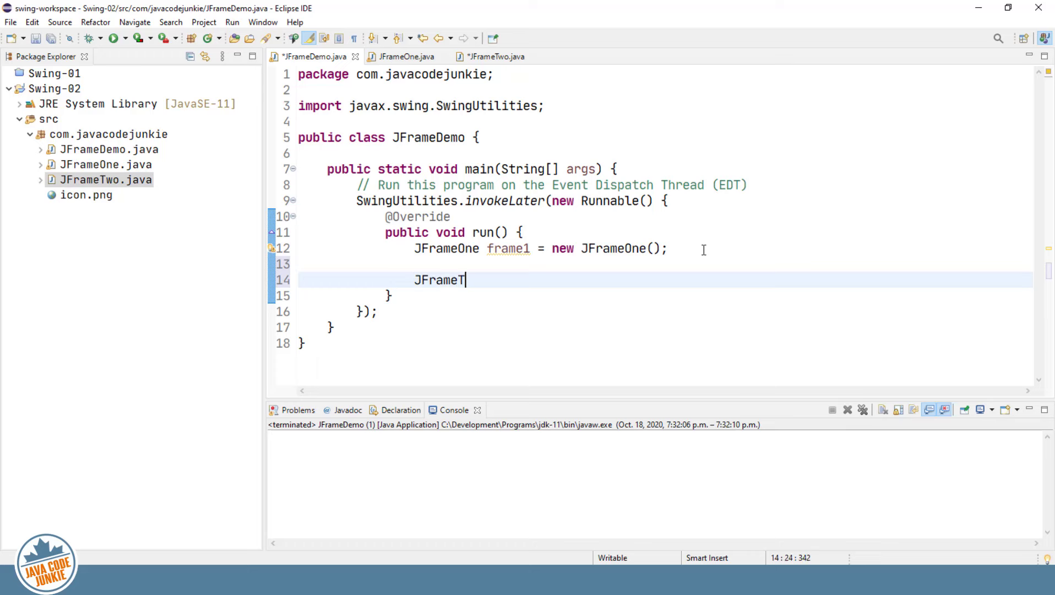
{"action": "type", "text": "wo frame2 = new"}
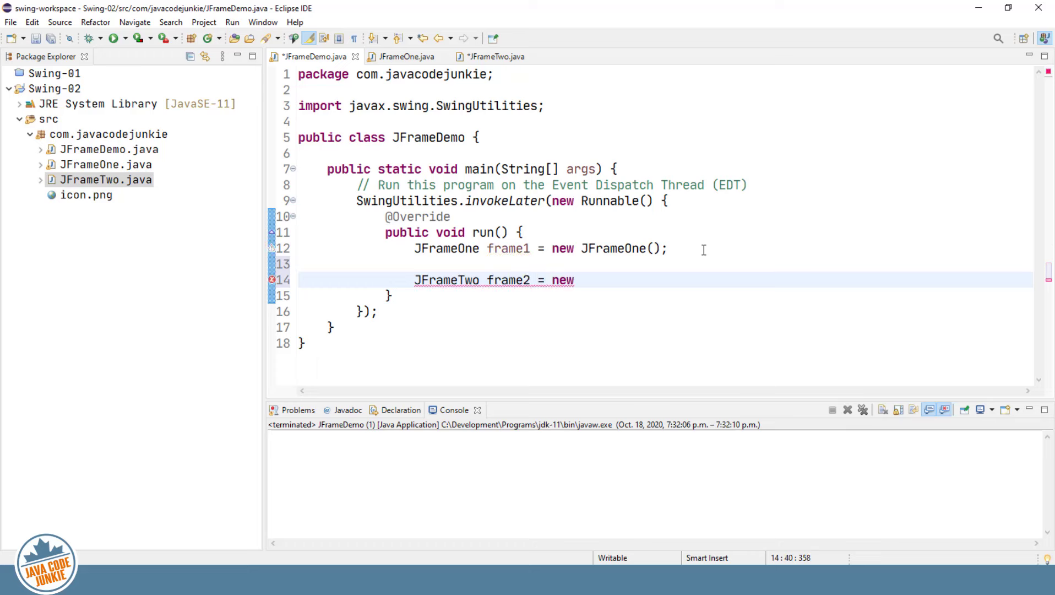
{"action": "type", "text": "JF"}
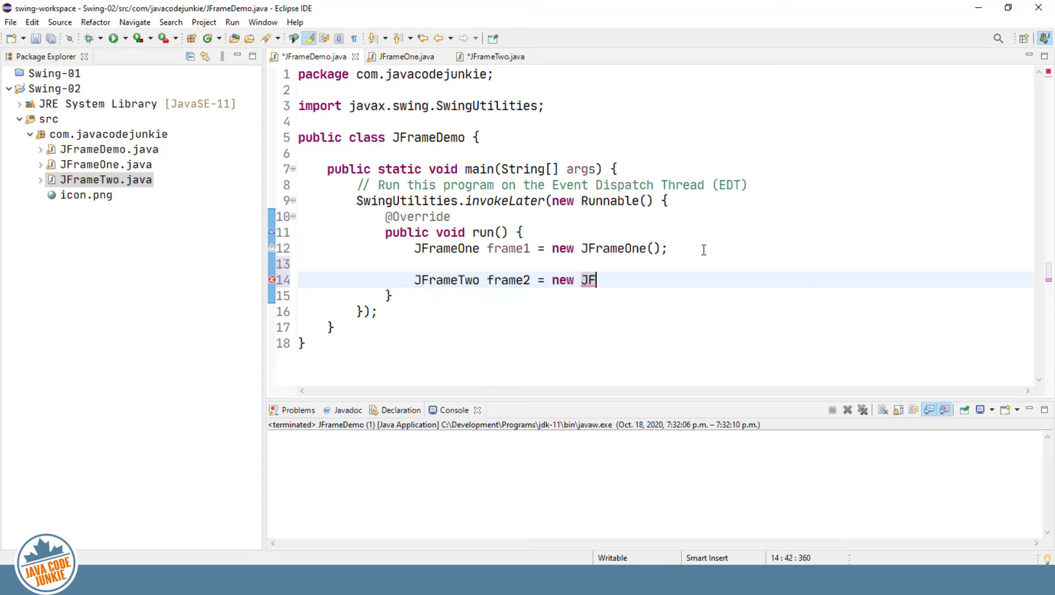
- Run JFrameDemo, see two windows both titled JFrameOne, and close them
{"action": "left_click", "coordinate": [114, 39]}
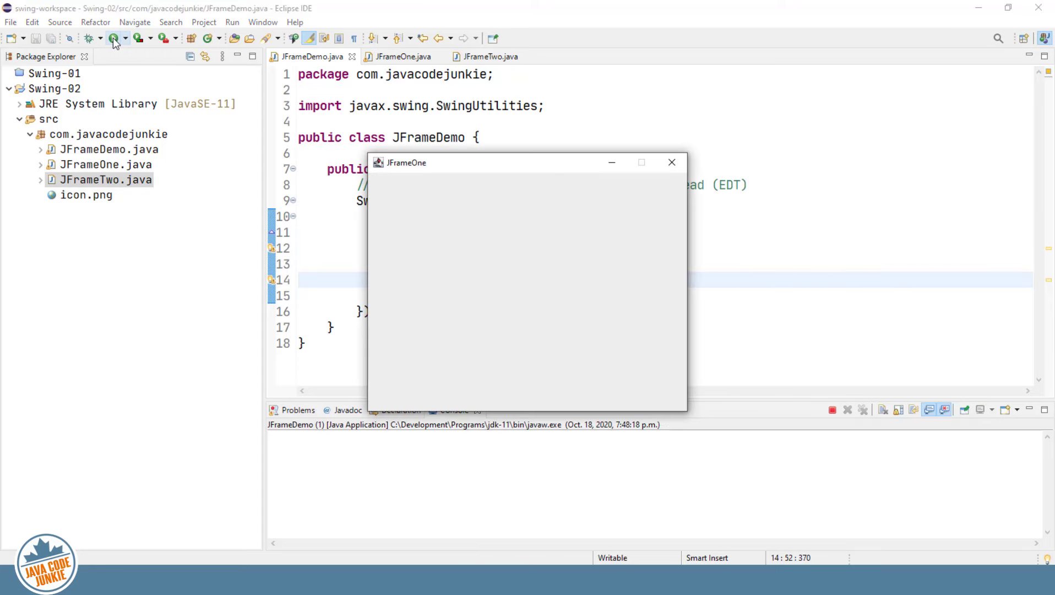
{"action": "mouse_move", "coordinate": [552, 174]}
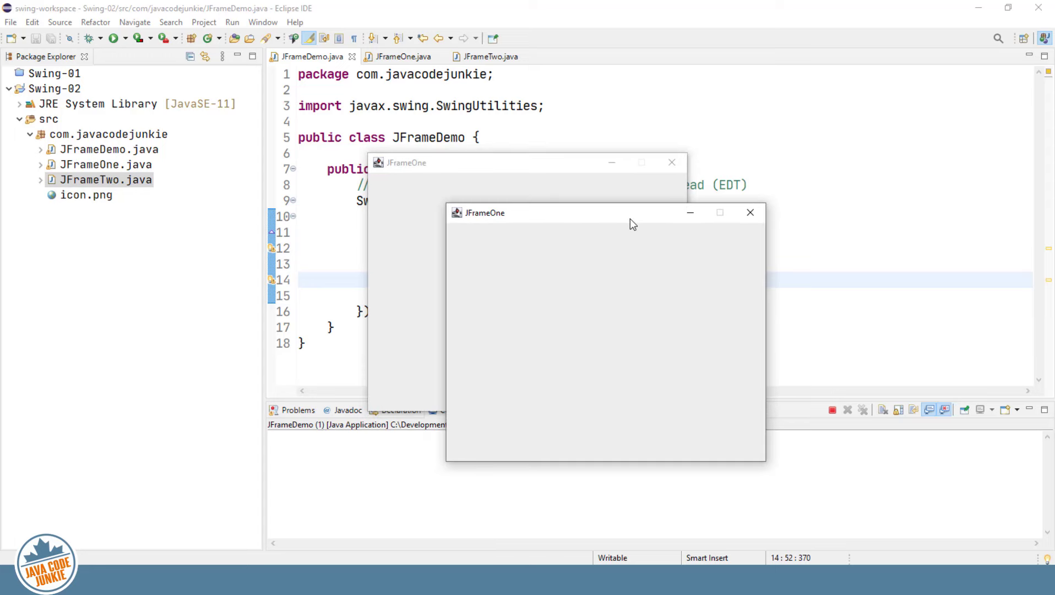
{"action": "mouse_move", "coordinate": [493, 222]}
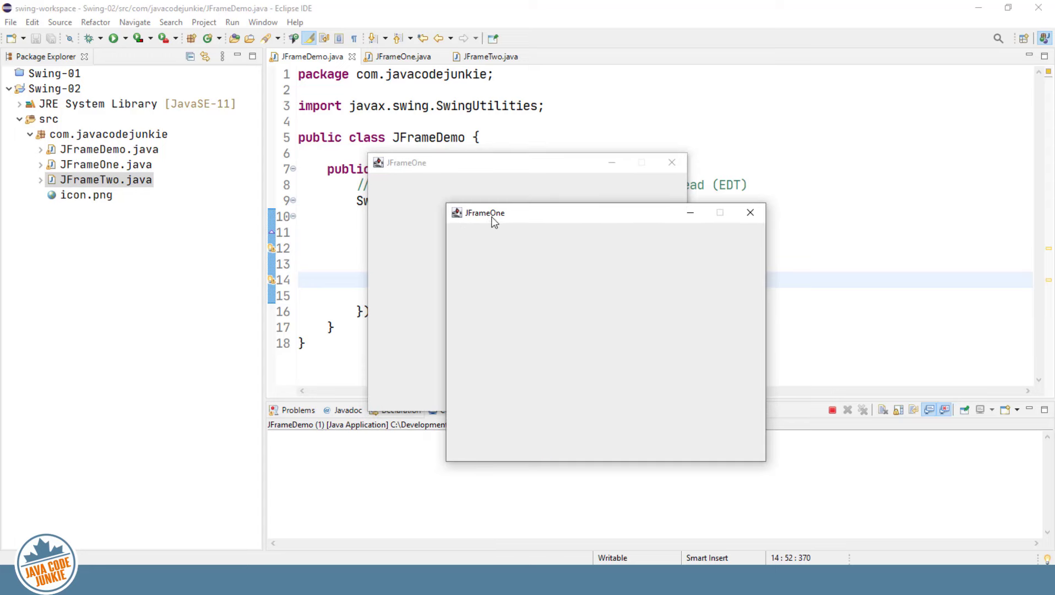
{"action": "mouse_move", "coordinate": [497, 221]}
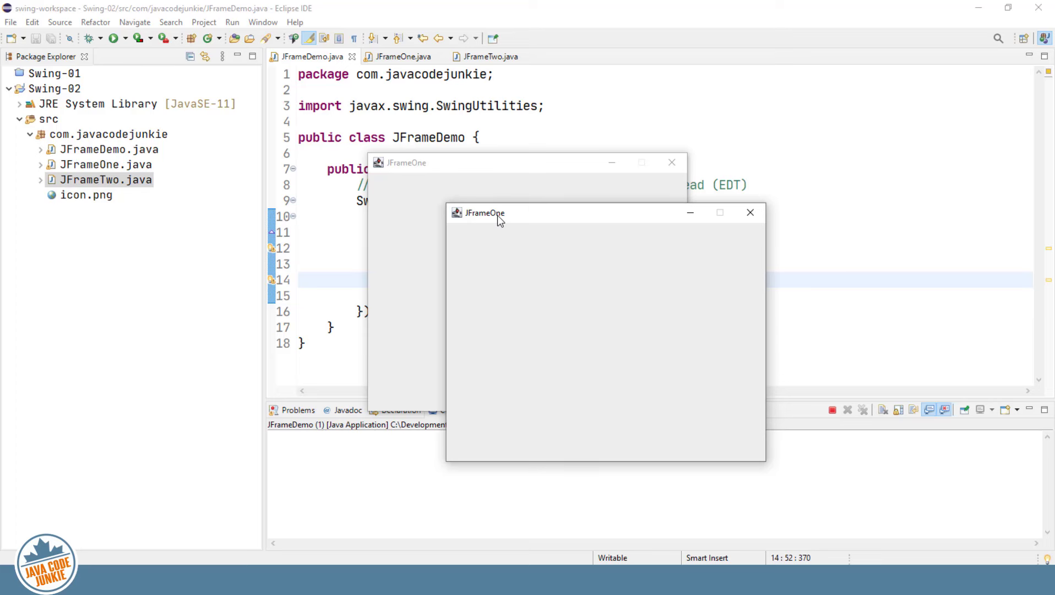
{"action": "mouse_move", "coordinate": [564, 215]}
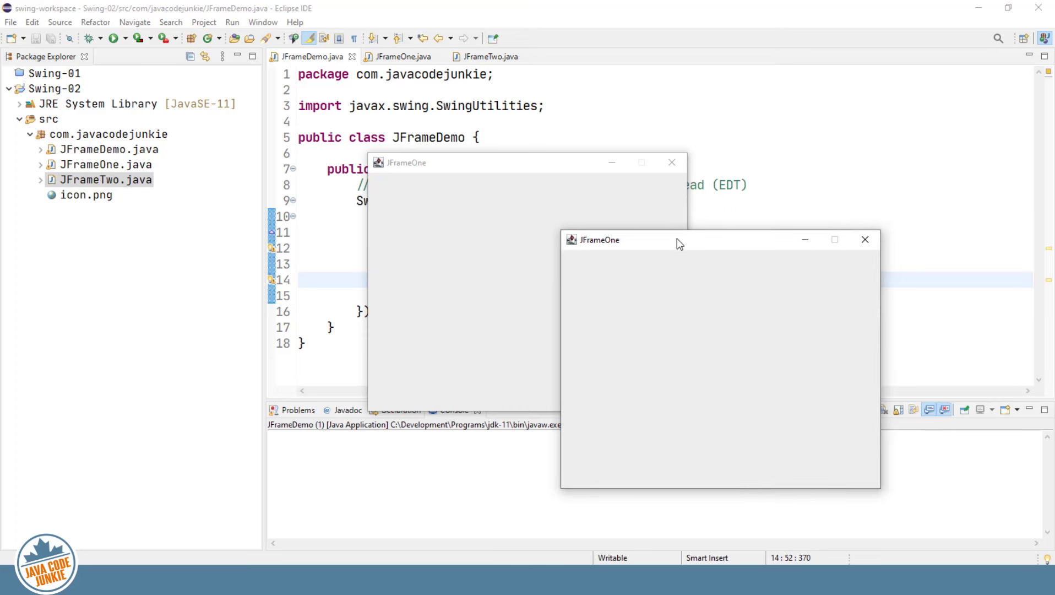
{"action": "mouse_move", "coordinate": [865, 240]}
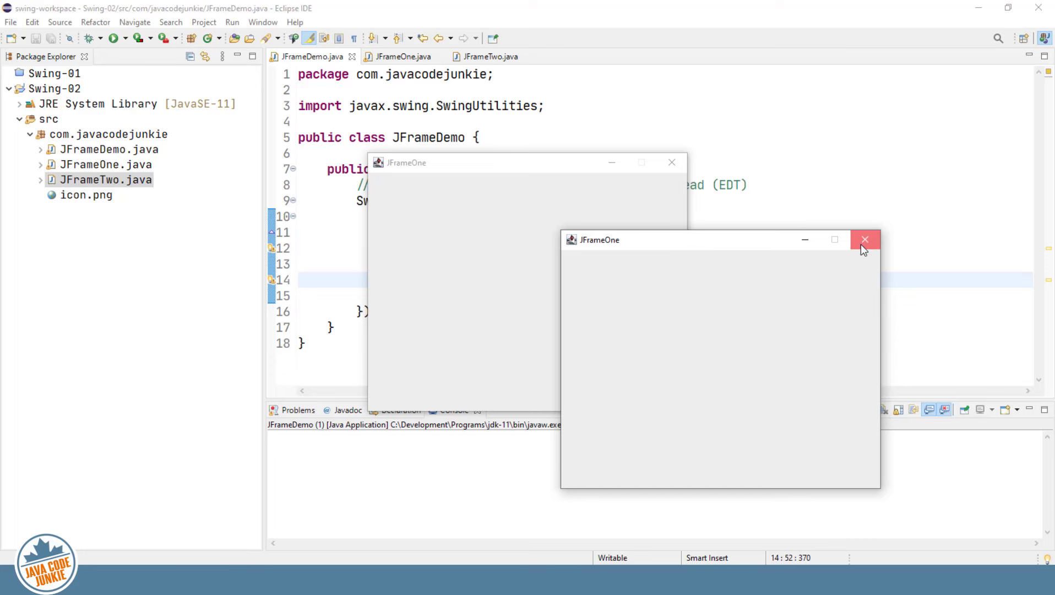
{"action": "left_click", "coordinate": [865, 239]}
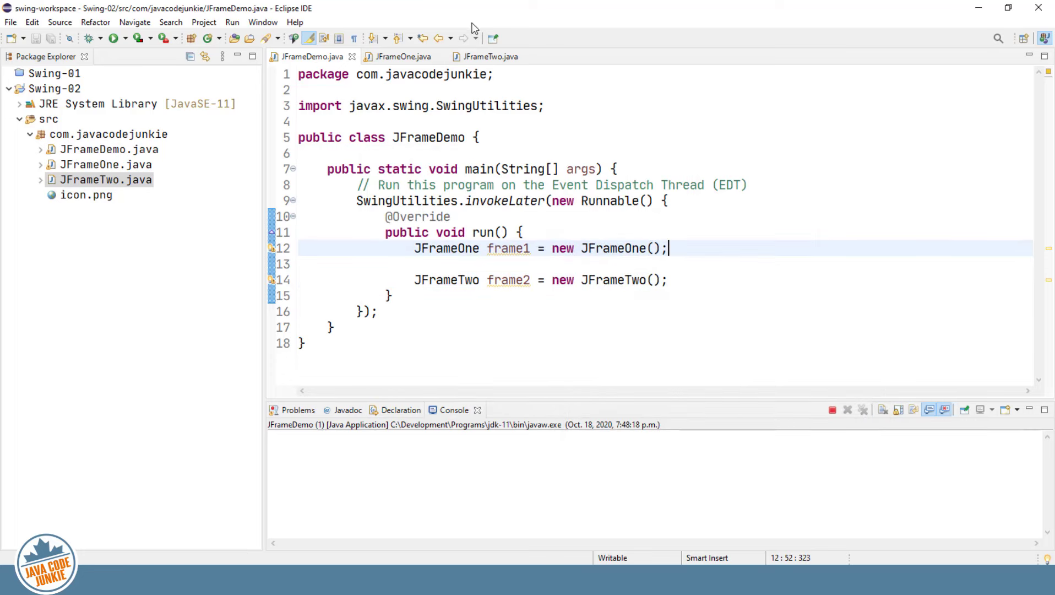
- Change JFrameTwo's setTitle to "JFrameTwo", rerun, and close the JFrameTwo window
{"action": "left_click", "coordinate": [488, 57]}
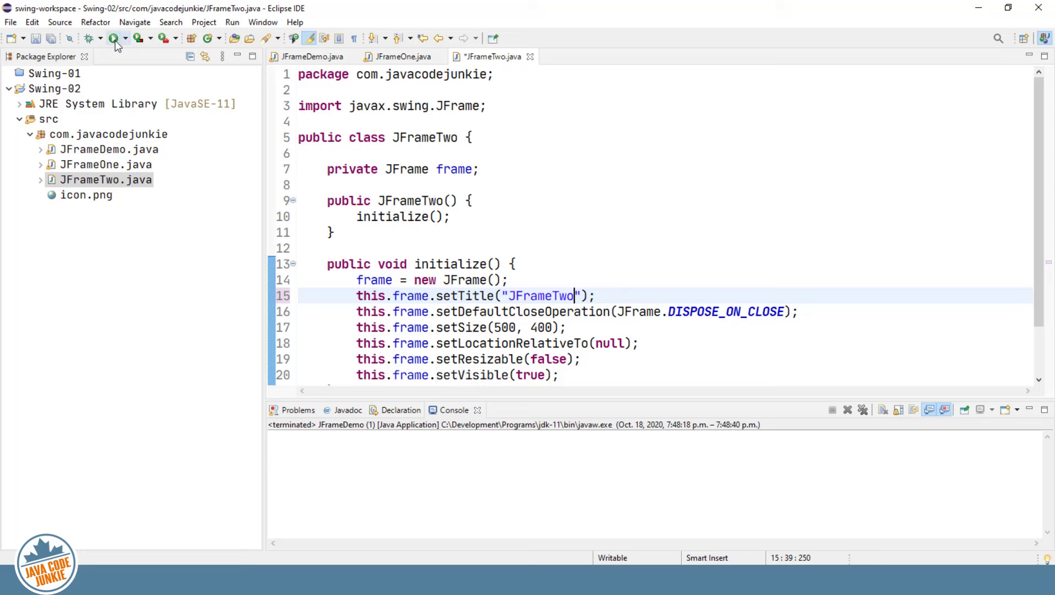
{"action": "left_click", "coordinate": [112, 38]}
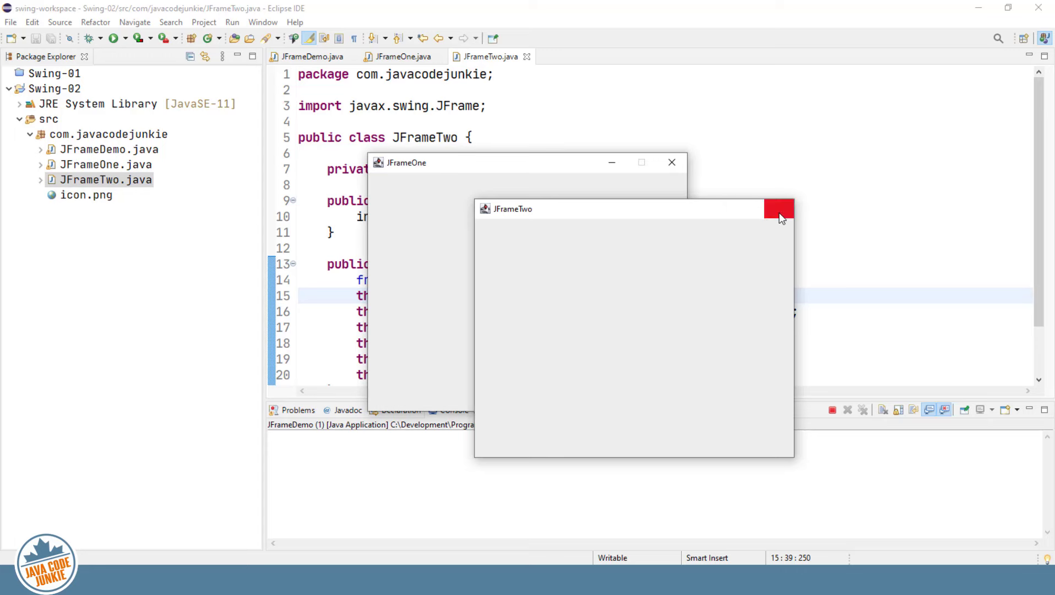
{"action": "left_click", "coordinate": [780, 209]}
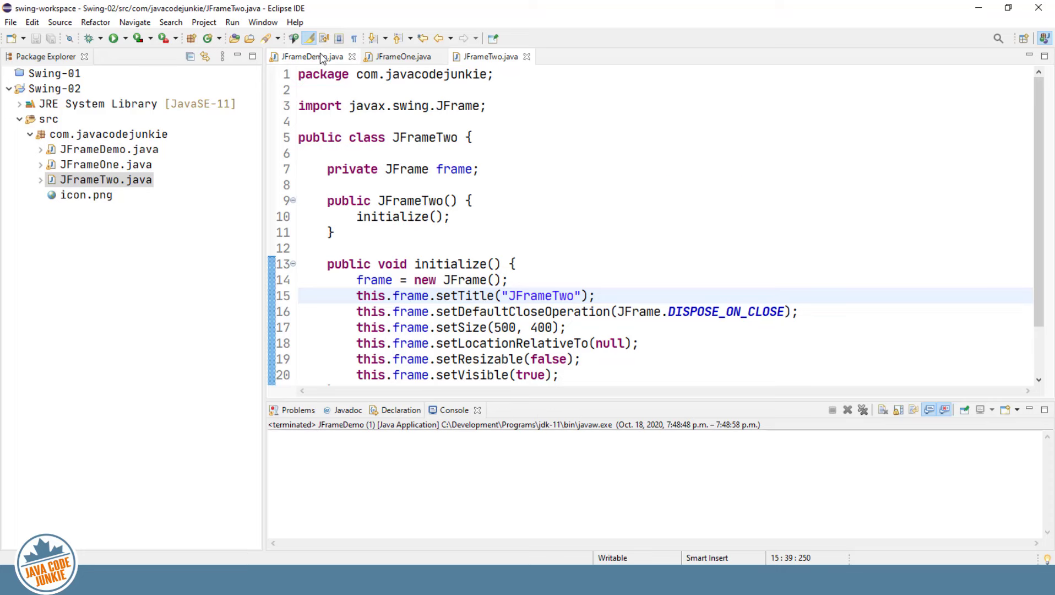
- Type an unfinished frame2. line in JFrameDemo and browse its member proposals
{"action": "left_click", "coordinate": [313, 57]}
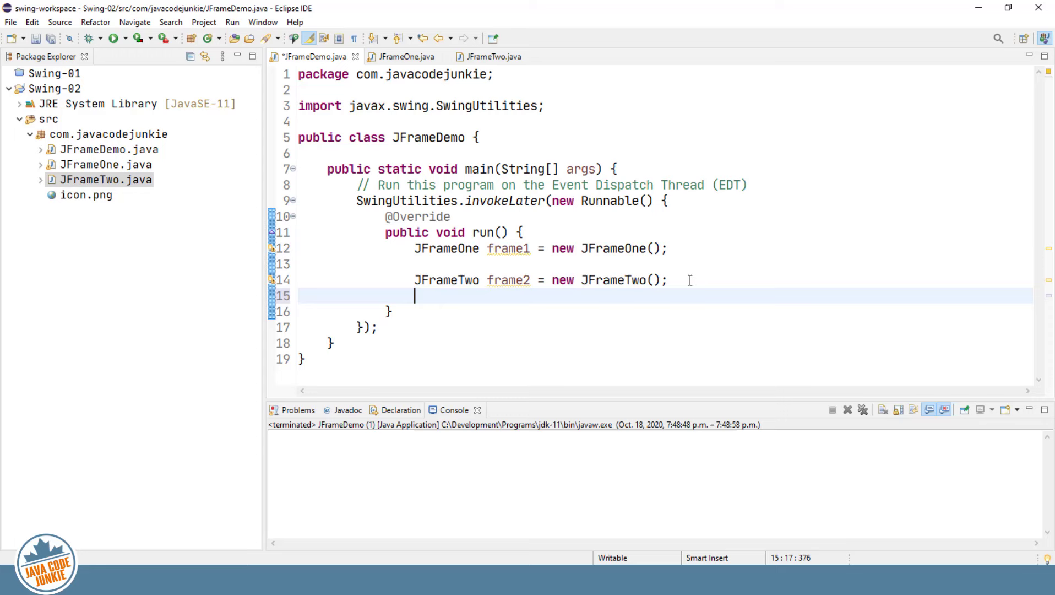
{"action": "type", "text": "frame"}
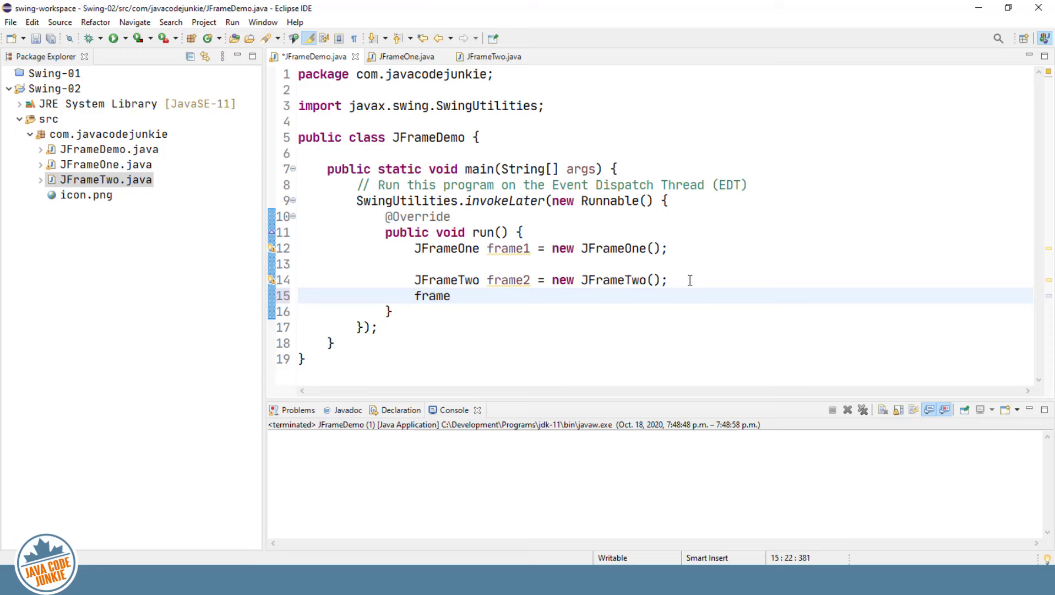
{"action": "type", "text": "2."}
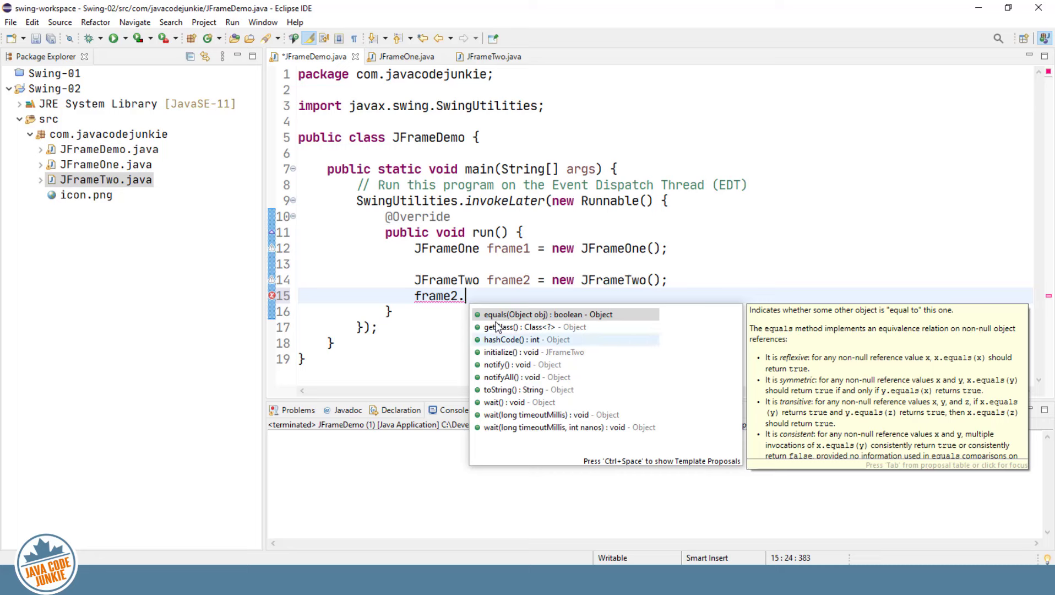
{"action": "mouse_move", "coordinate": [646, 317]}
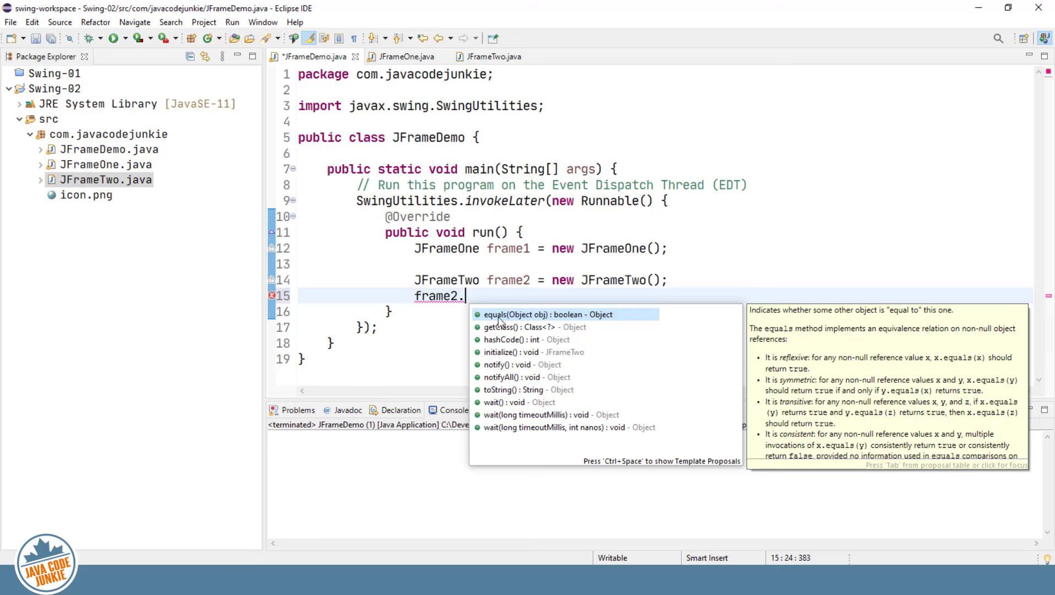
{"action": "mouse_move", "coordinate": [493, 443]}
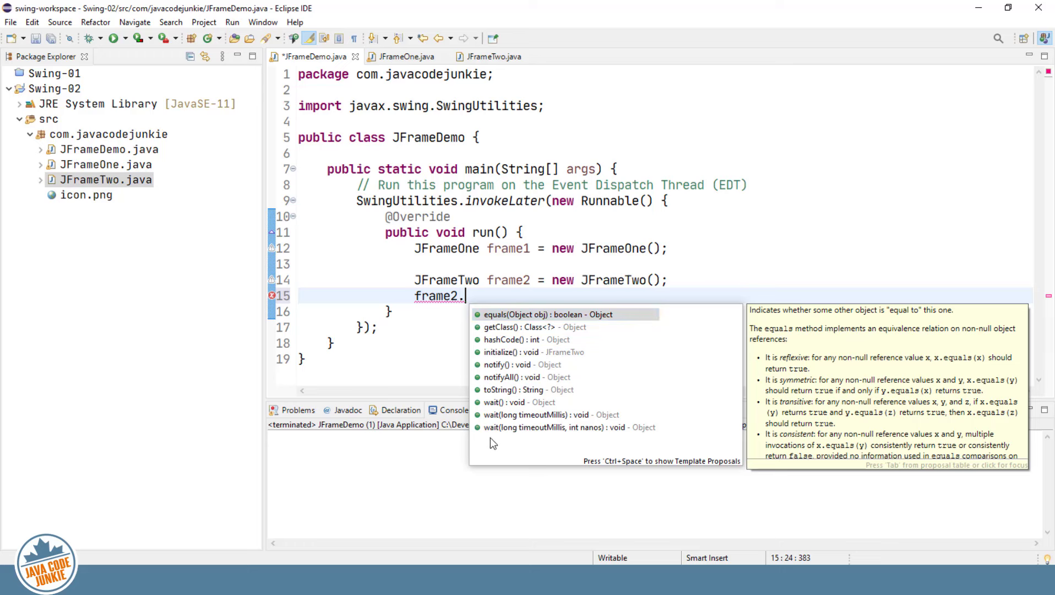
{"action": "mouse_move", "coordinate": [494, 352]}
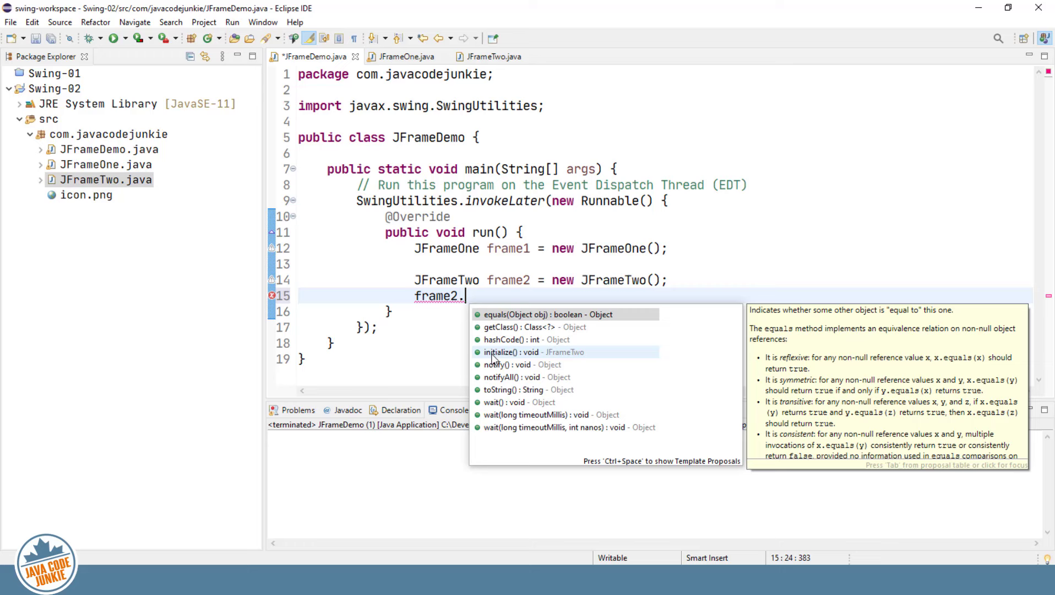
{"action": "mouse_move", "coordinate": [495, 427]}
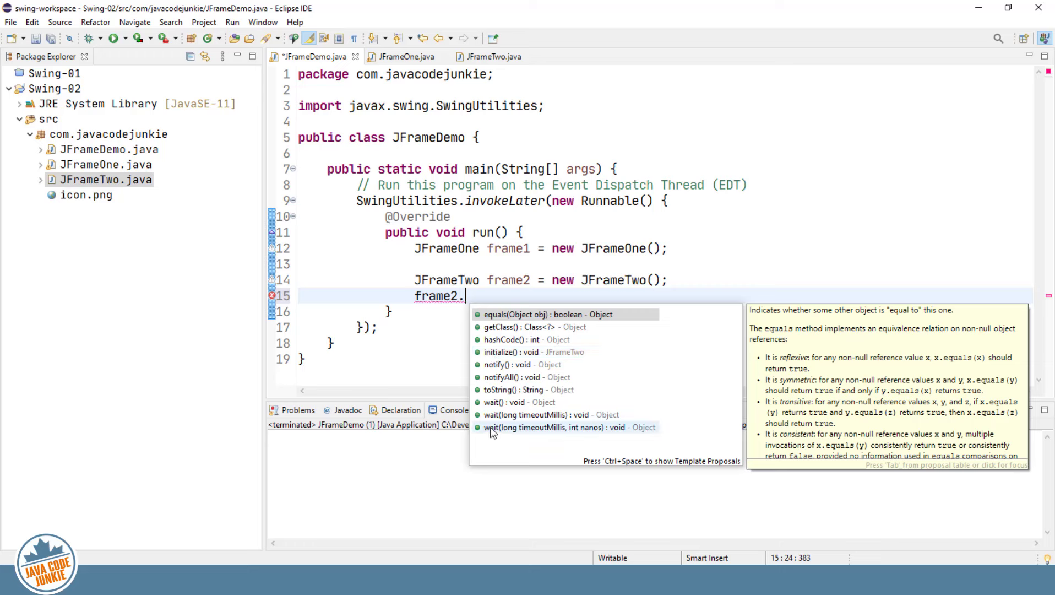
{"action": "mouse_move", "coordinate": [498, 352]}
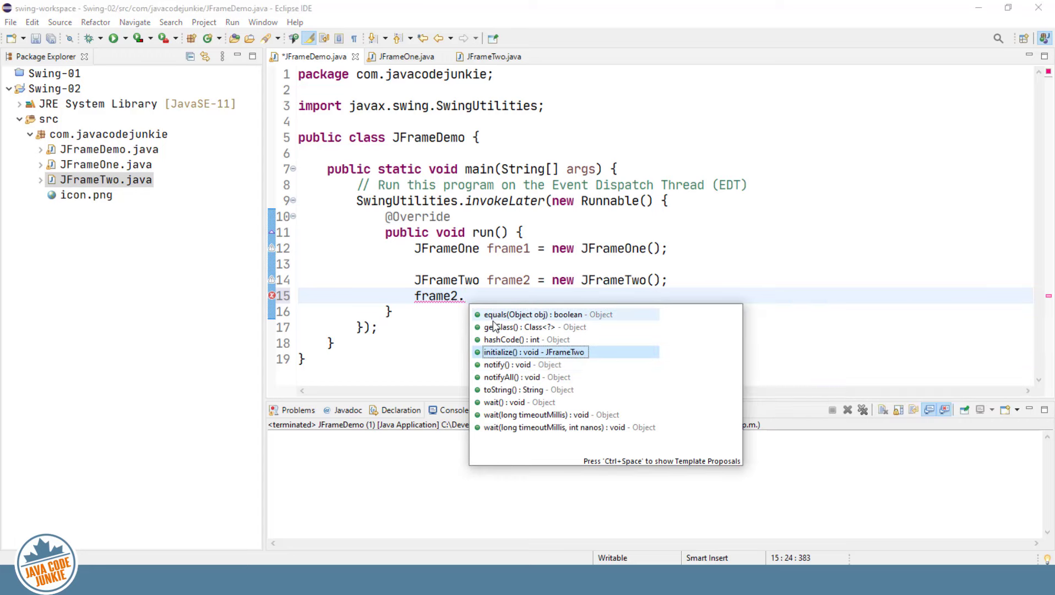
{"action": "mouse_move", "coordinate": [488, 444]}
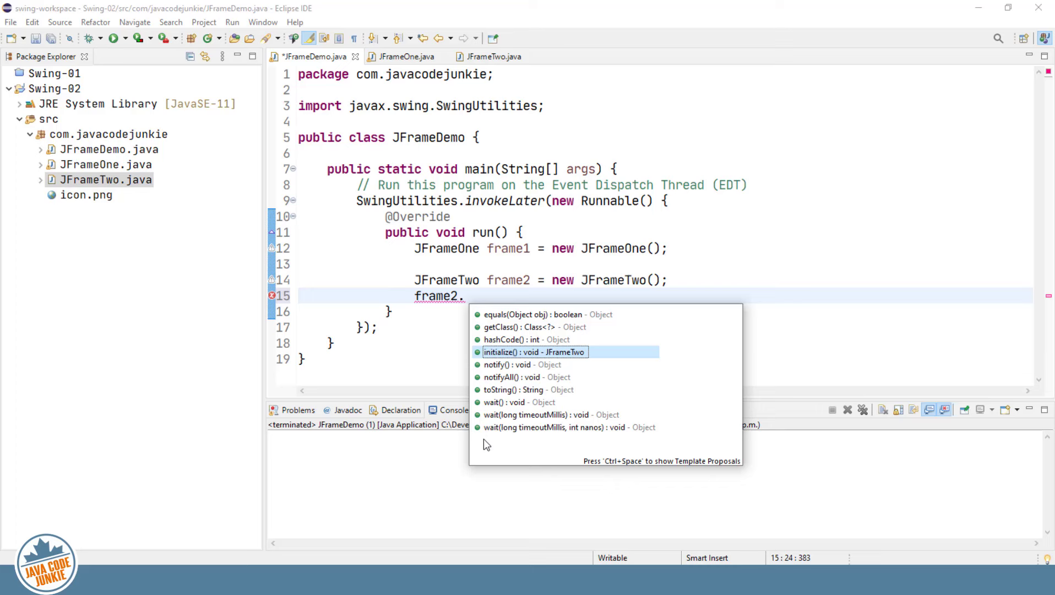
{"action": "key", "text": "Escape"}
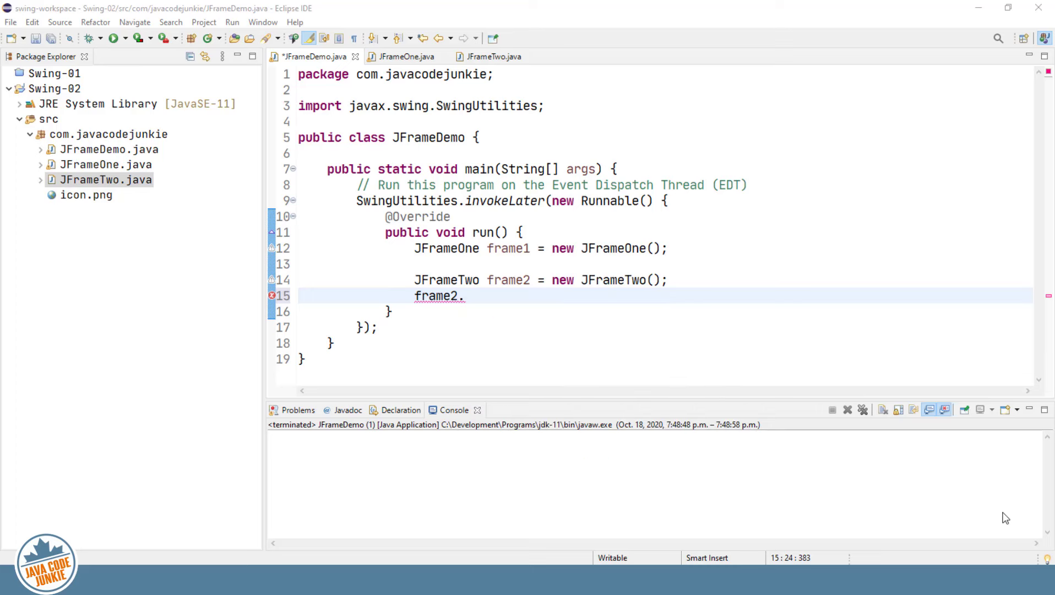